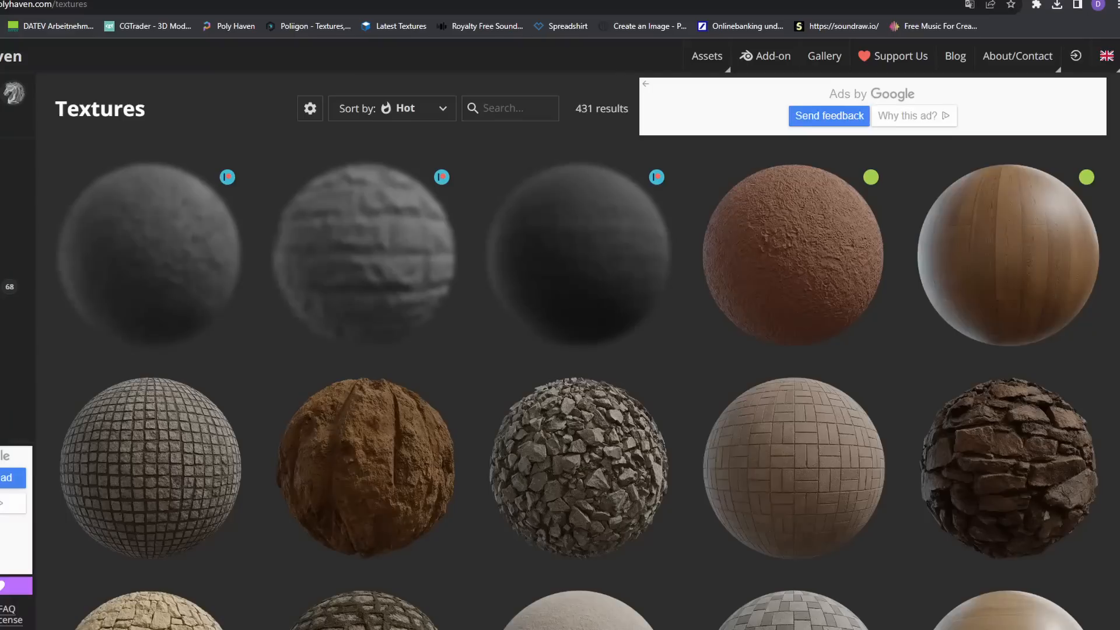
Review the shoe material and house interior in Blender, and apply the Volume object's scale.
left_click(834, 615)
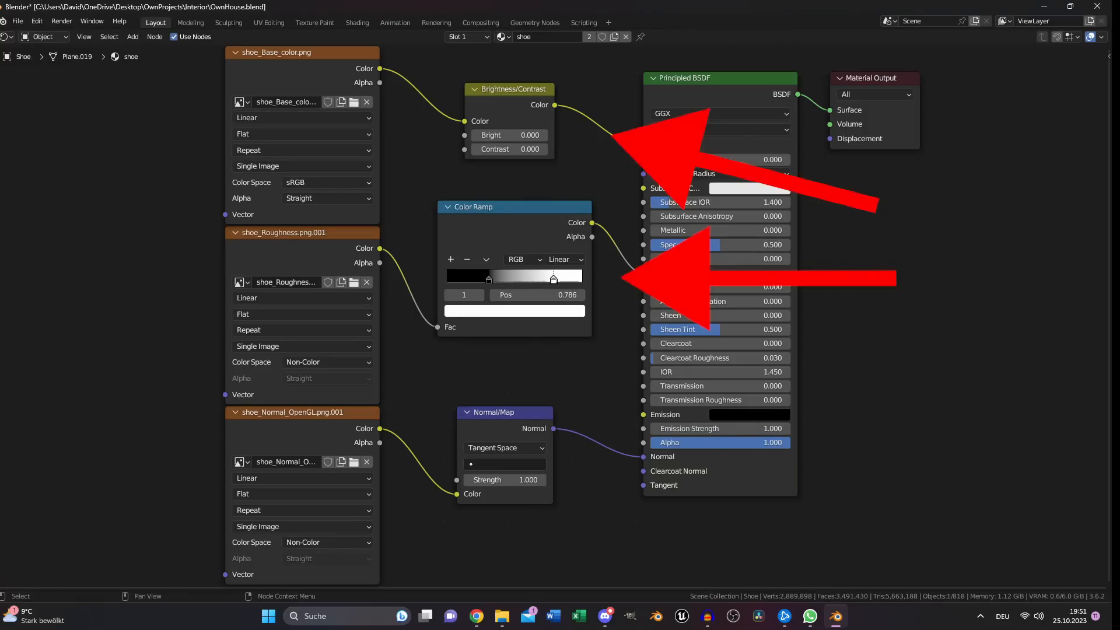
left_click(155, 22)
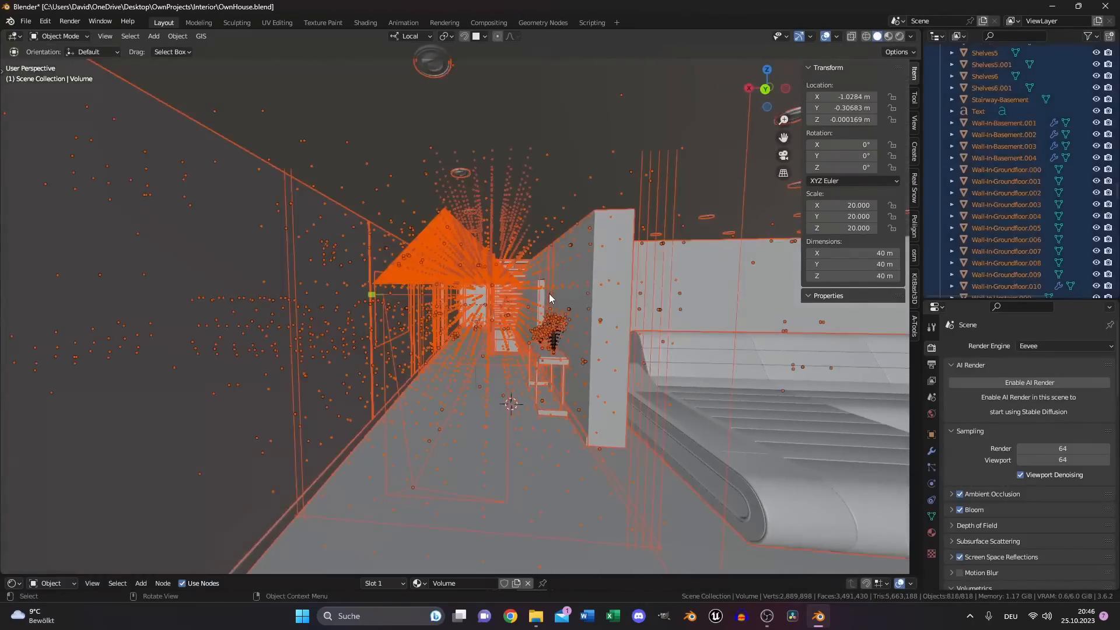
left_click(715, 614)
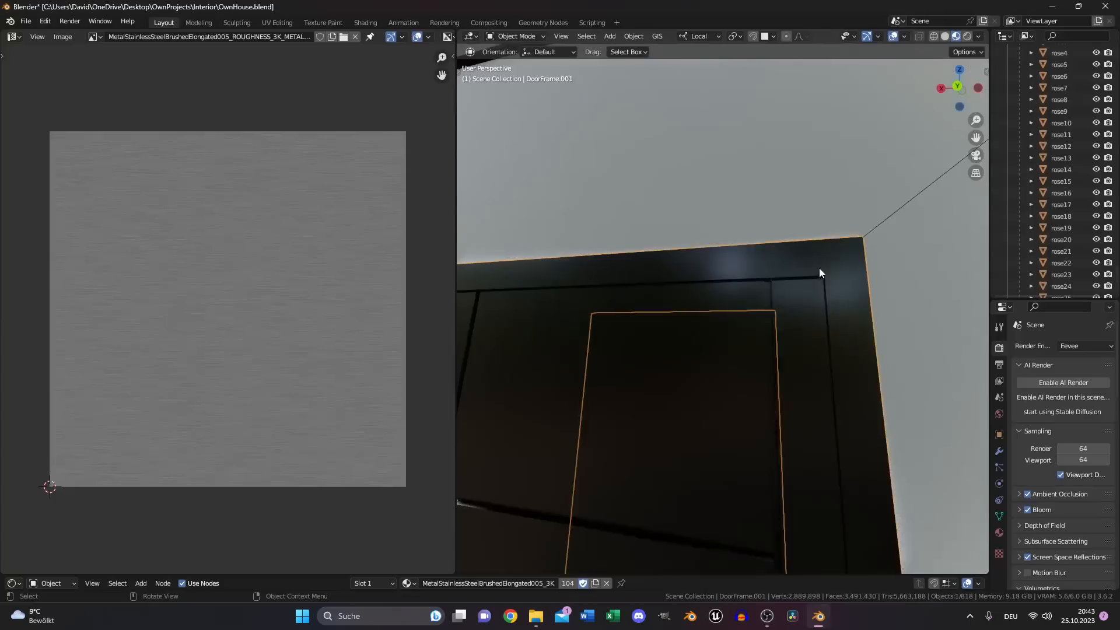
key("Tab")
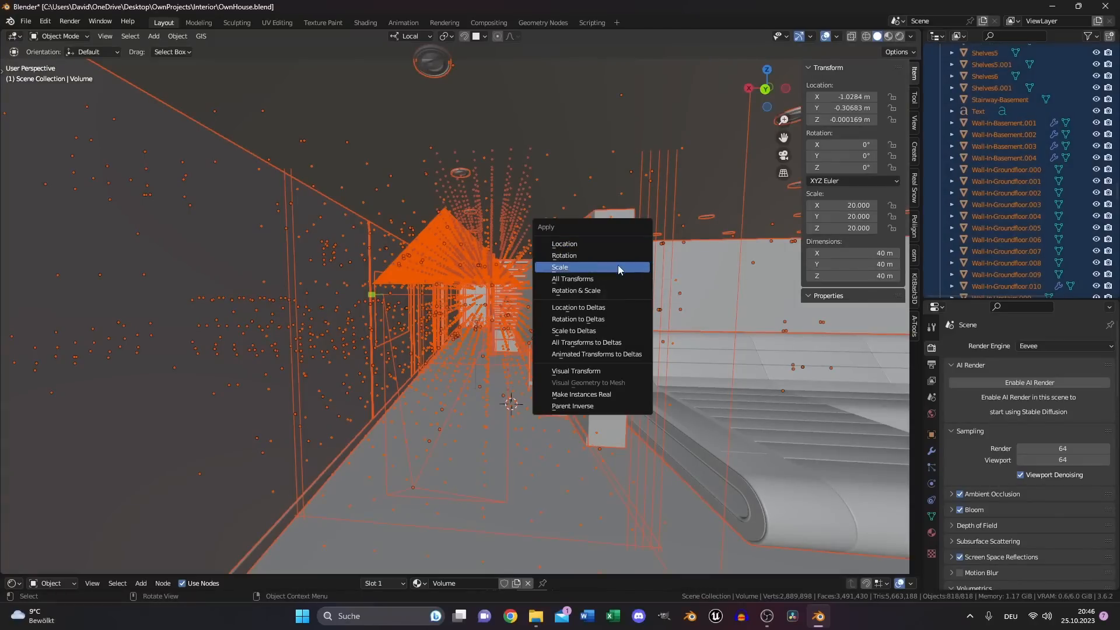
left_click(510, 620)
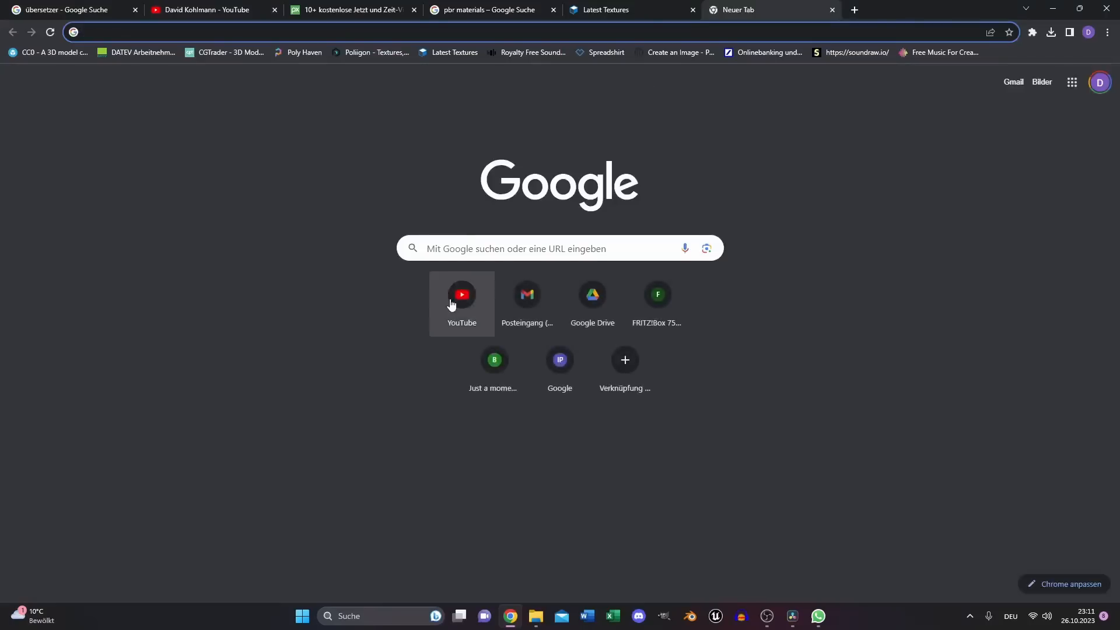
Open YouTube and search 'blender camera to unreal engine 5'.
left_click(461, 296)
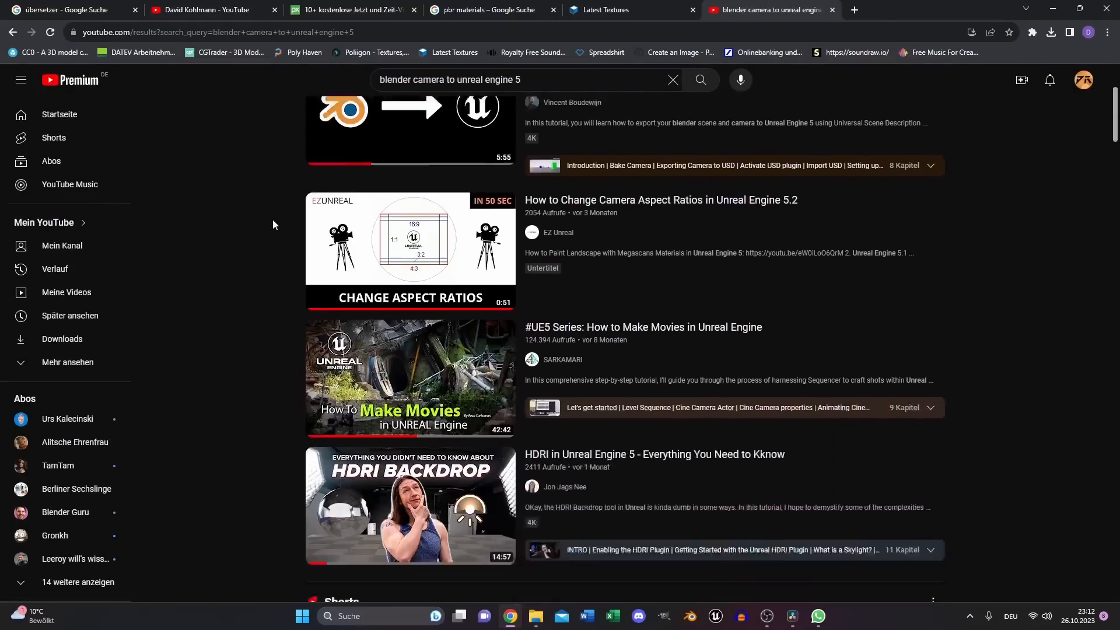
left_click(715, 616)
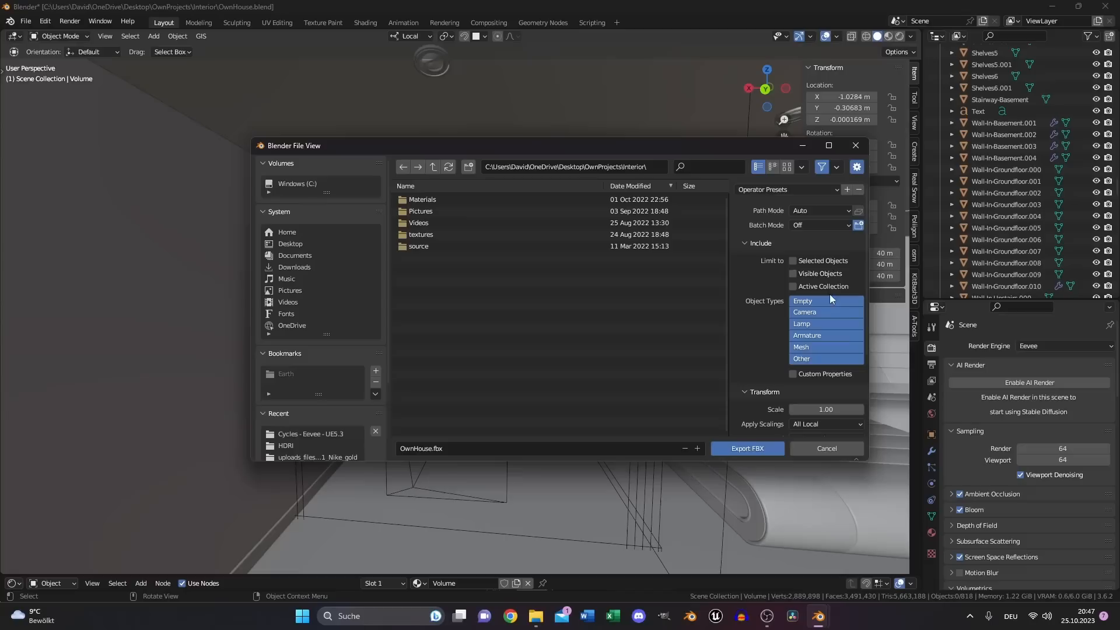
mouse_move(827, 350)
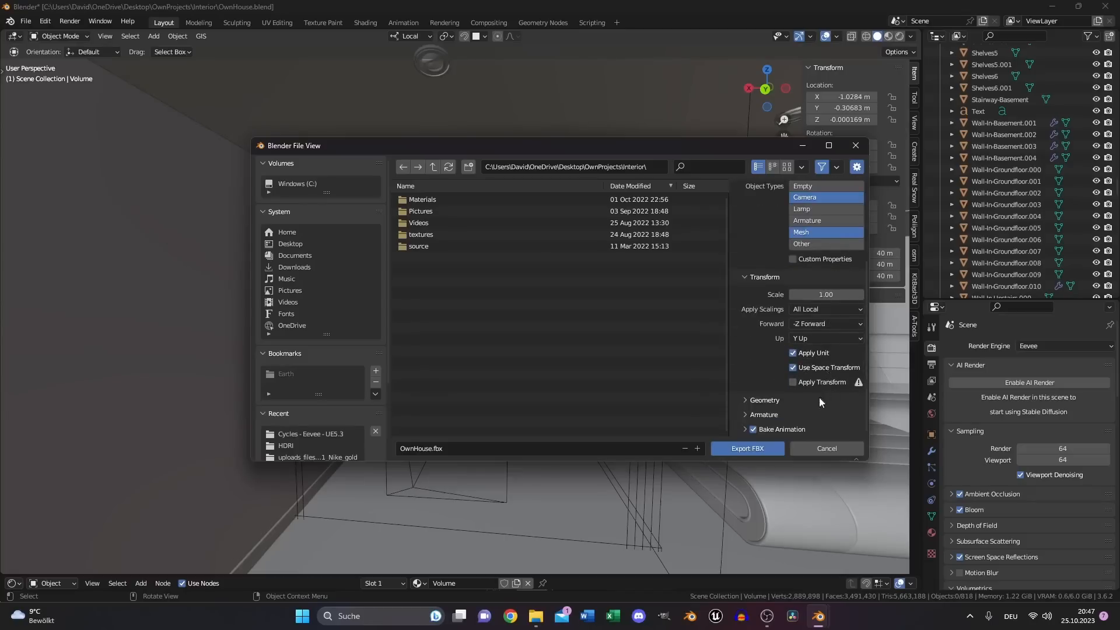
mouse_move(746, 450)
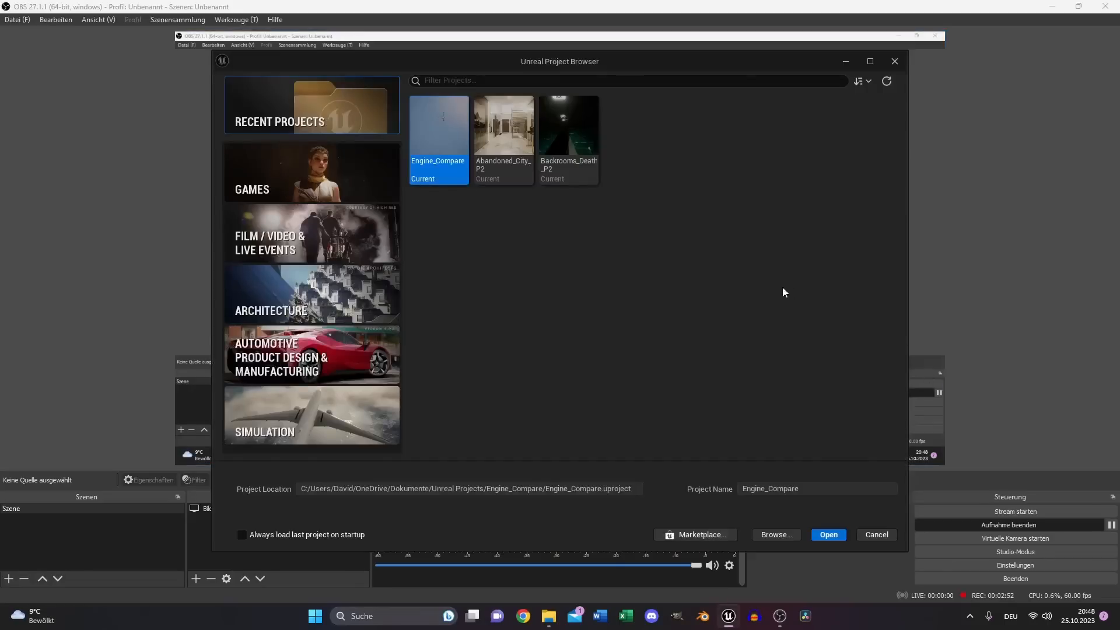
mouse_move(551, 301)
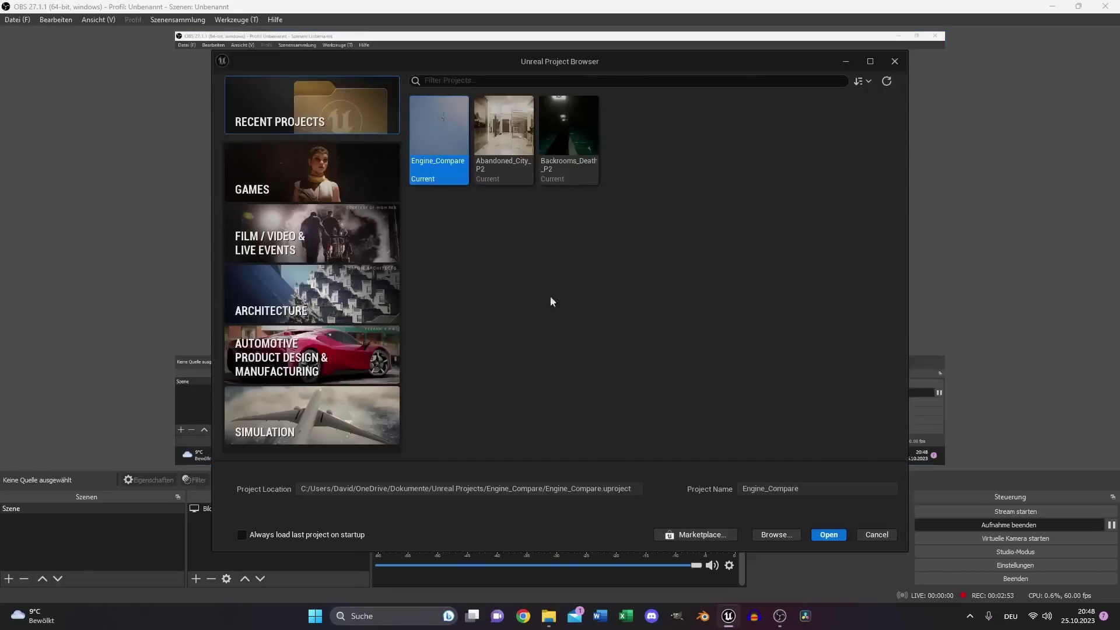
mouse_move(320, 248)
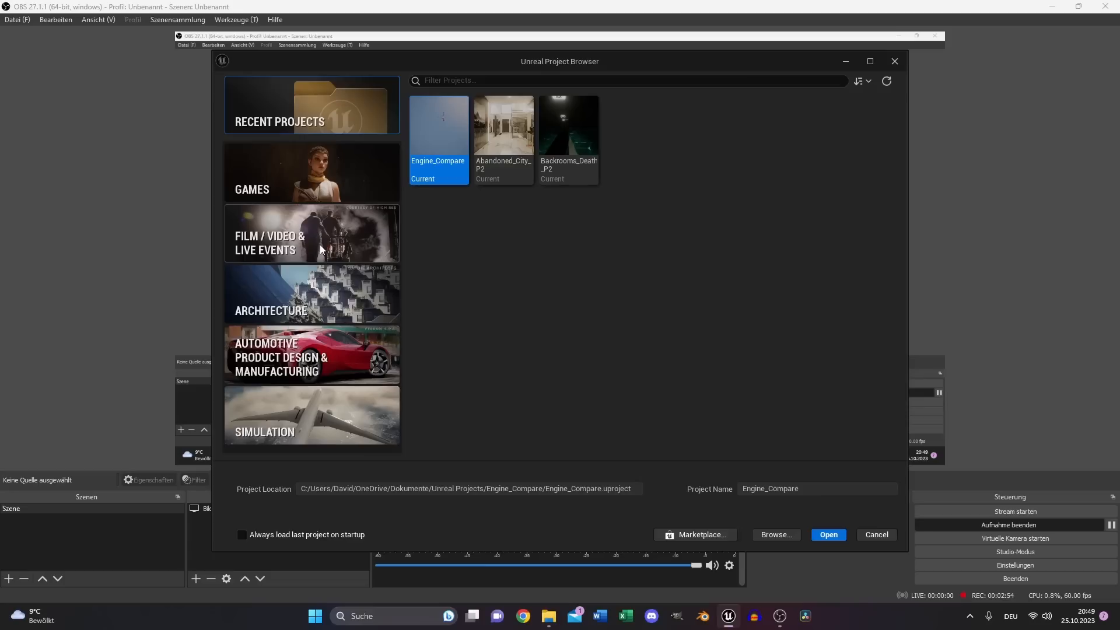
Create a Blank Film / Video & Live Events project with Raytracing ticked.
left_click(311, 235)
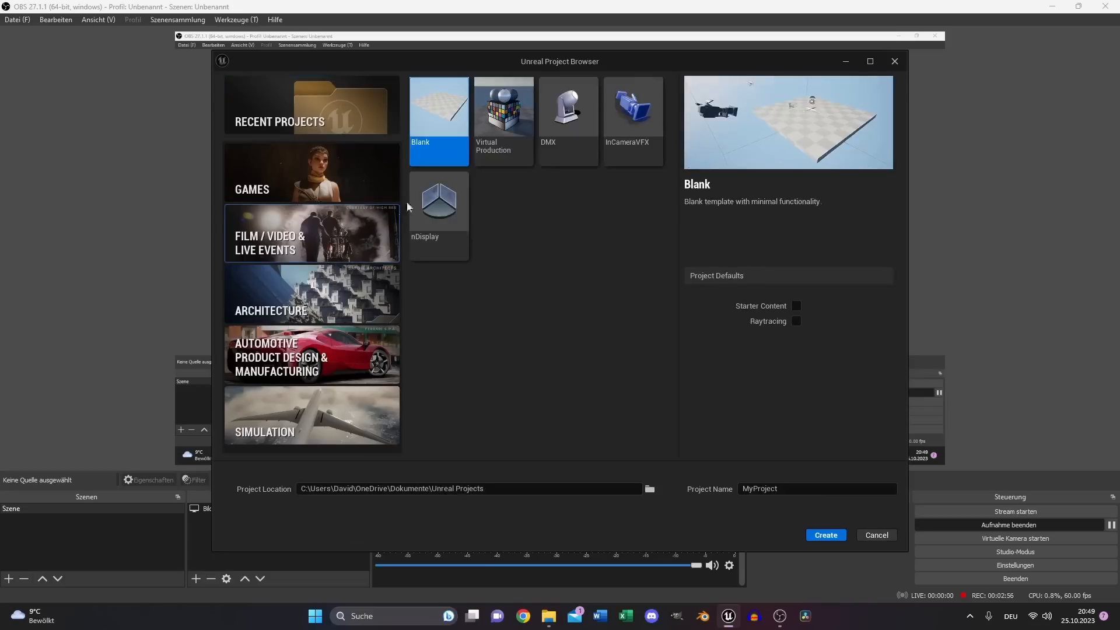
mouse_move(745, 316)
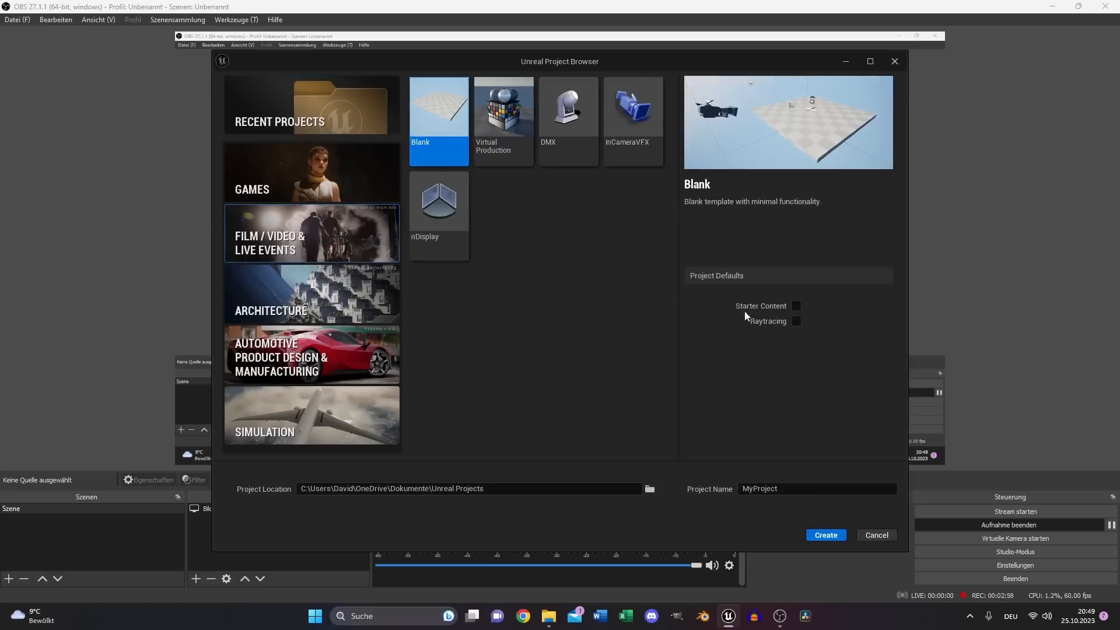
left_click(795, 320)
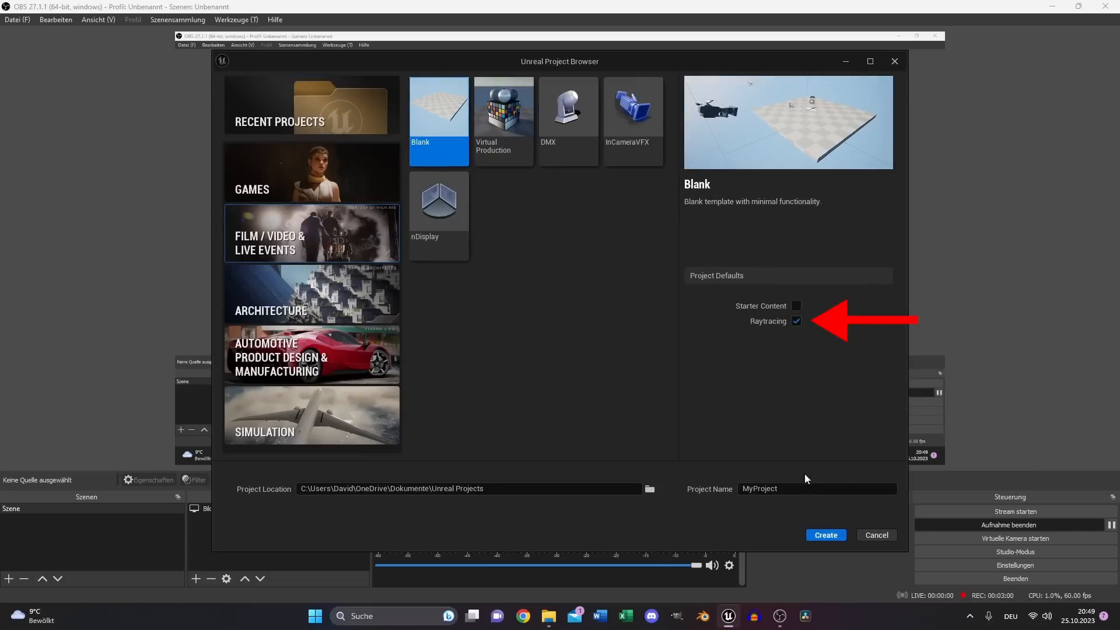
left_click(824, 534)
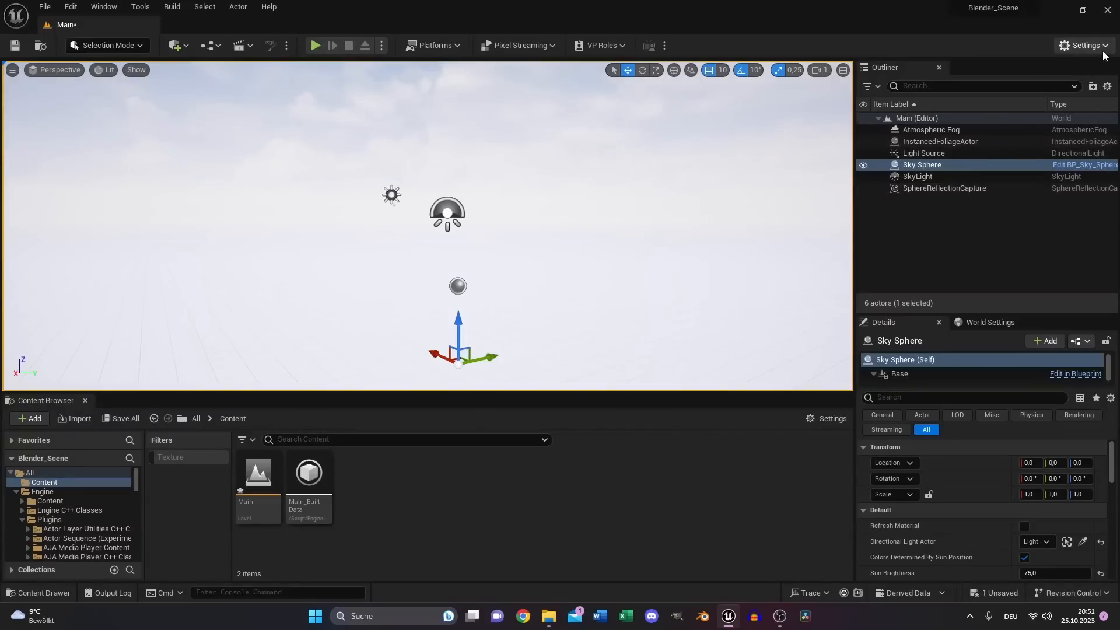
In Project Settings > Rendering, enable hardware ray tracing with Hit Lighting for Reflections.
left_click(1085, 45)
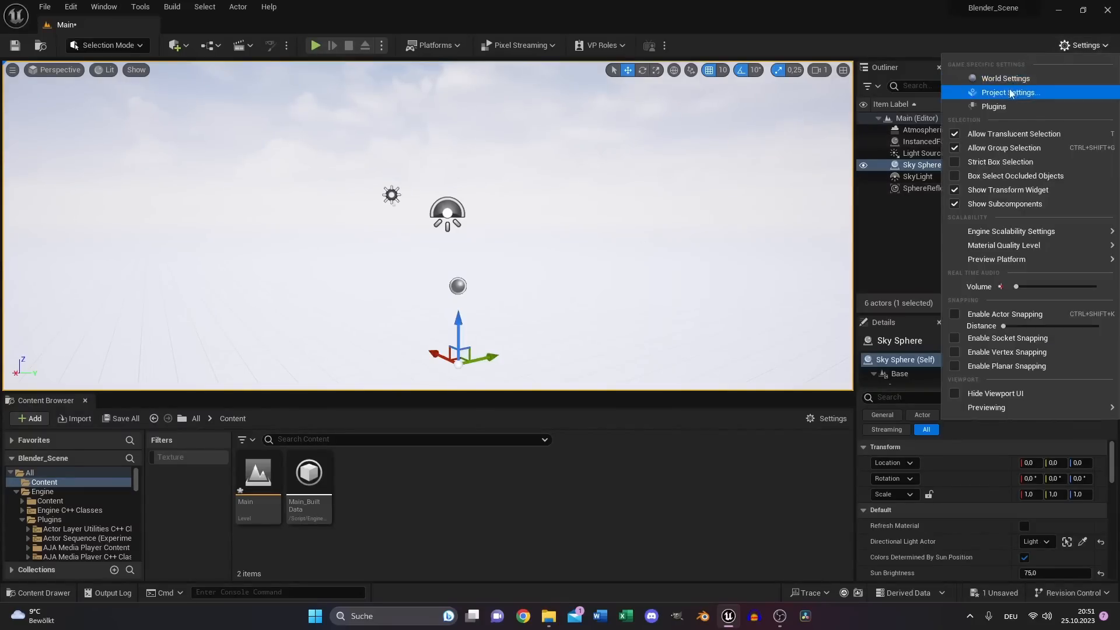
left_click(1009, 93)
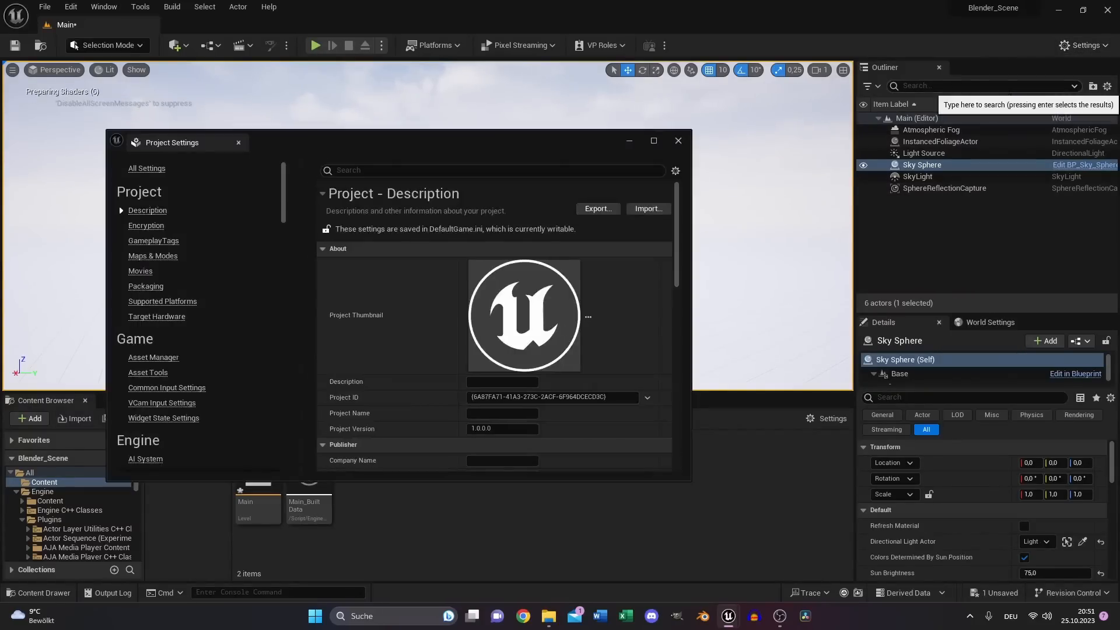
left_click(145, 350)
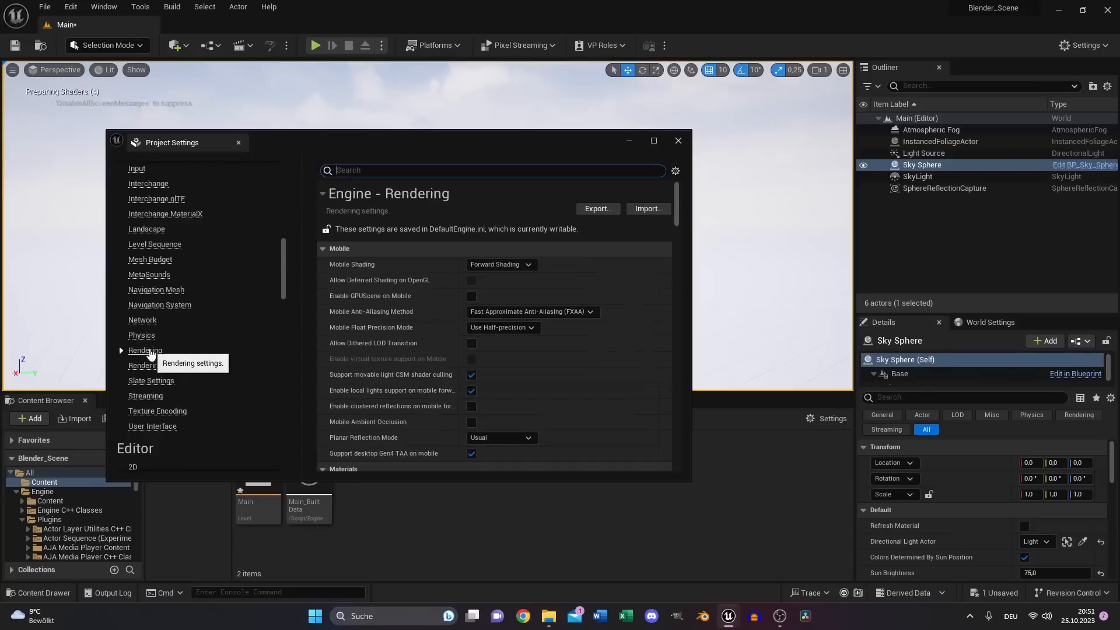
scroll("down", 3)
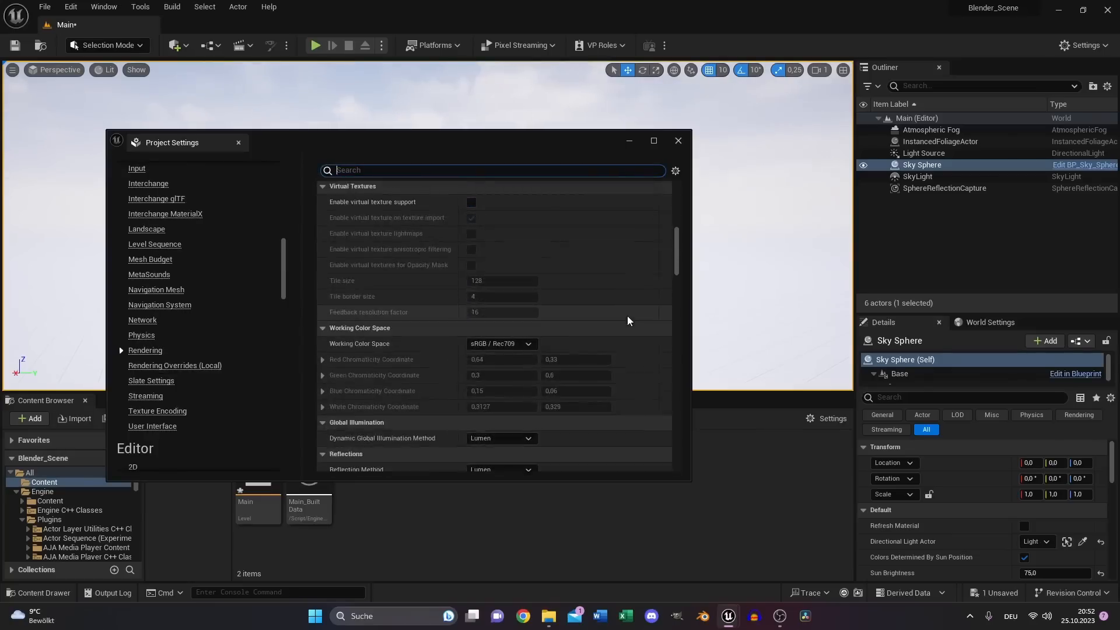
scroll("down", 3)
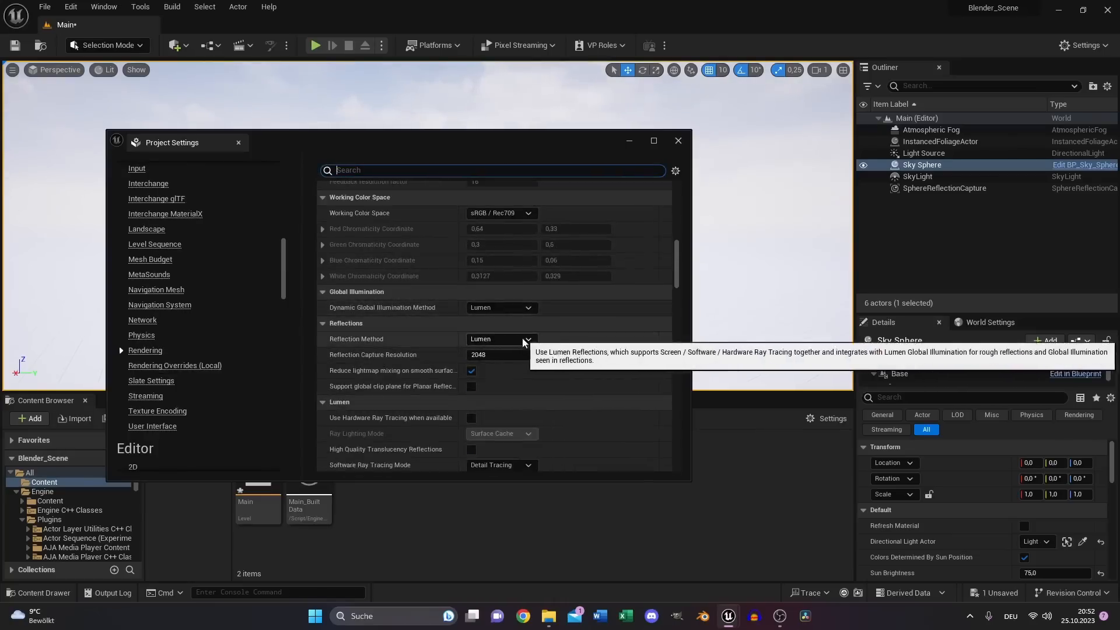
left_click(471, 380)
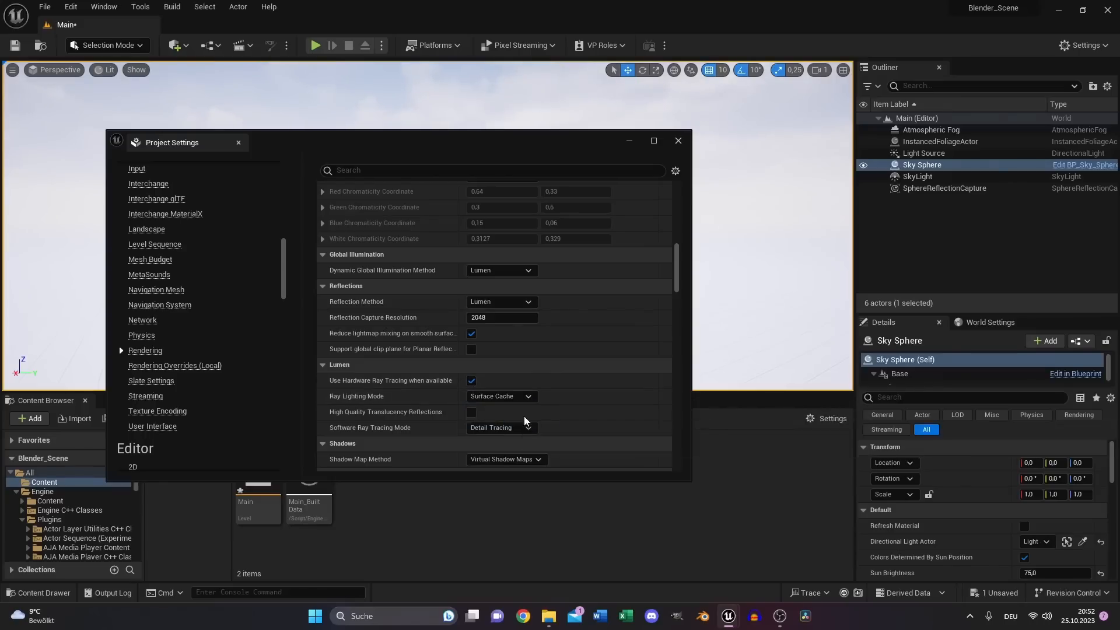
left_click(500, 396)
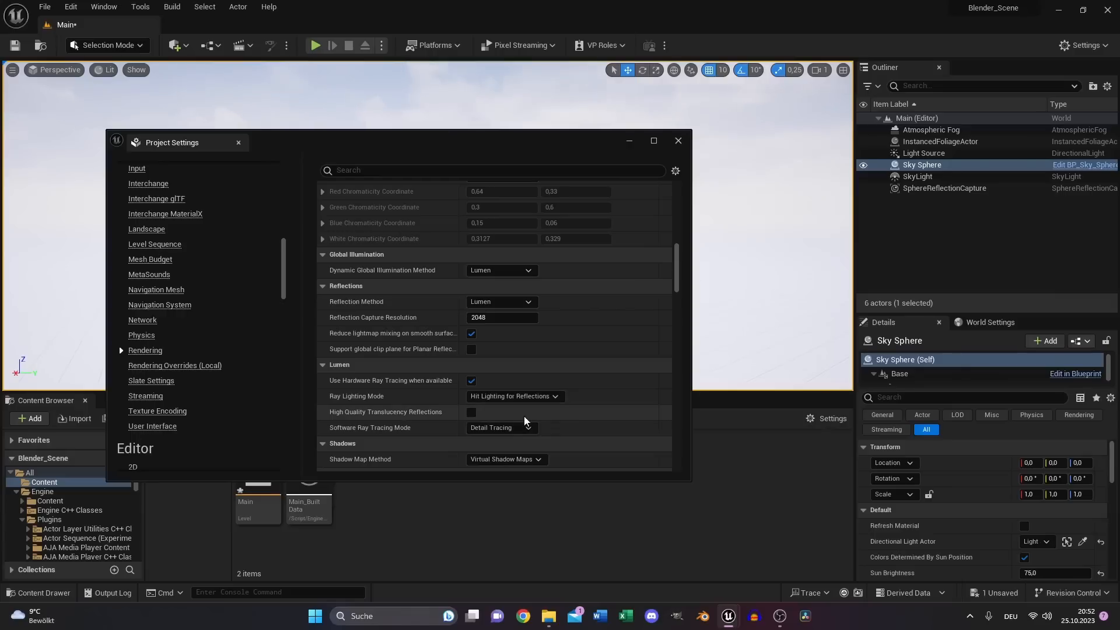
left_click(471, 413)
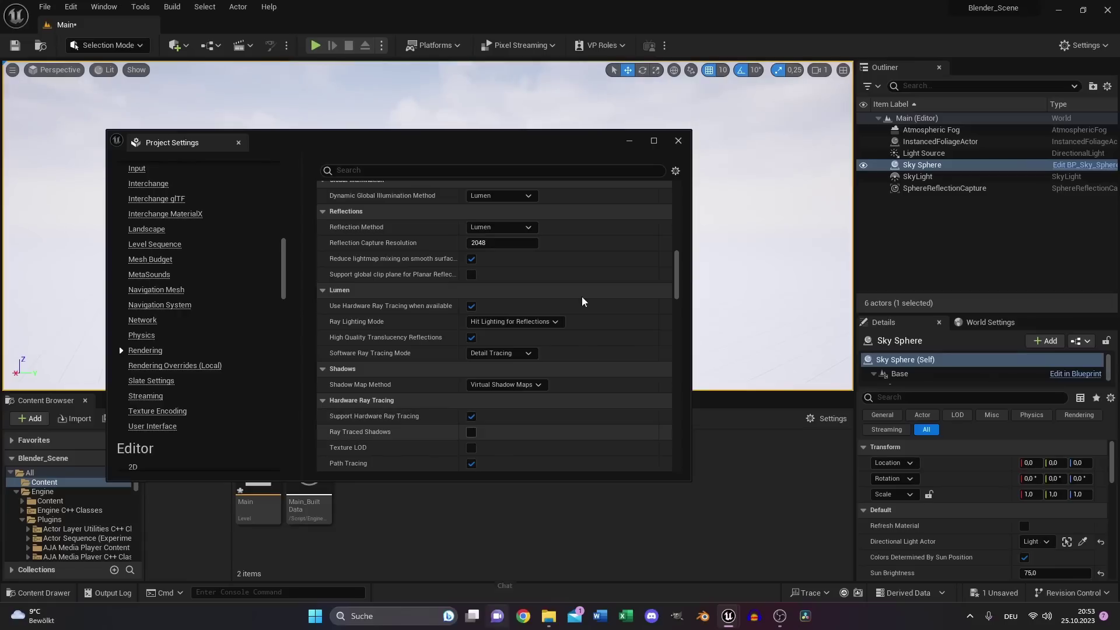
Search the rendering settings for 'directx'.
scroll("down", 3)
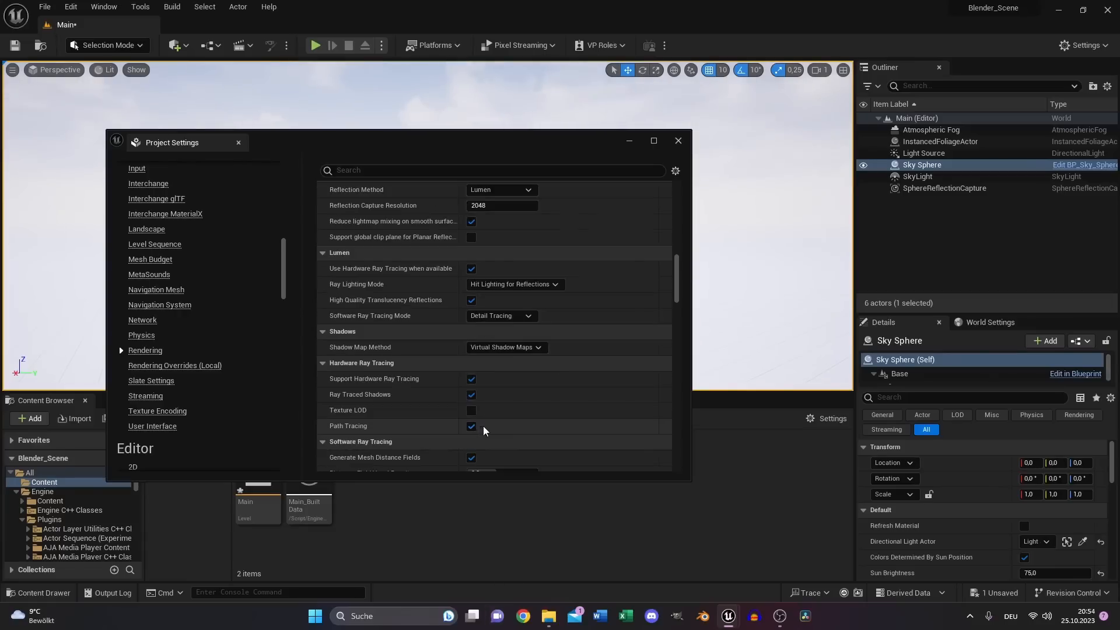
type("d")
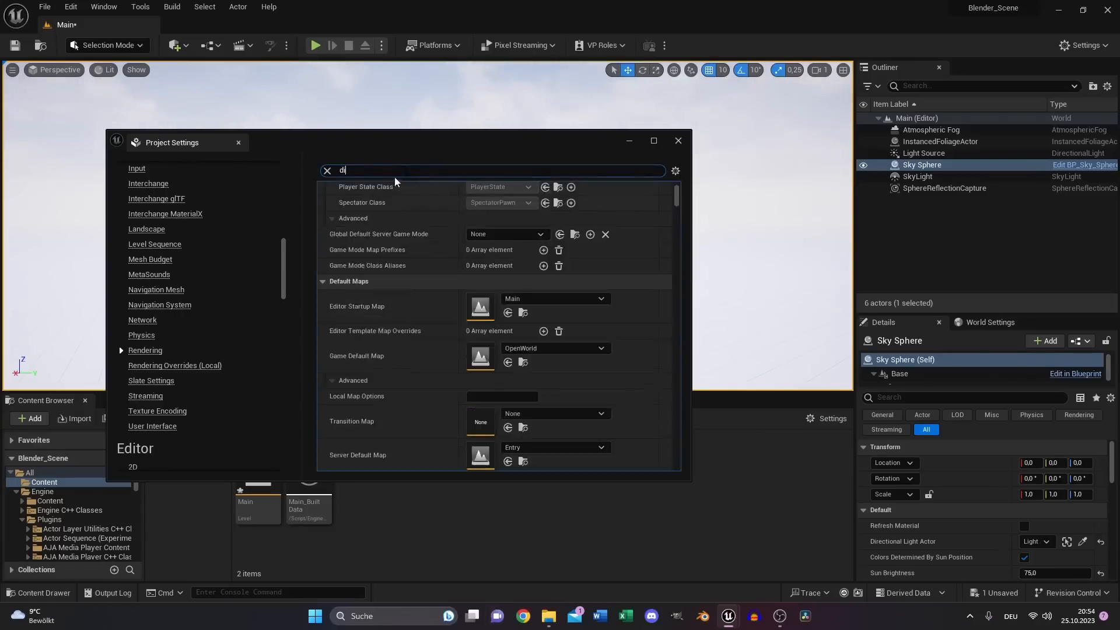
type("irectx")
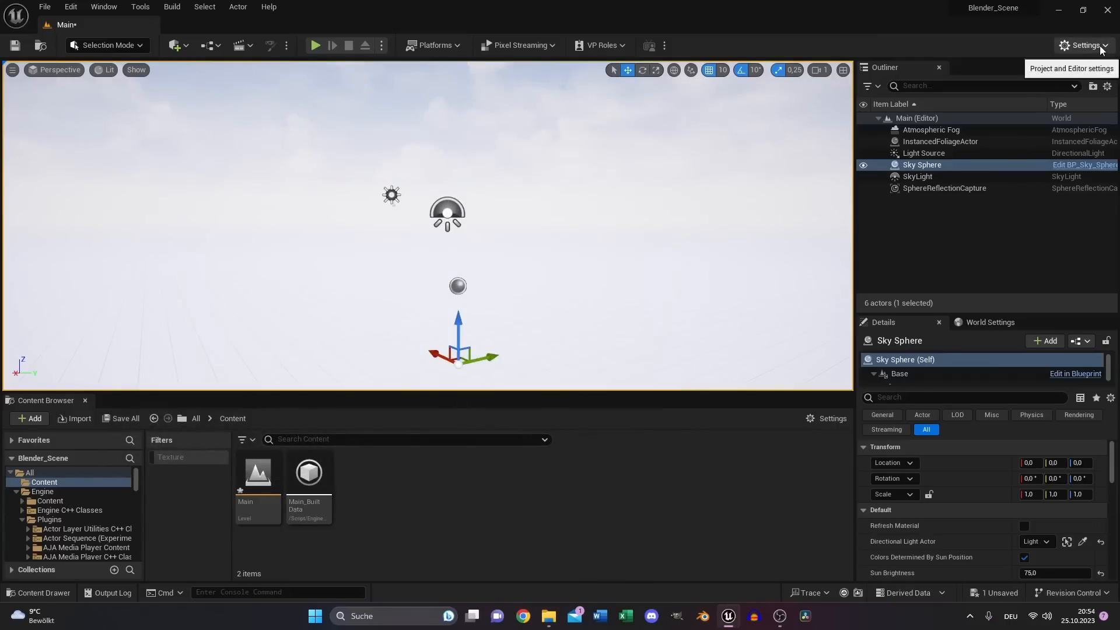
Open the Plugins list and confirm Movie Render Queue is enabled.
left_click(1084, 45)
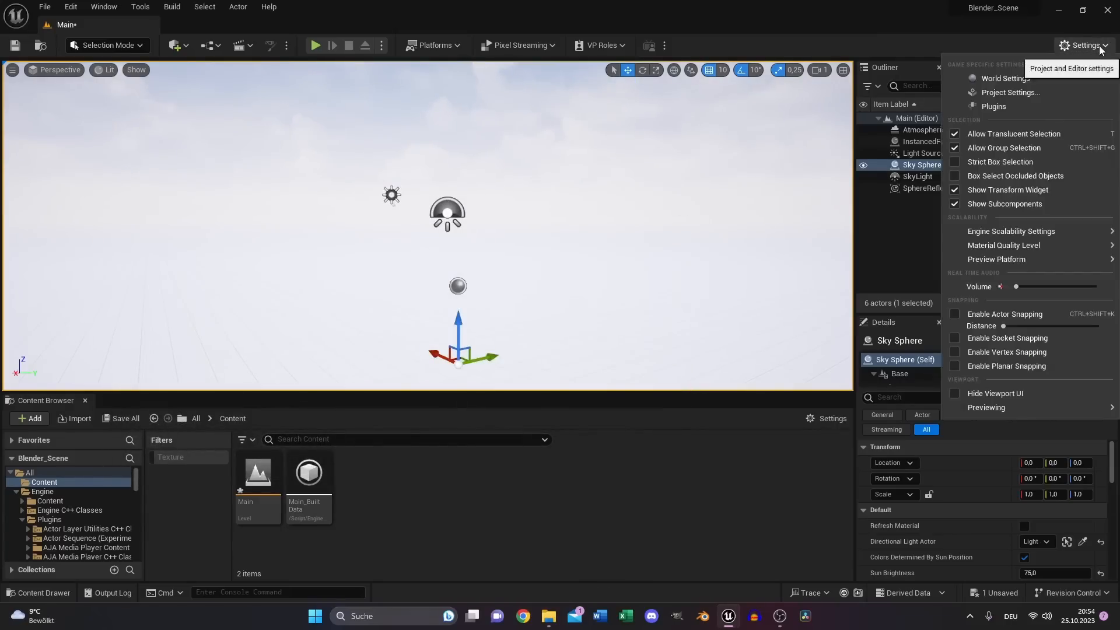
left_click(992, 106)
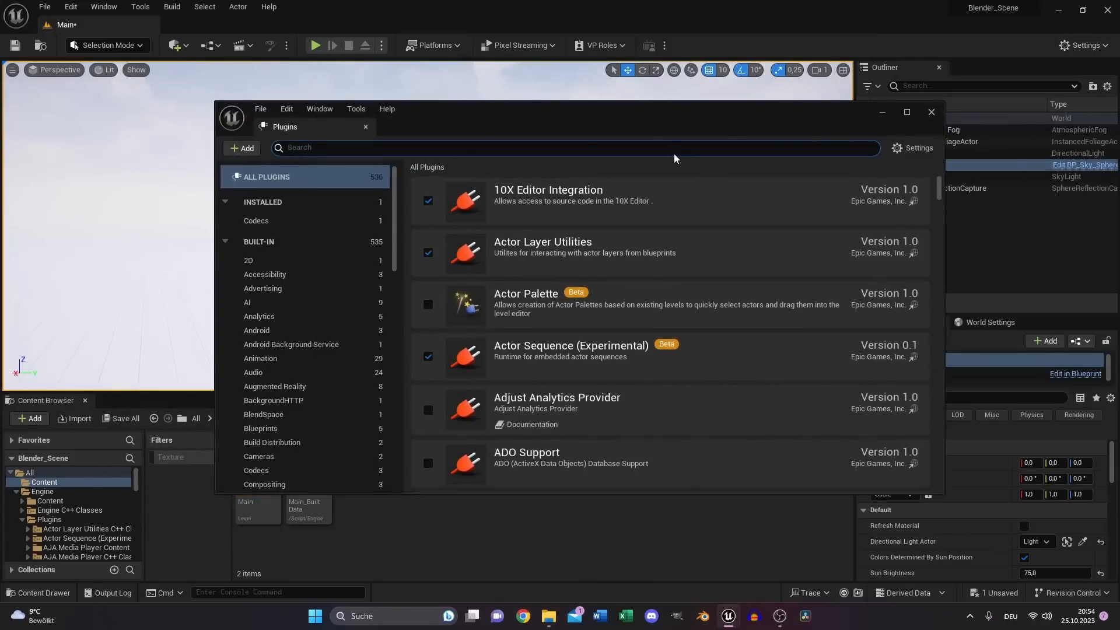
type("movie")
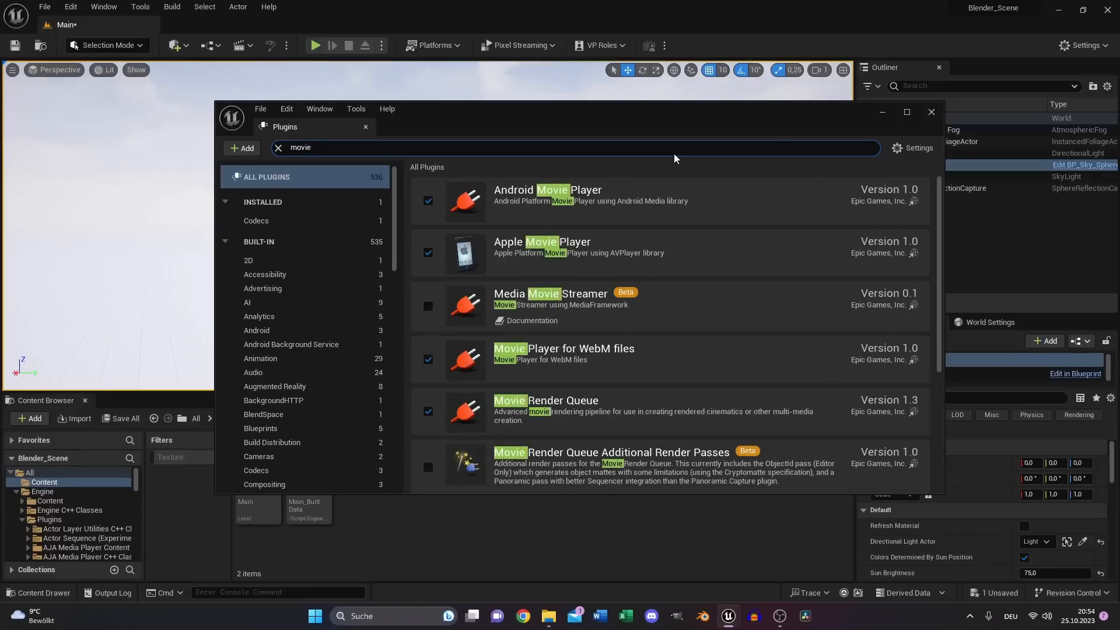
type("ren")
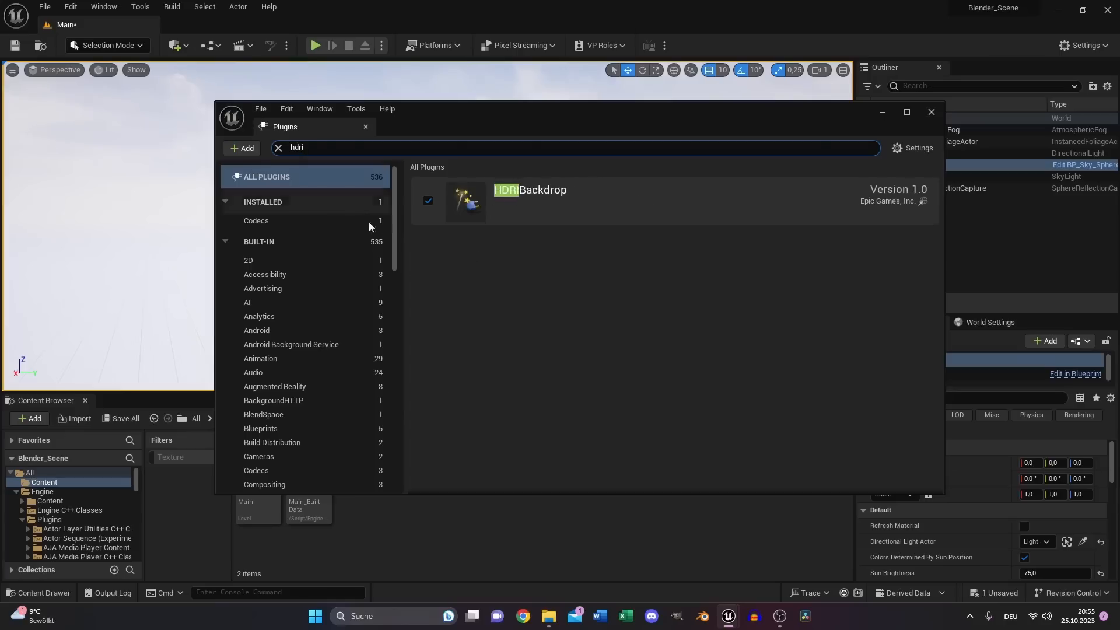
Confirm the Level Sequence Editor plugin is enabled, then close the plugin list.
left_click(278, 148)
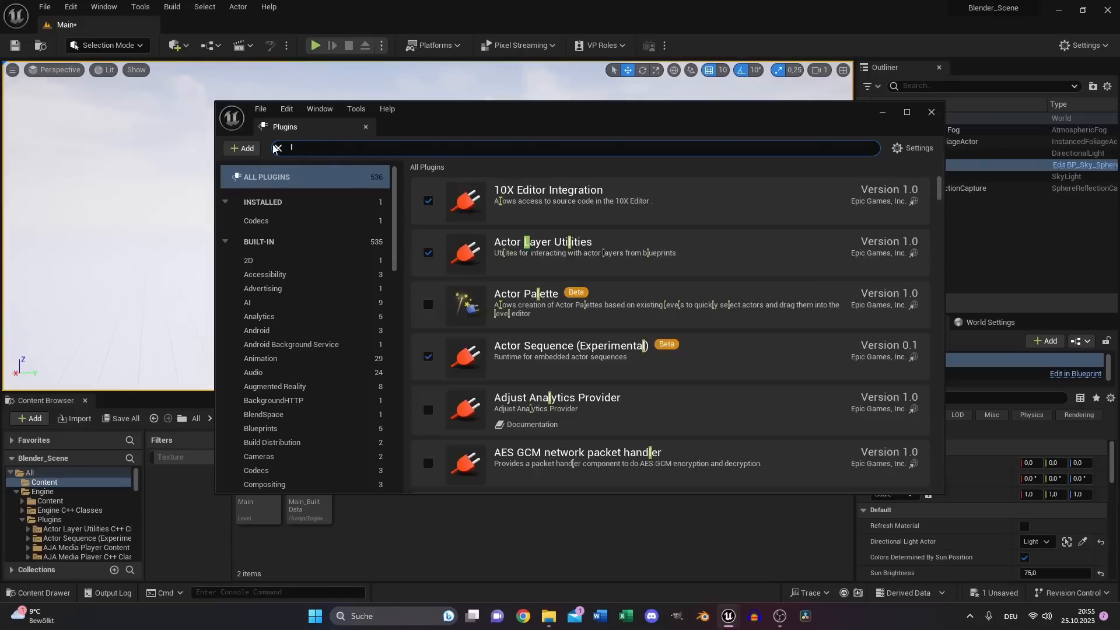
type("level s")
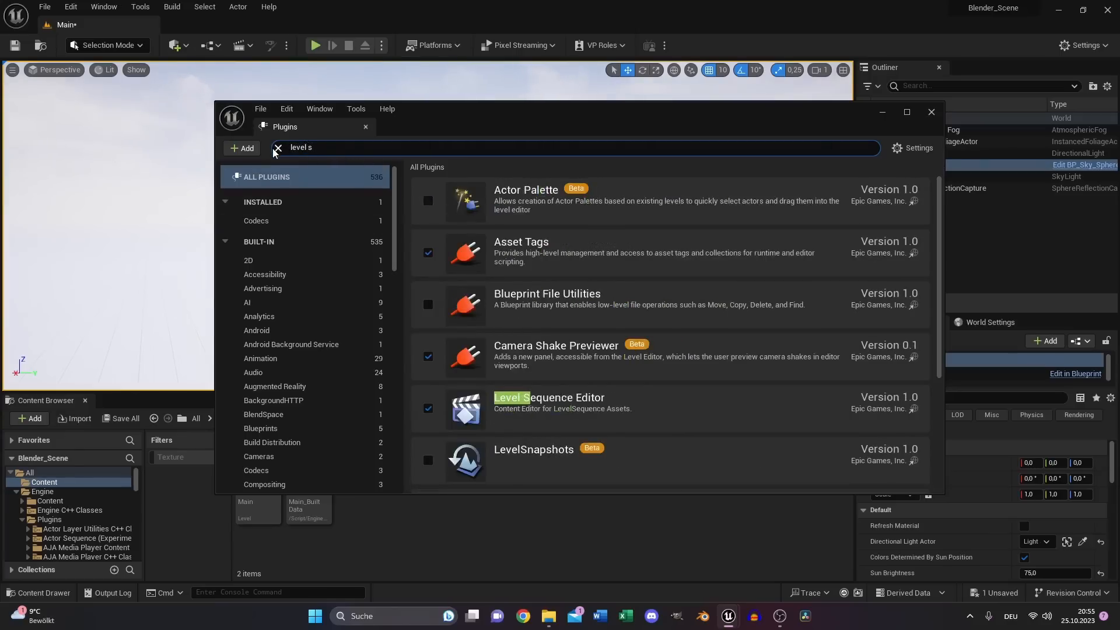
type("eq")
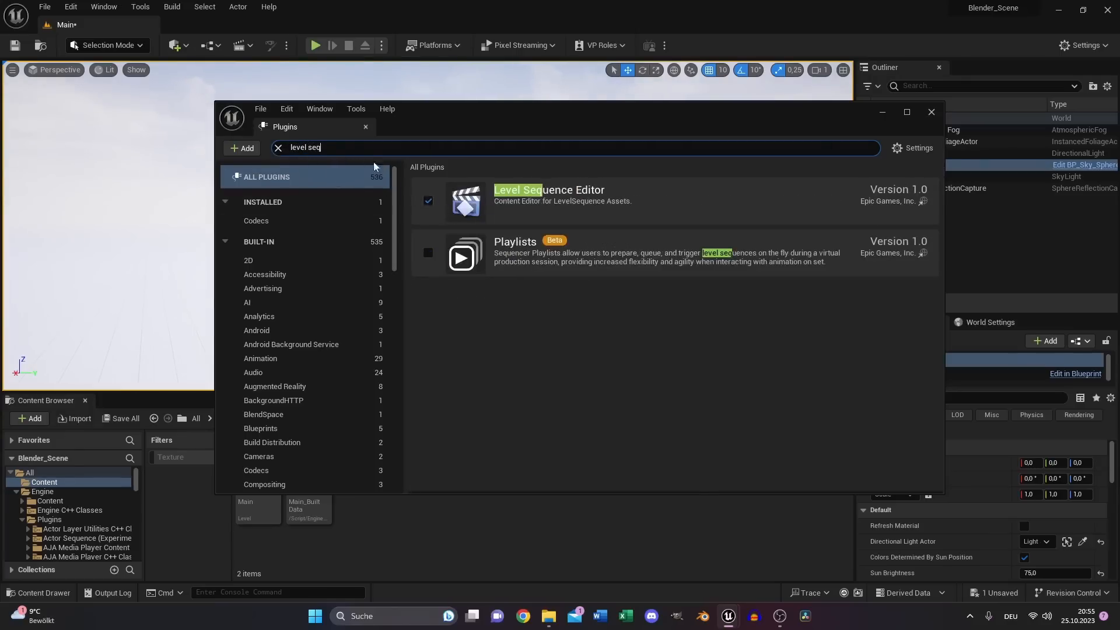
left_click(278, 148)
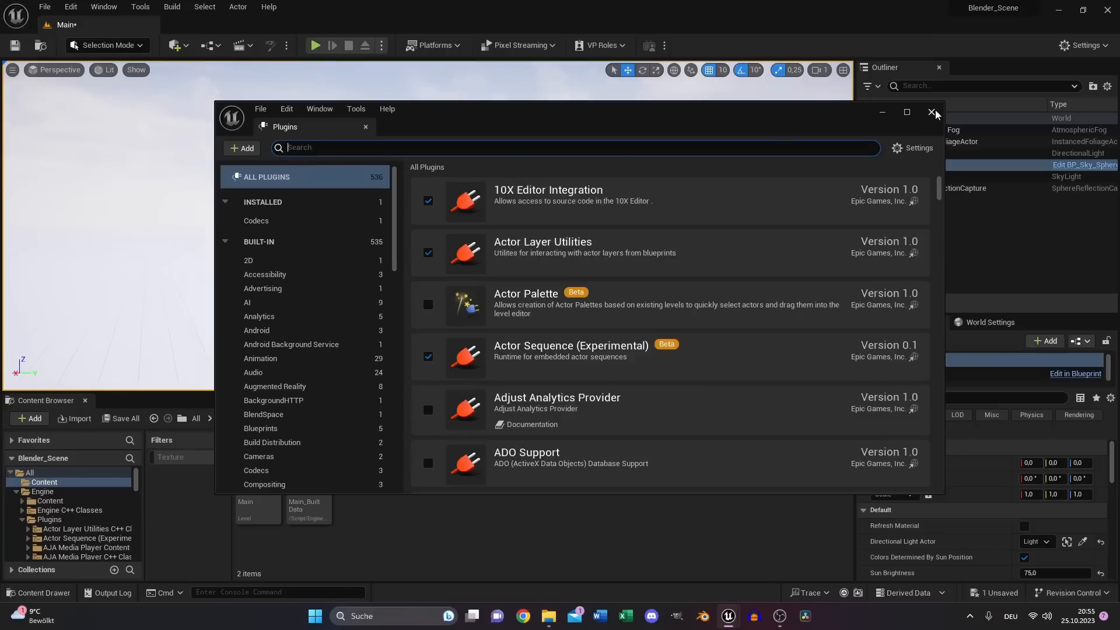
left_click(932, 112)
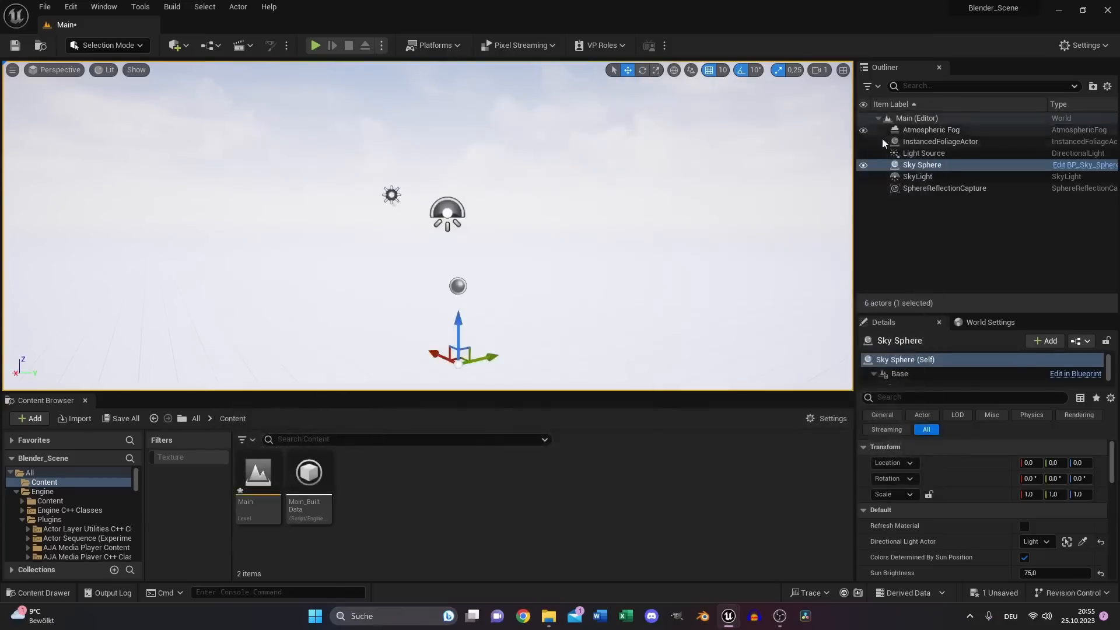
Import the Blender house FBX with Build Nanite off and dismiss the Message Log.
left_click(49, 501)
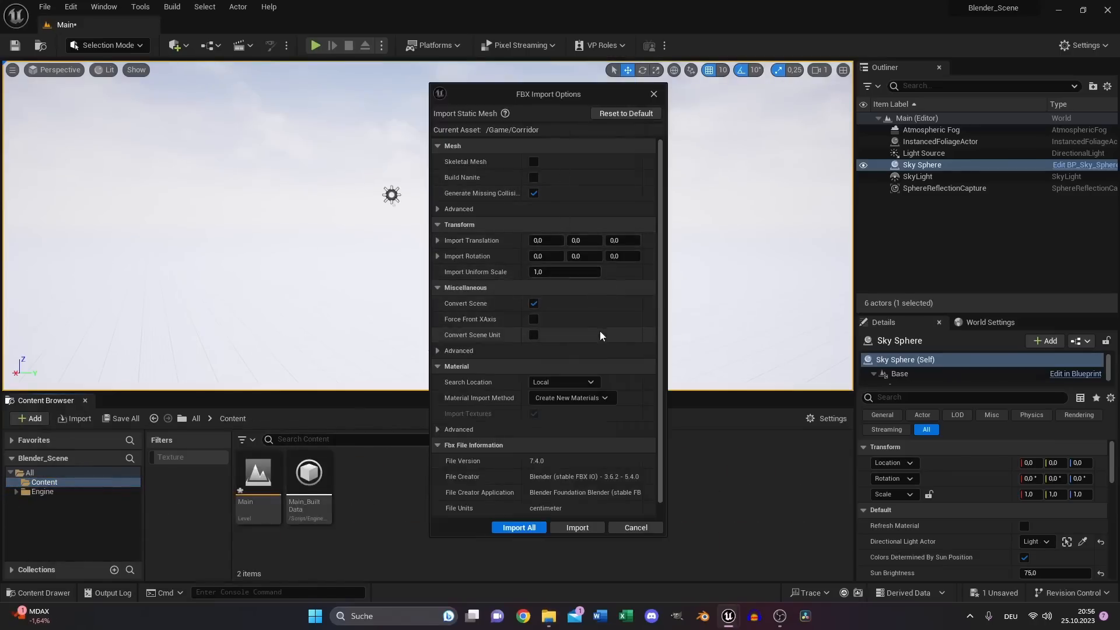
mouse_move(533, 177)
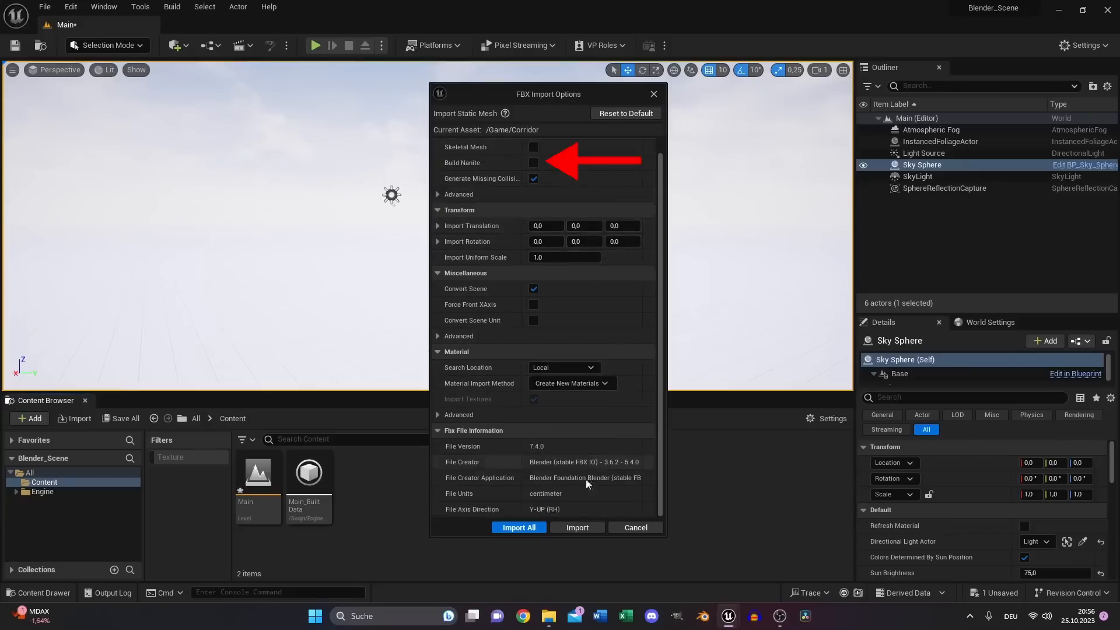
mouse_move(519, 528)
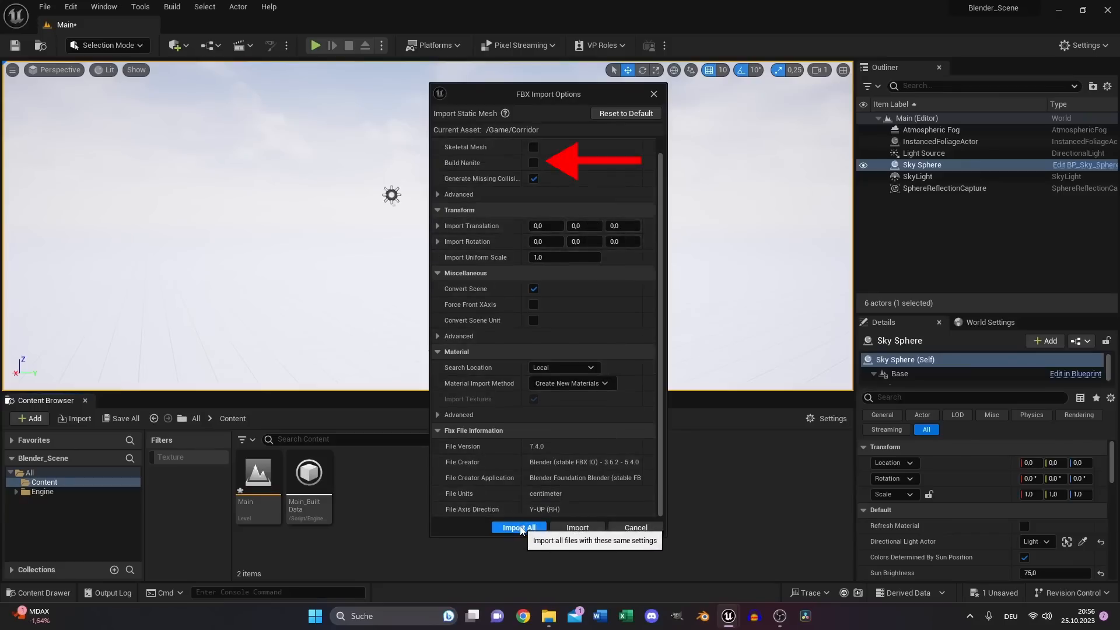
left_click(519, 528)
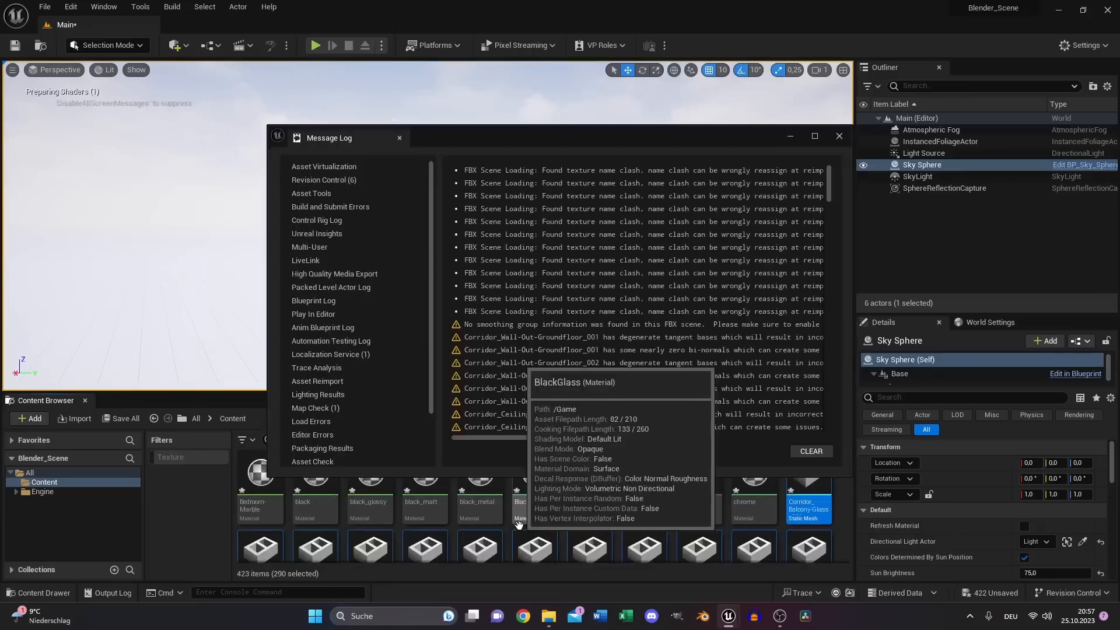
left_click(839, 136)
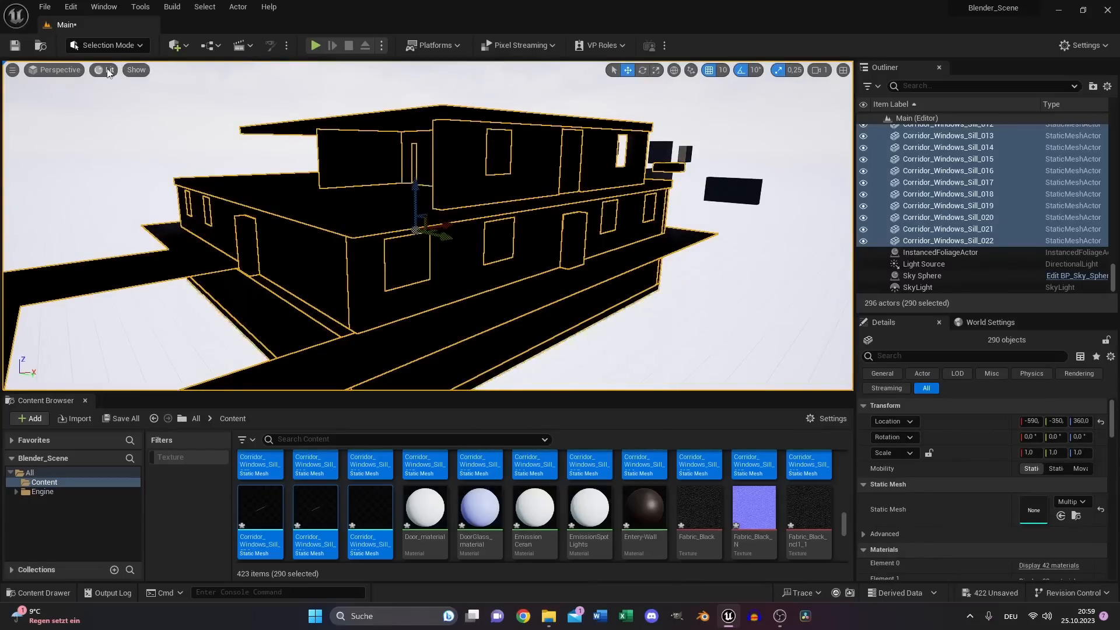
Switch the viewport to Unlit and filter Content for 'marbl' materials.
left_click(111, 70)
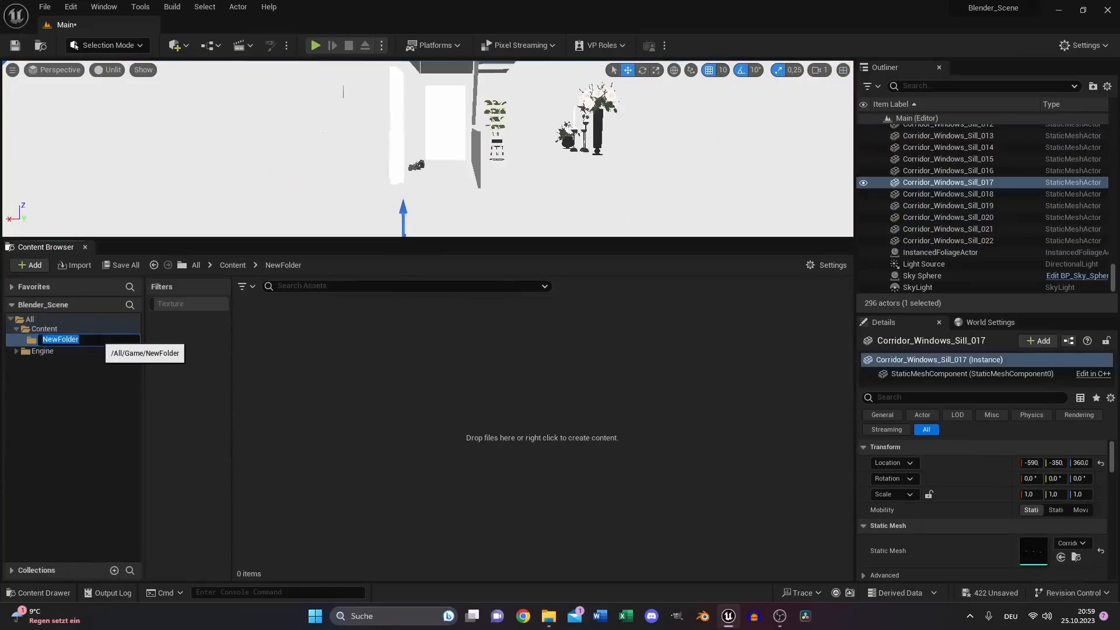
left_click(44, 328)
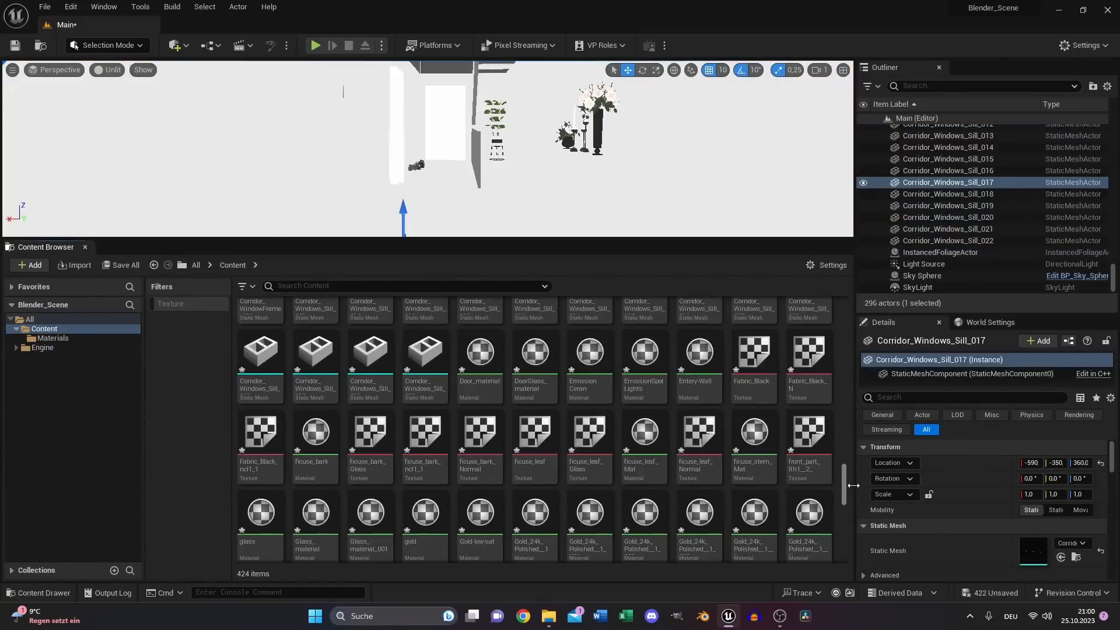
type("marbl")
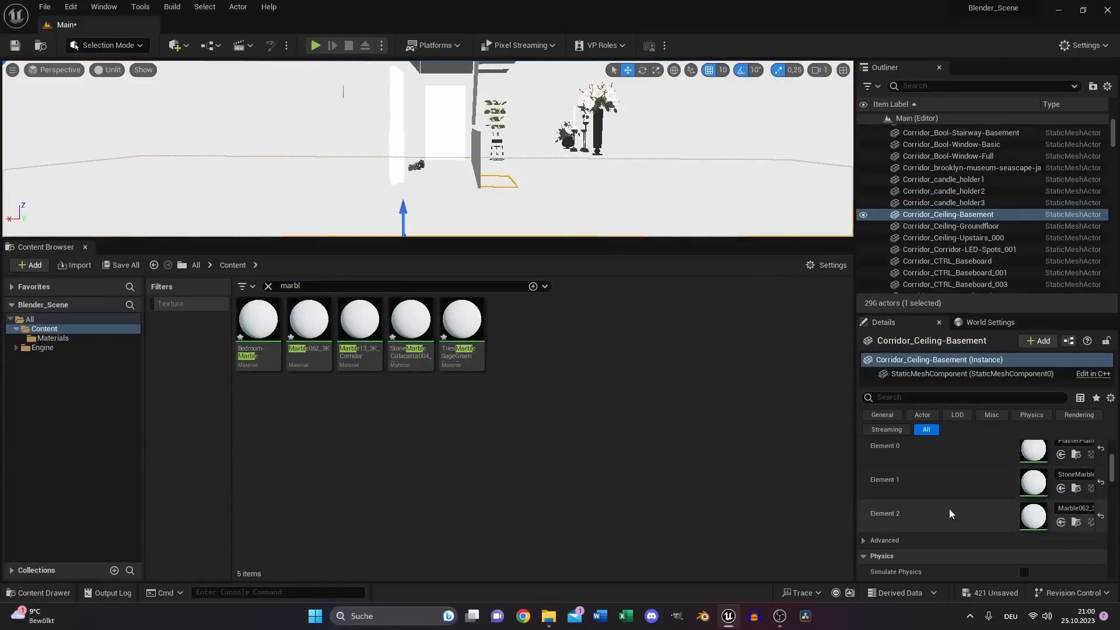
Open Marble062_3K in the Material Editor and browse project assets for its textures.
double_click(308, 318)
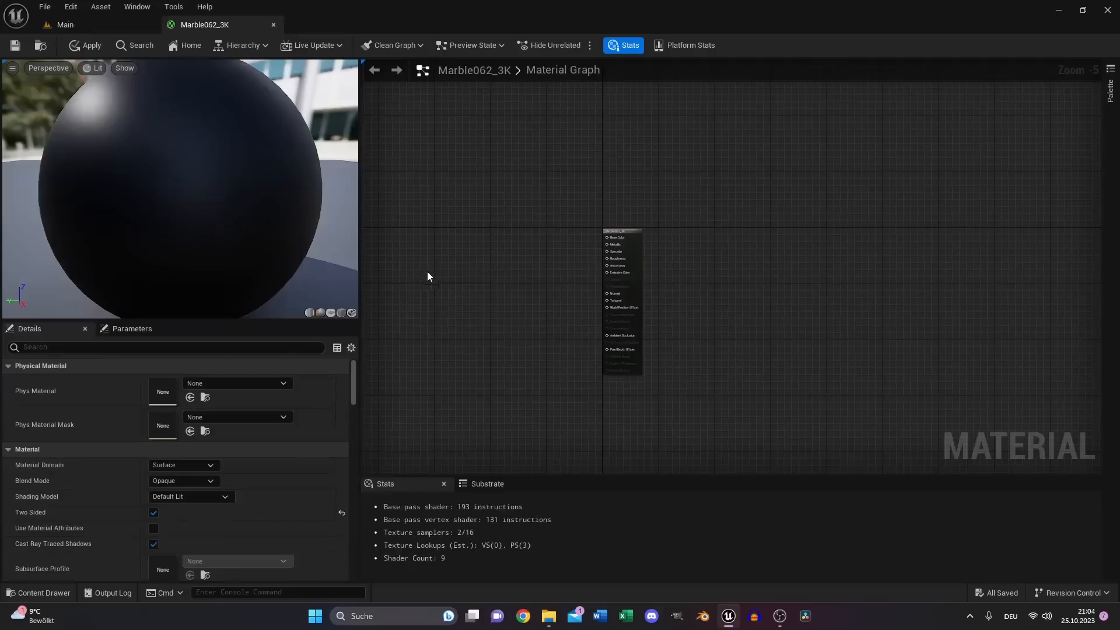
mouse_move(456, 373)
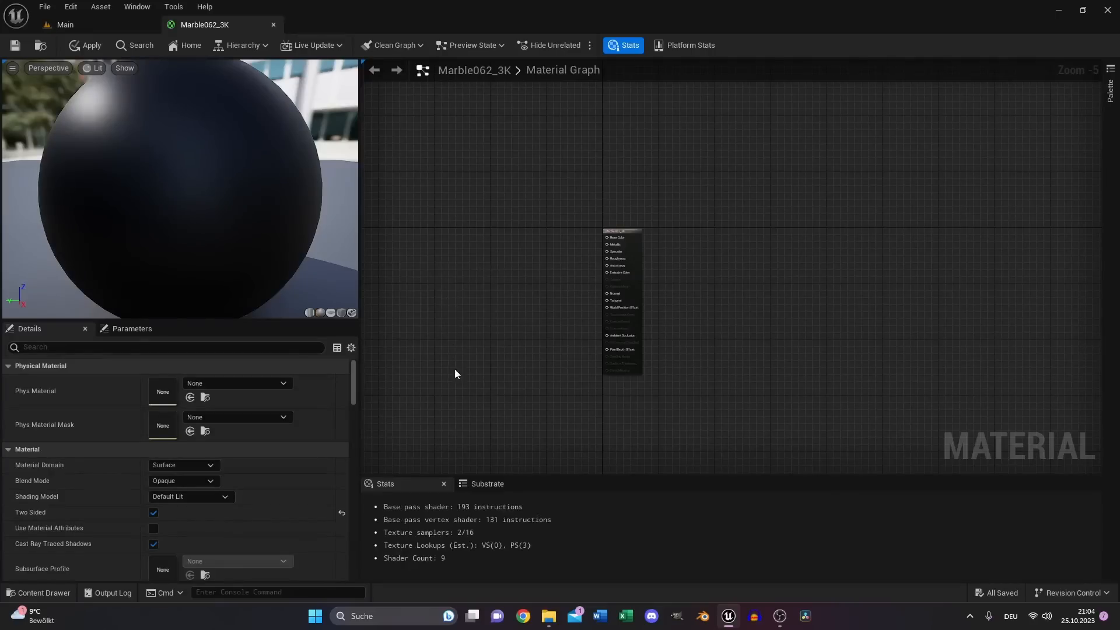
mouse_move(484, 397)
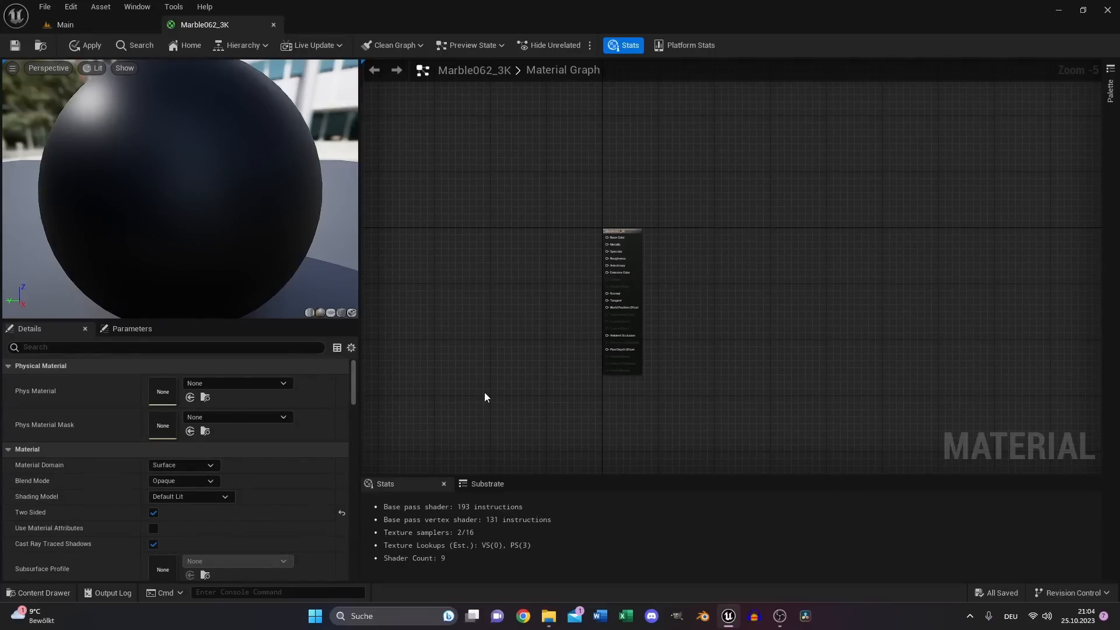
left_click(40, 592)
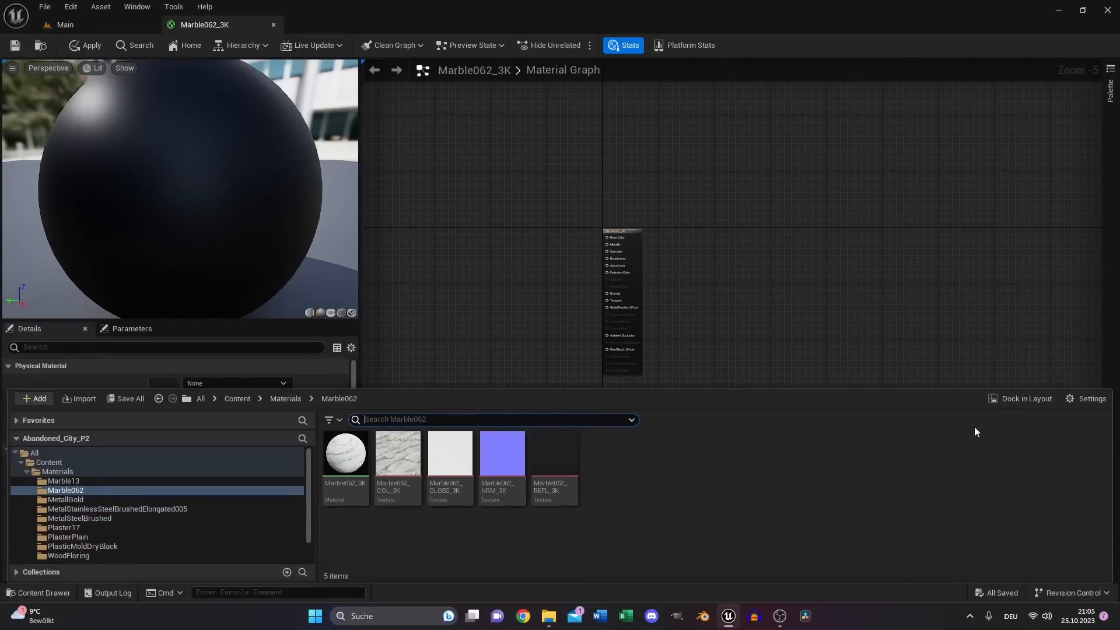
mouse_move(391, 547)
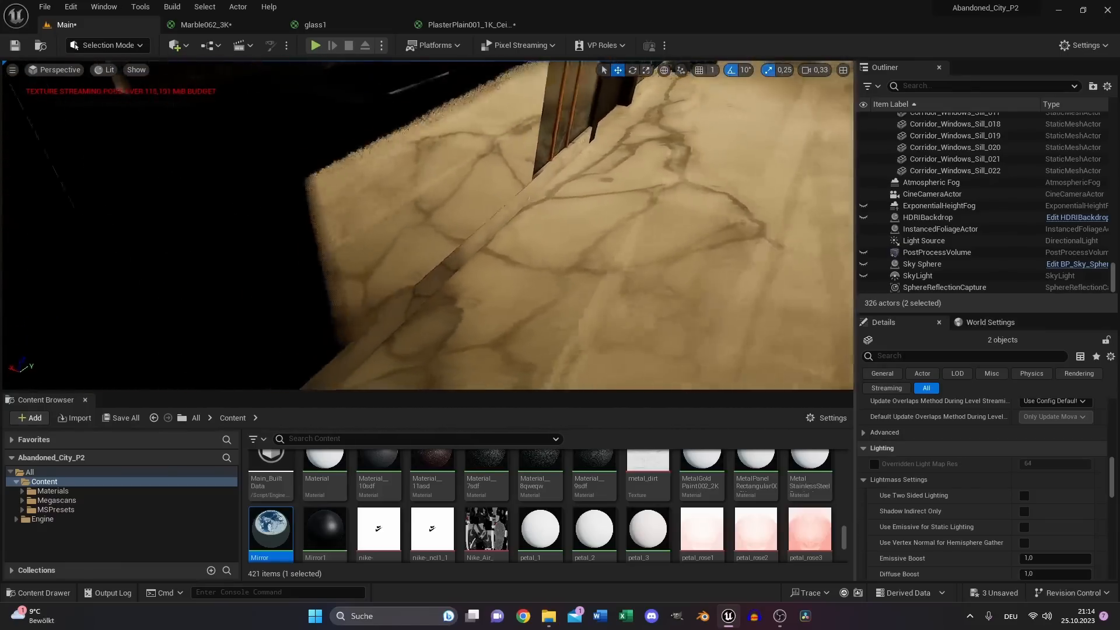
Tick Two Sided on PlasterPlain001_1K_Ceiling and apply the material.
left_click(936, 235)
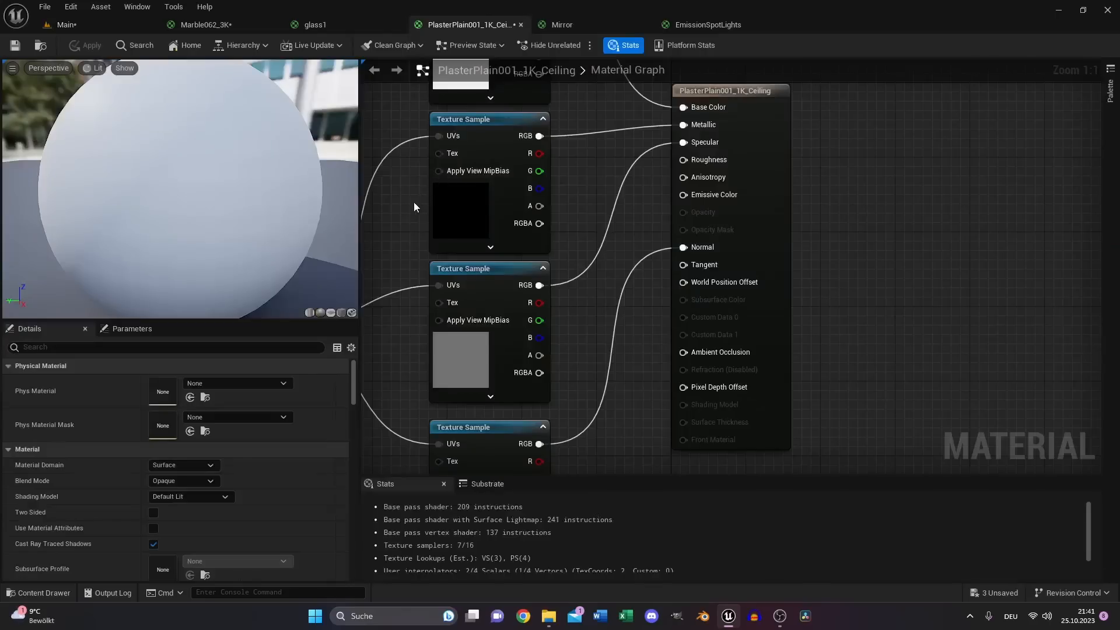
left_click(153, 512)
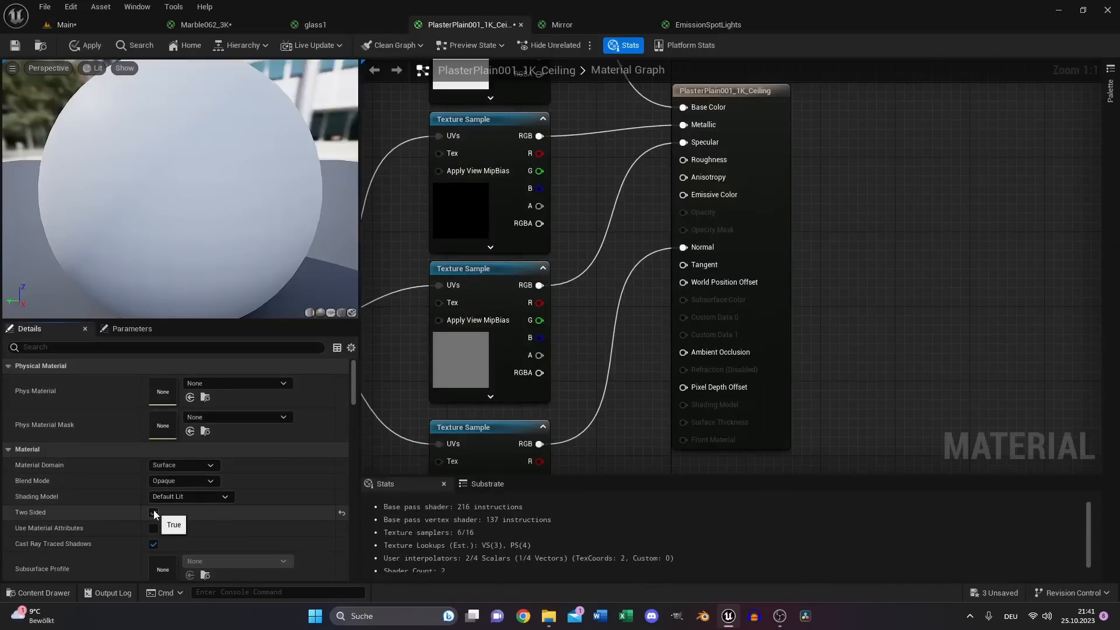
left_click(153, 512)
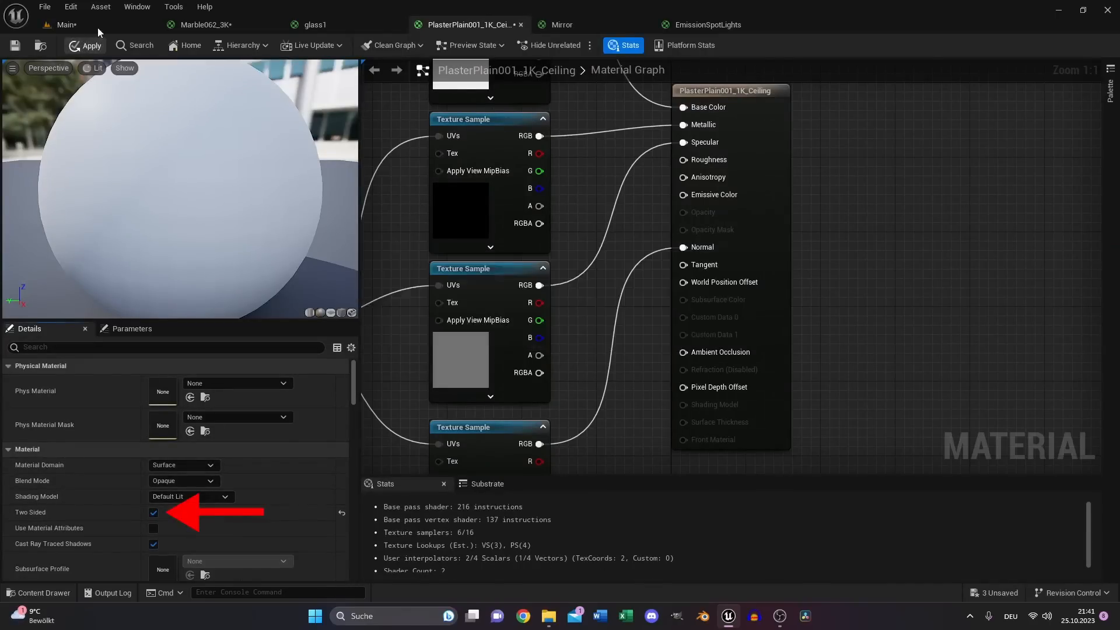
left_click(66, 25)
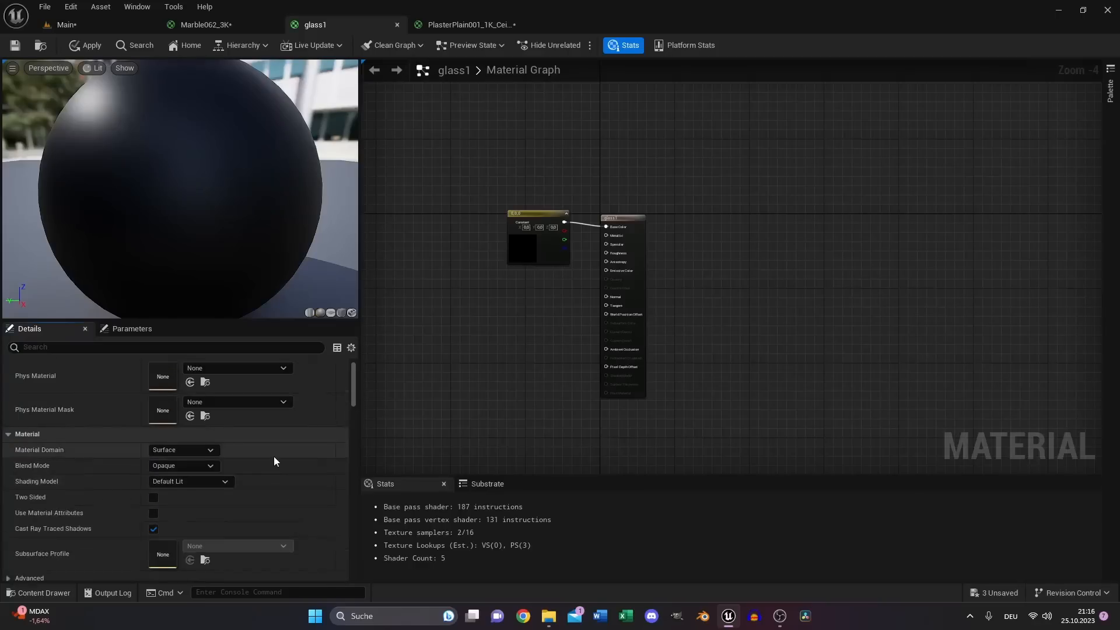
Make glass1 translucent and two-sided with Index Of Refraction, entering a 0.4 constant.
left_click(209, 465)
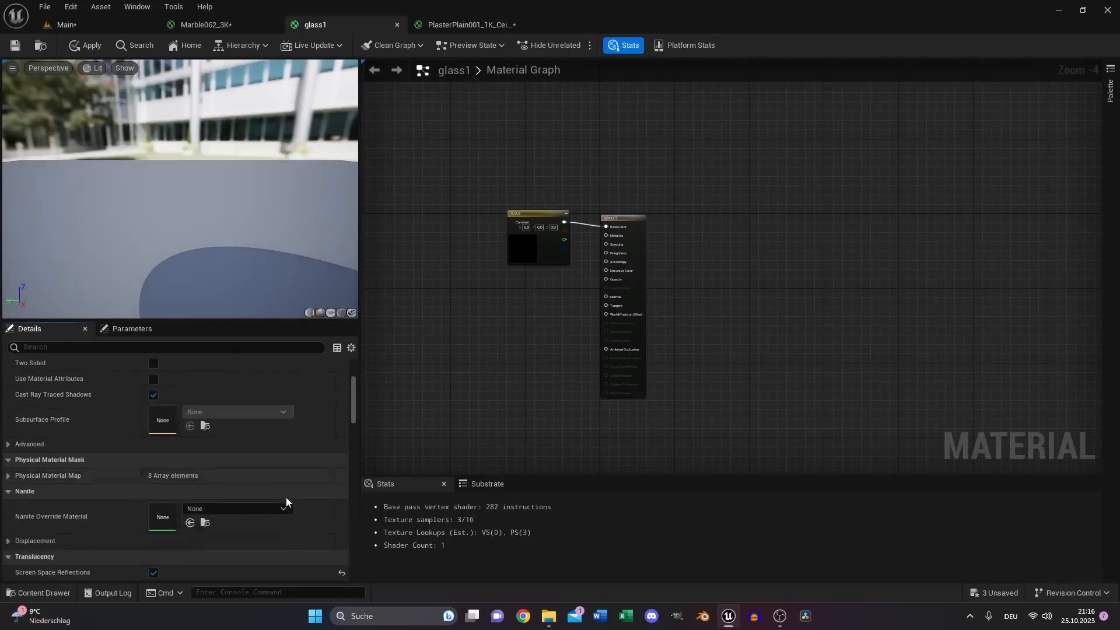
left_click(200, 454)
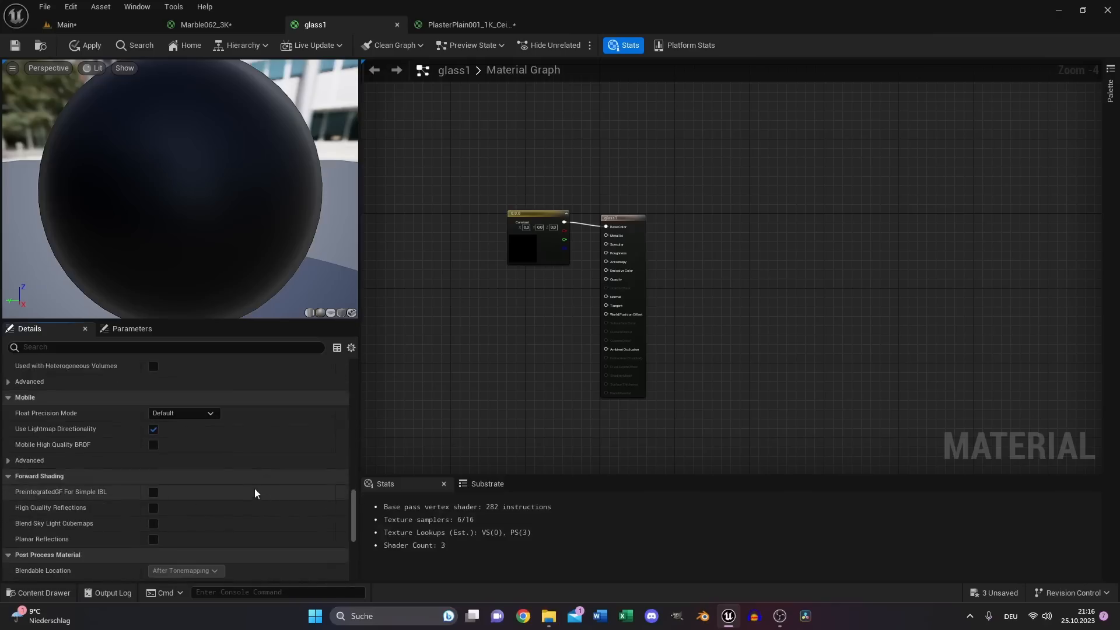
left_click(183, 381)
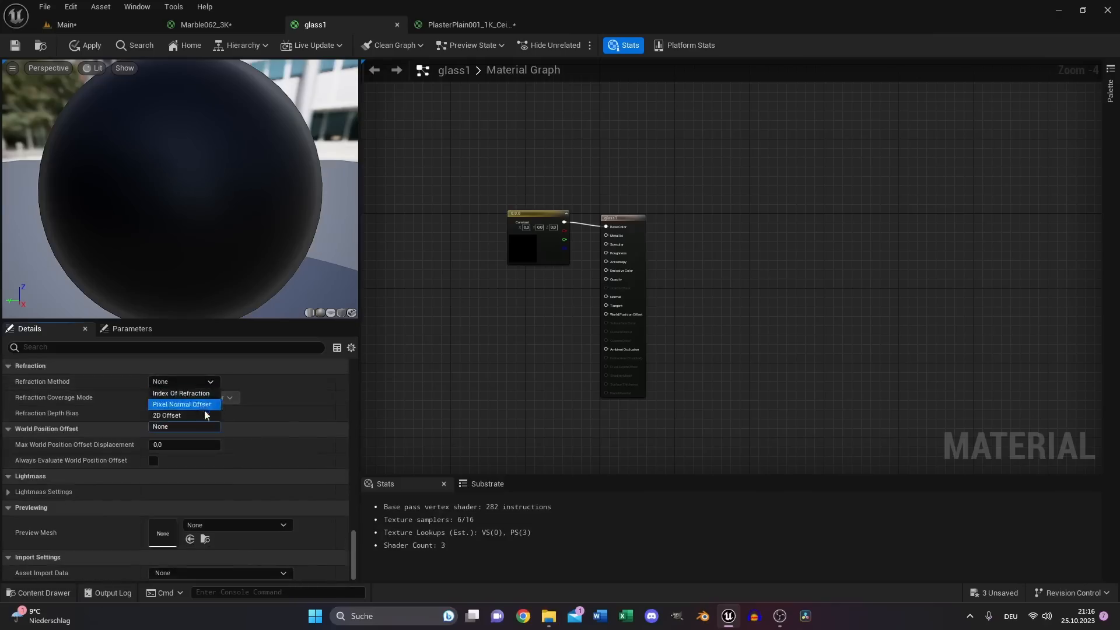
left_click(180, 392)
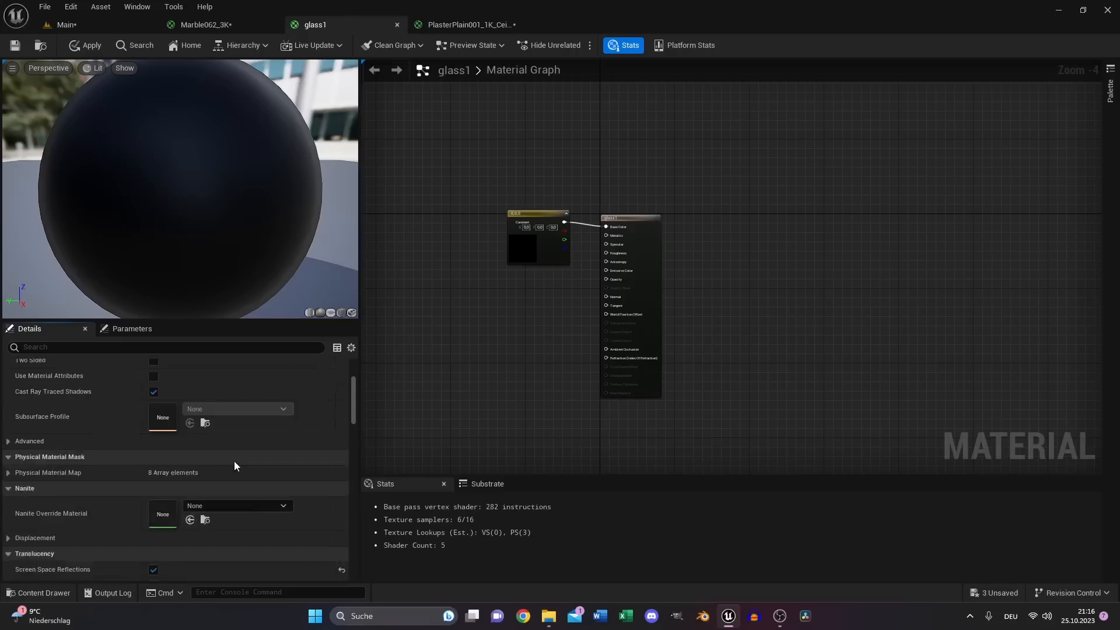
scroll("up", 3)
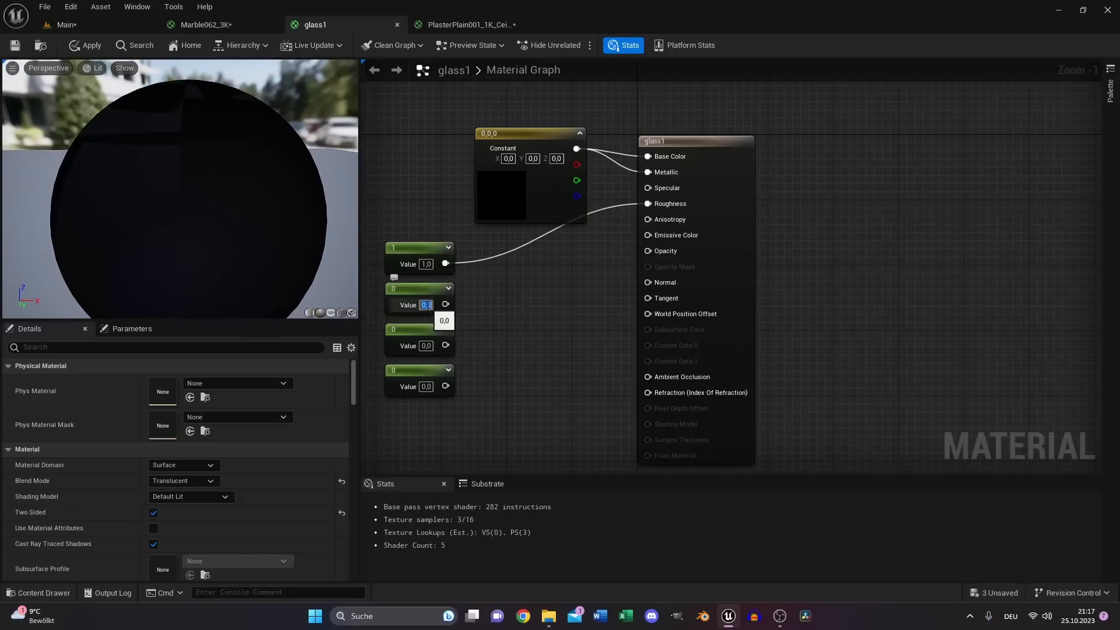
type("0.4")
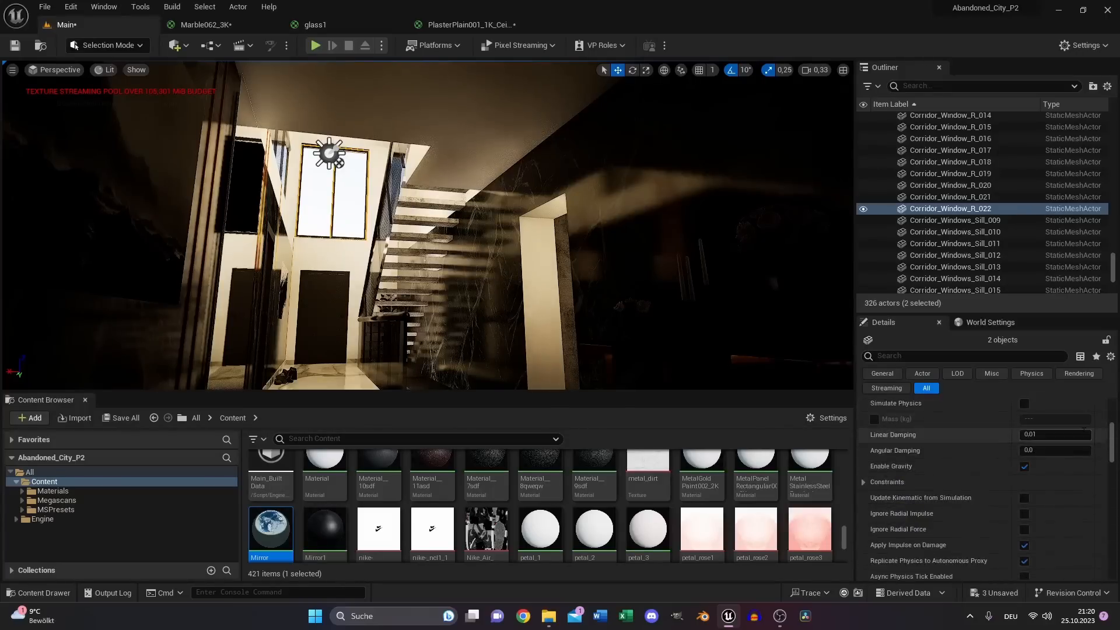
Tick Shadow Indirect Only under Lightmass Settings for both corridor window pieces.
scroll("down", 3)
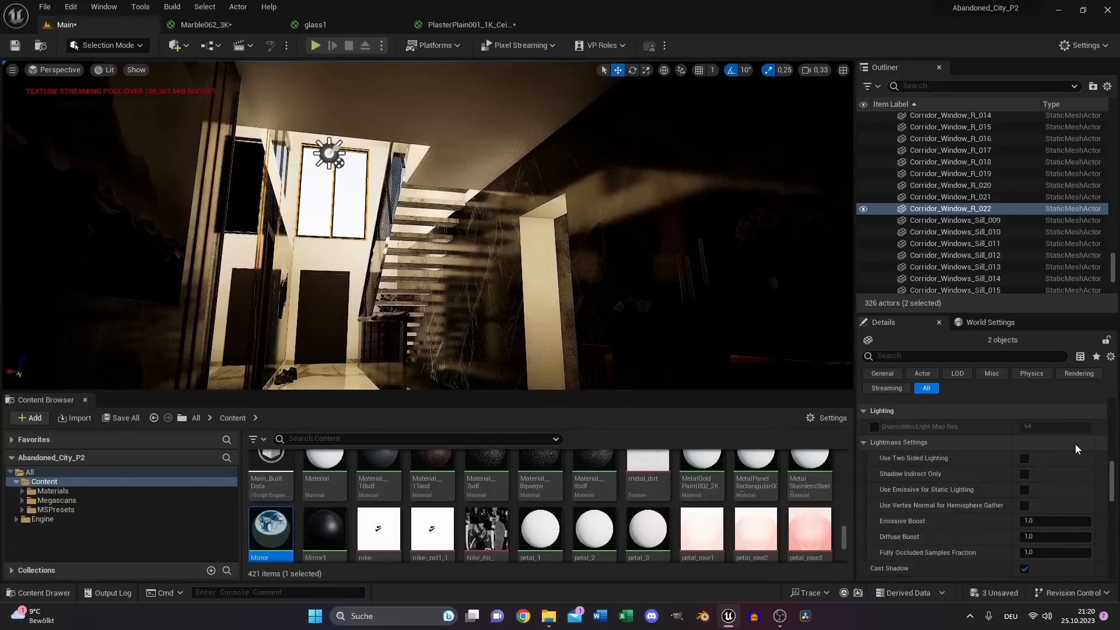
left_click(1024, 473)
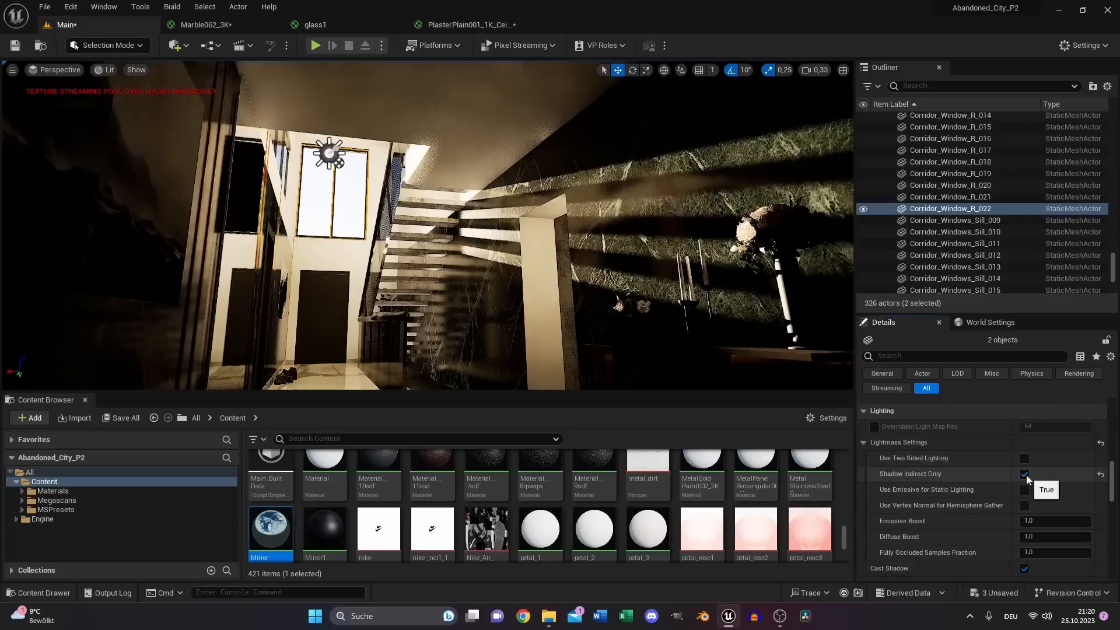
left_click(1024, 474)
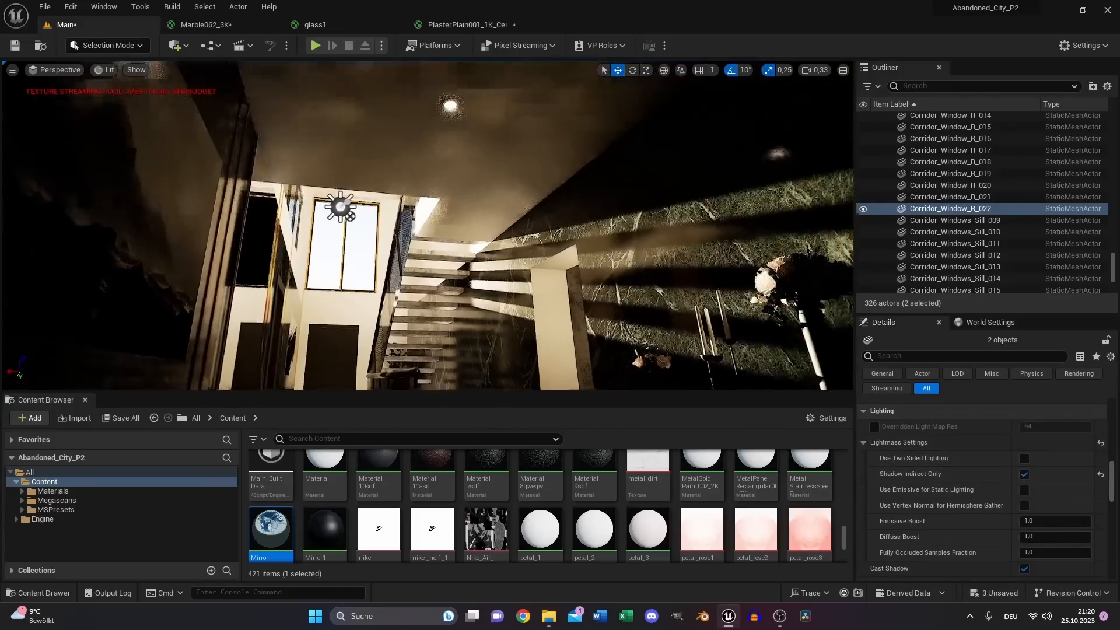
double_click(270, 529)
type("refl")
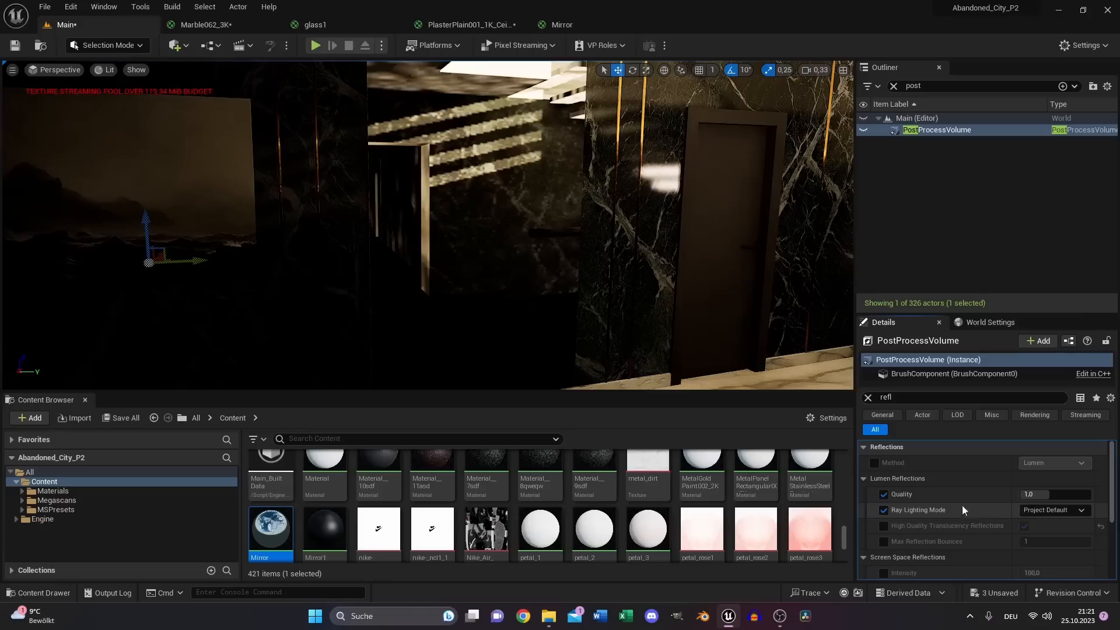
Set the PostProcessVolume's Lumen Ray Lighting Mode to Hit Lighting for Reflections.
left_click(1052, 509)
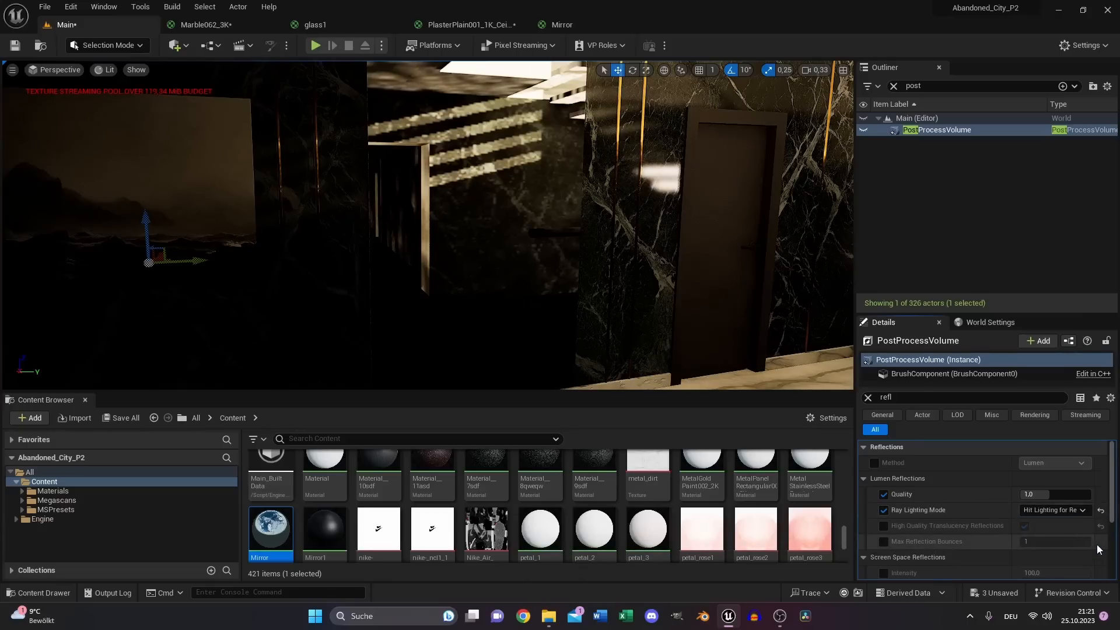
left_click(884, 526)
type("mult")
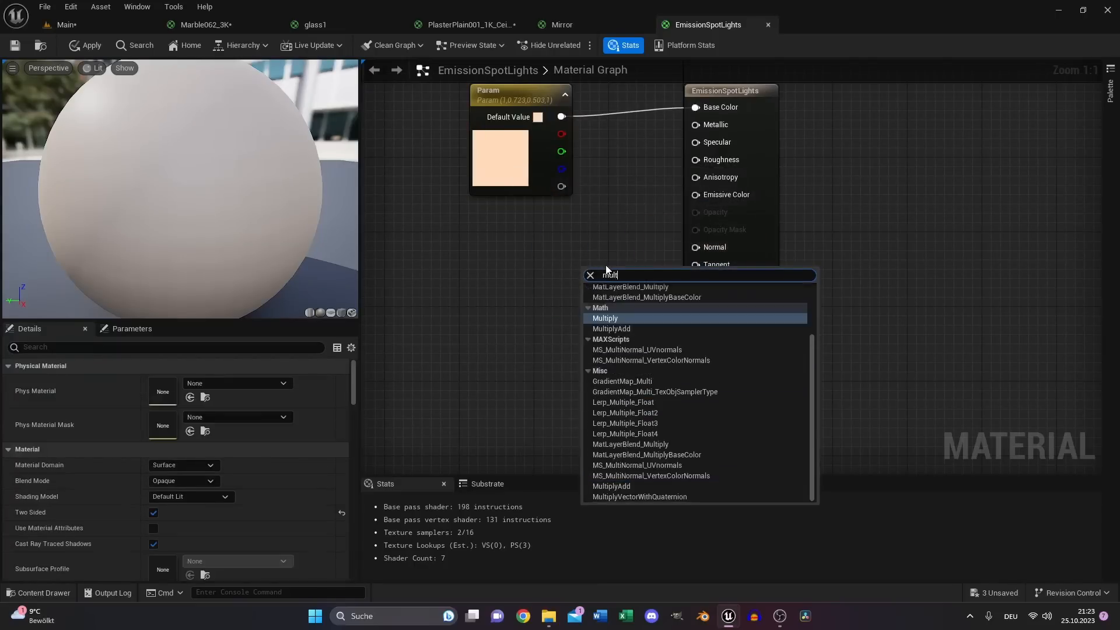
Add a Multiply node with B set to 100 between Param and Emissive Color.
left_click(604, 318)
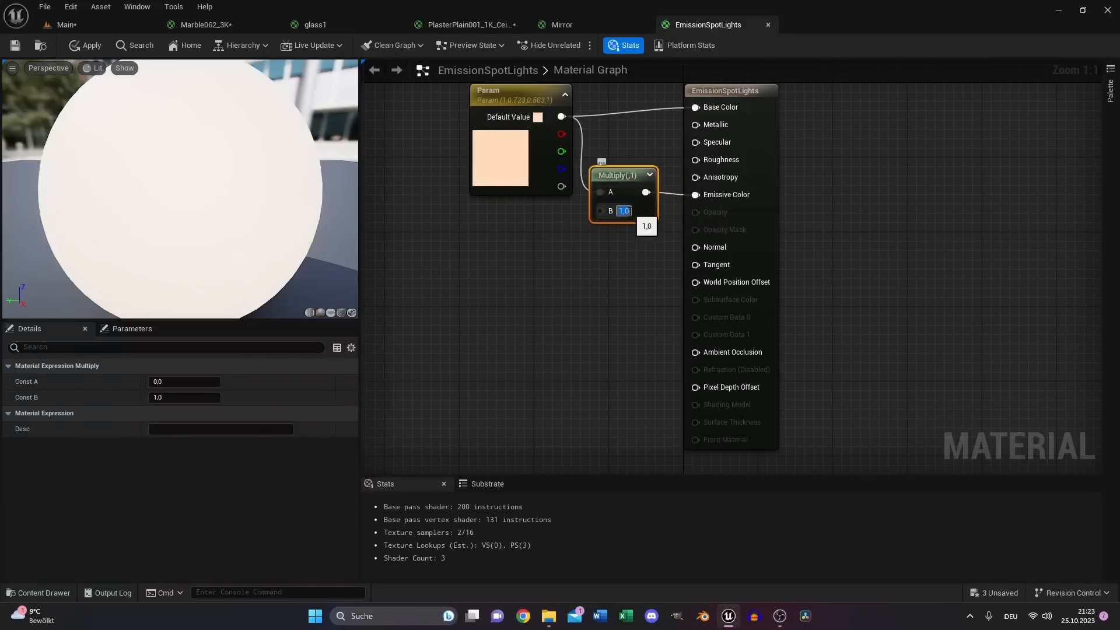
type("100,0")
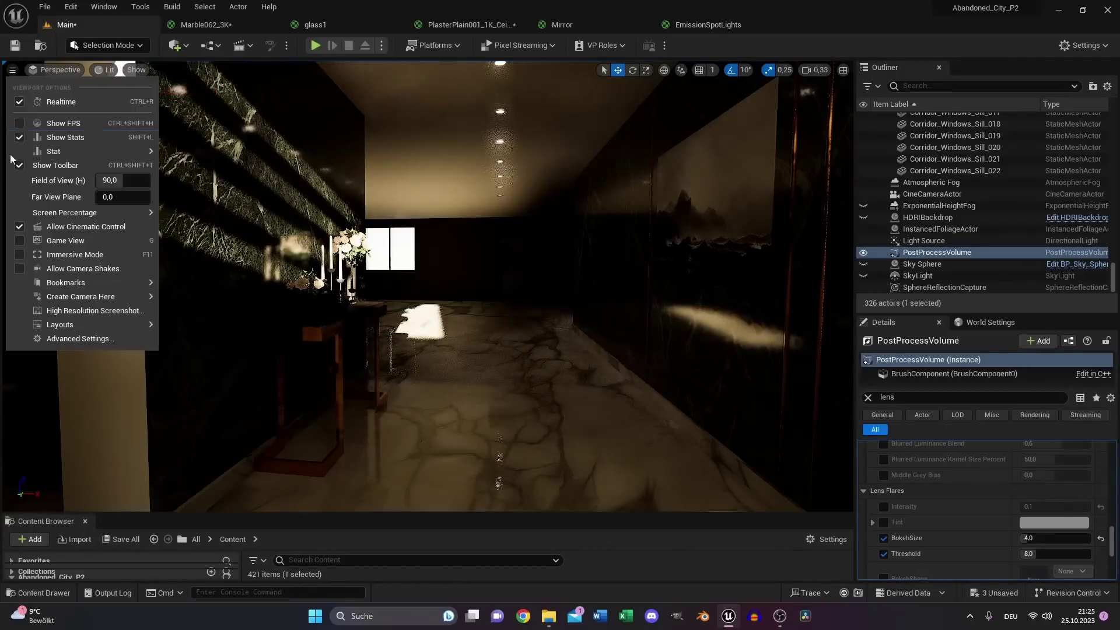
Capture a High Resolution Screenshot of the corridor with a 2.0 size multiplier.
left_click(95, 311)
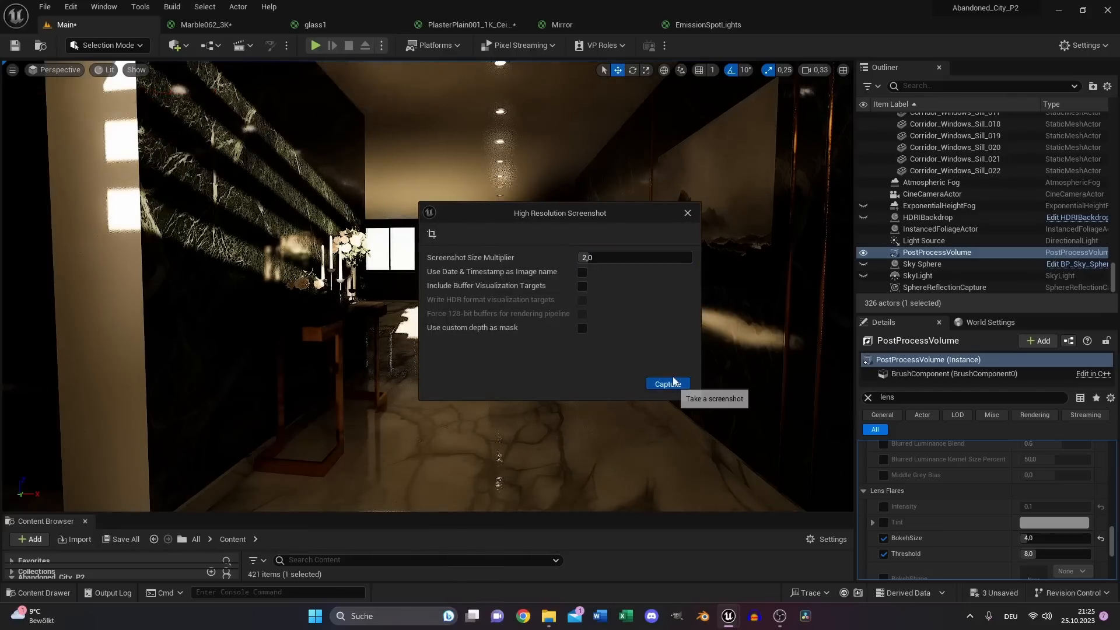
left_click(666, 384)
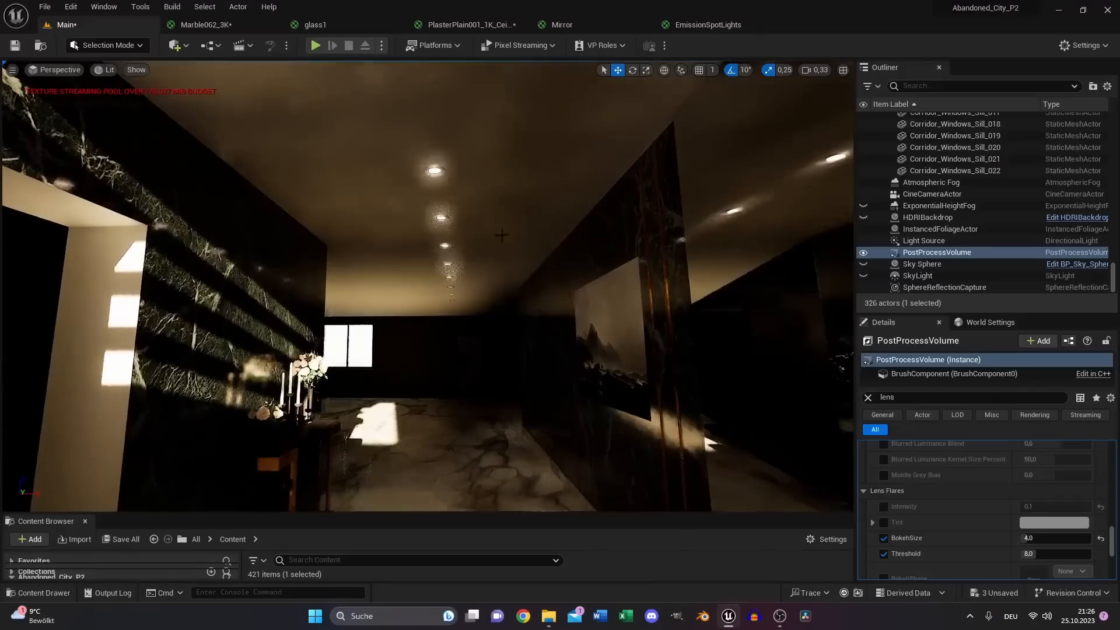
Place spot lights in the interior and bring up the HDRIBackdrop's tree-and-sky panorama.
left_click(174, 45)
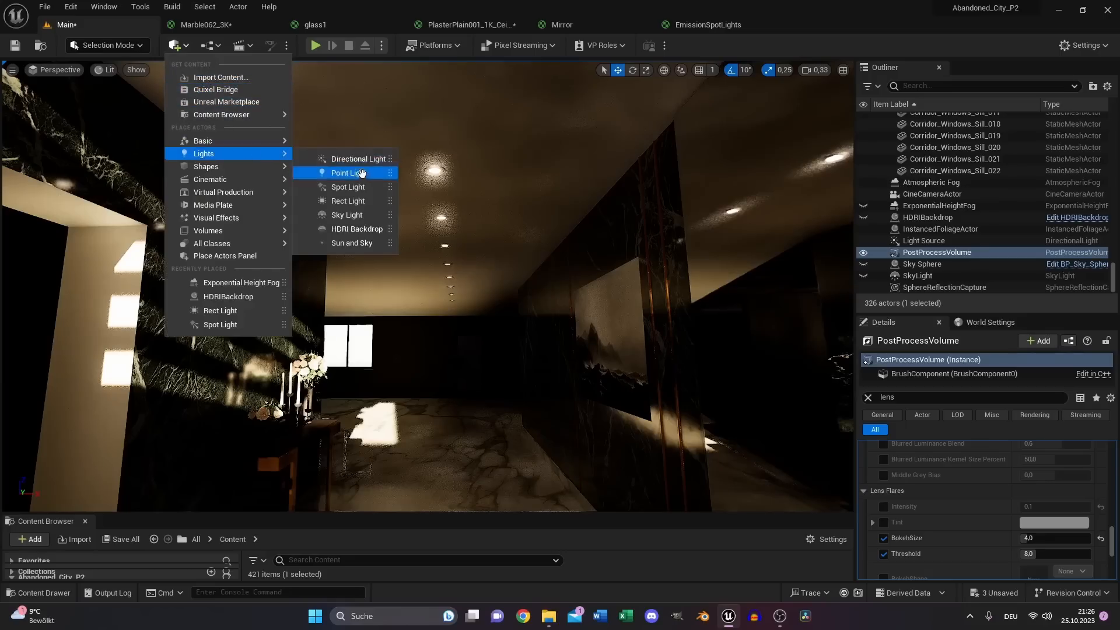
left_click(348, 186)
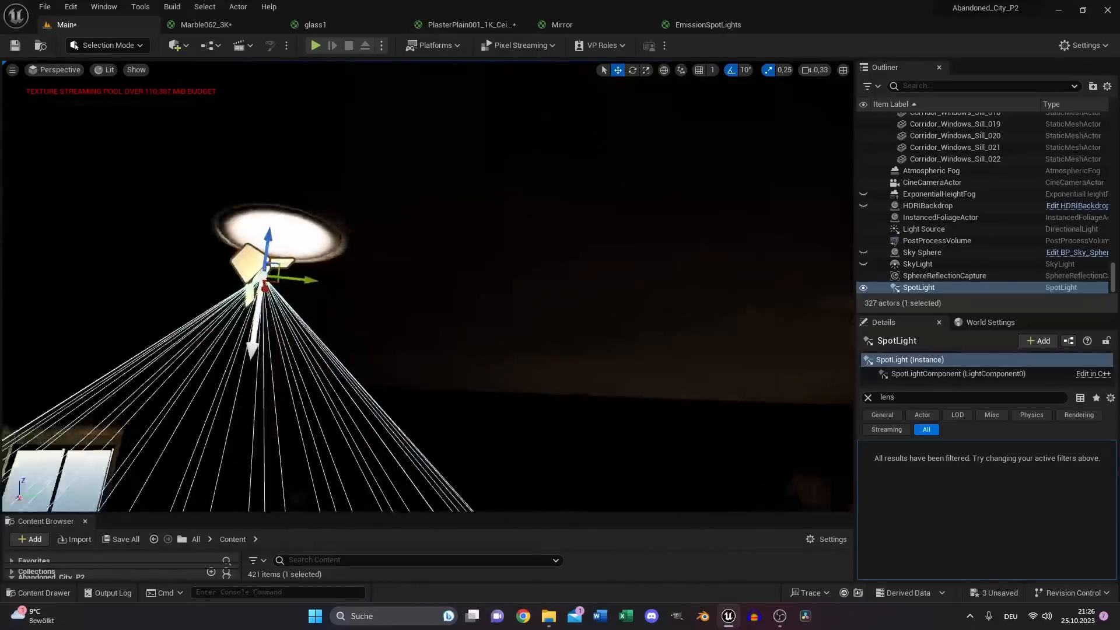
left_click(174, 45)
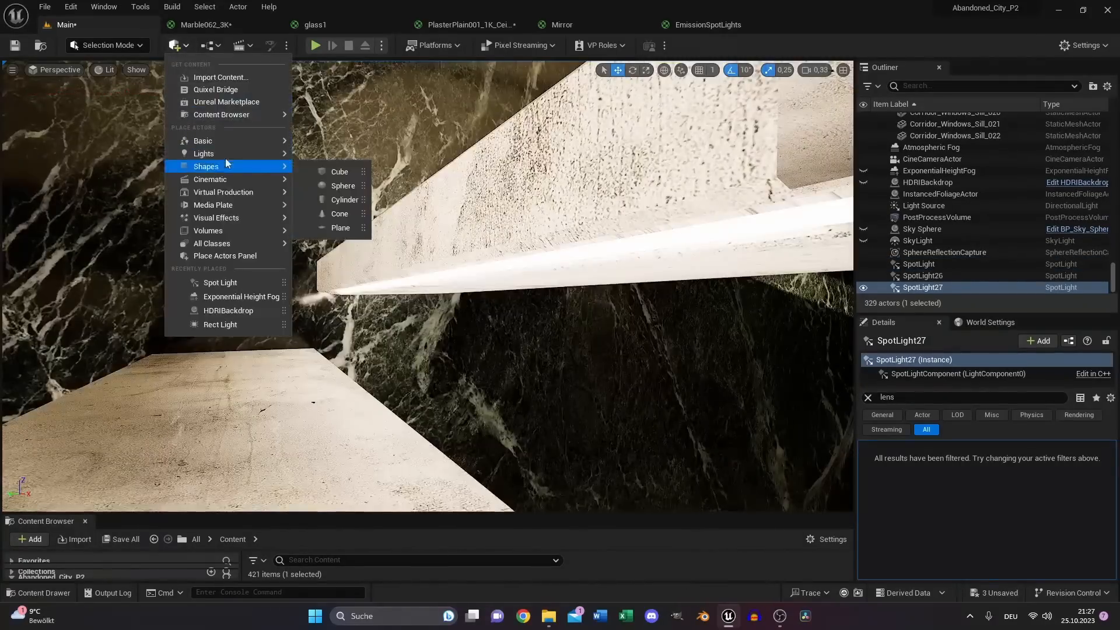
left_click(220, 324)
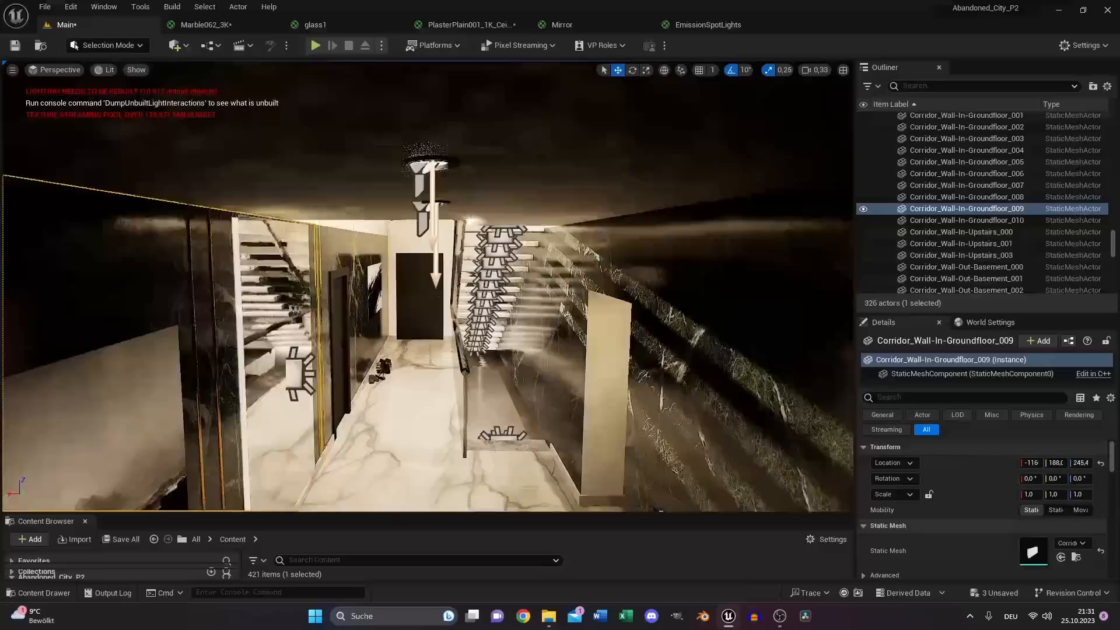
left_click(174, 45)
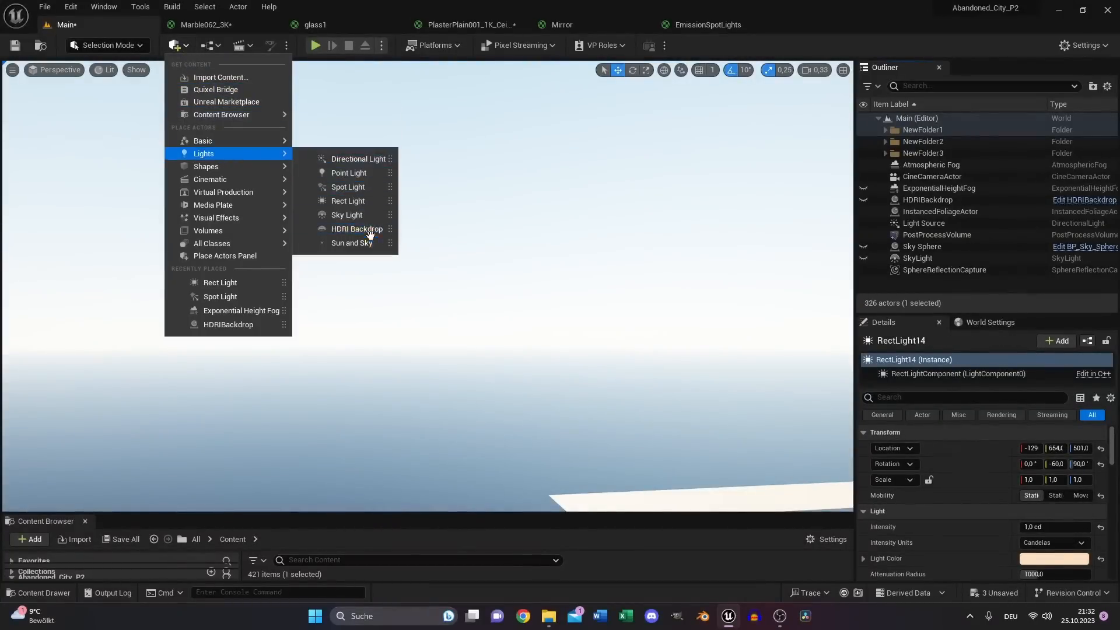
mouse_move(796, 269)
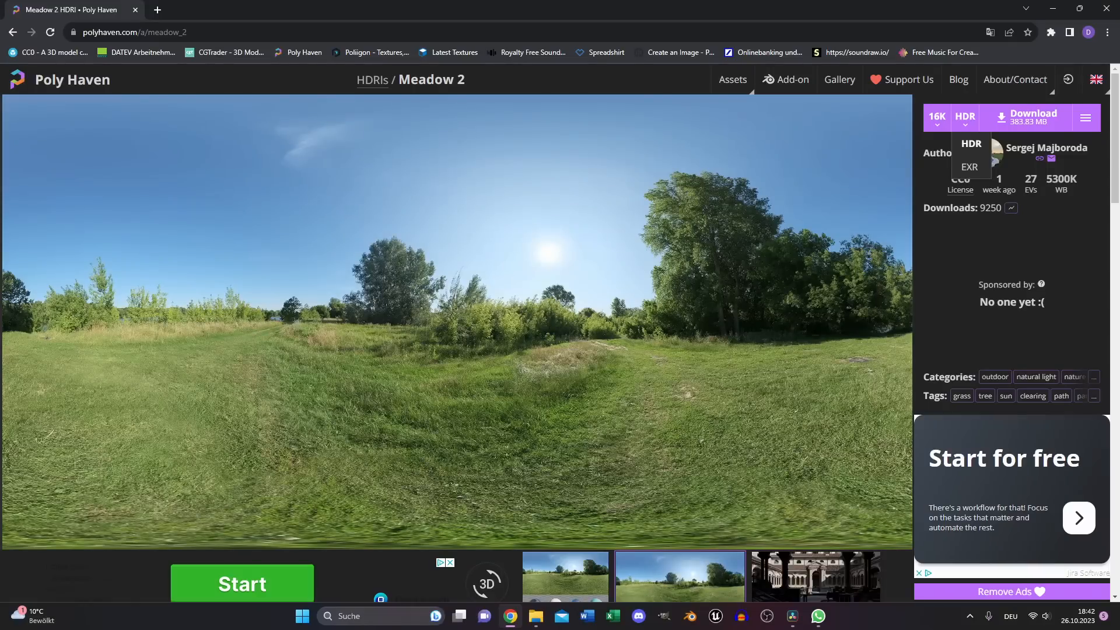
mouse_move(971, 144)
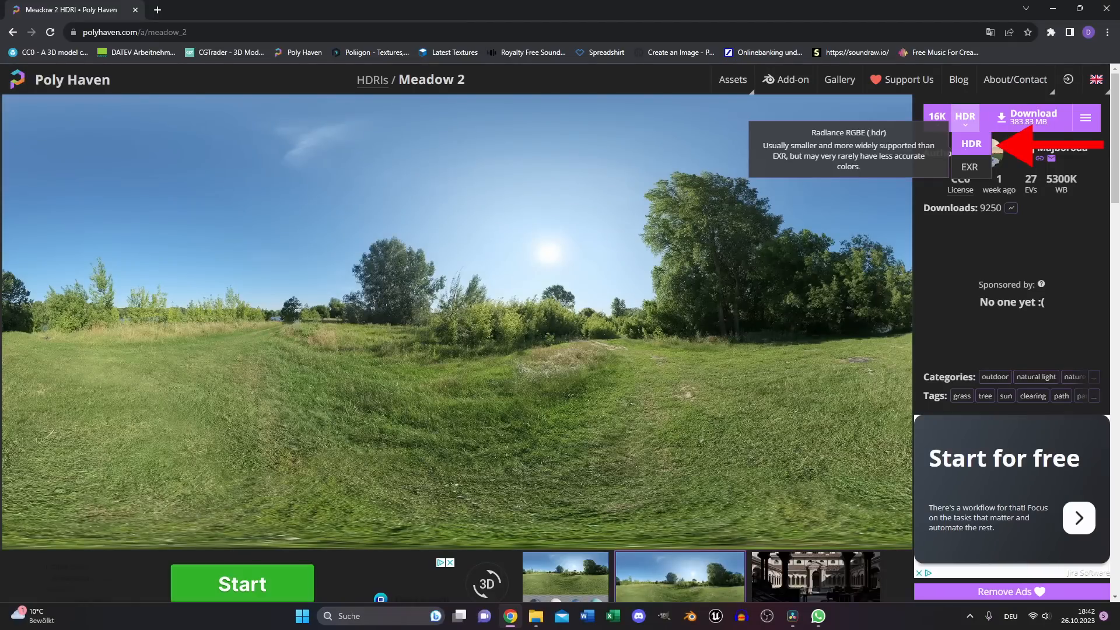
left_click(715, 616)
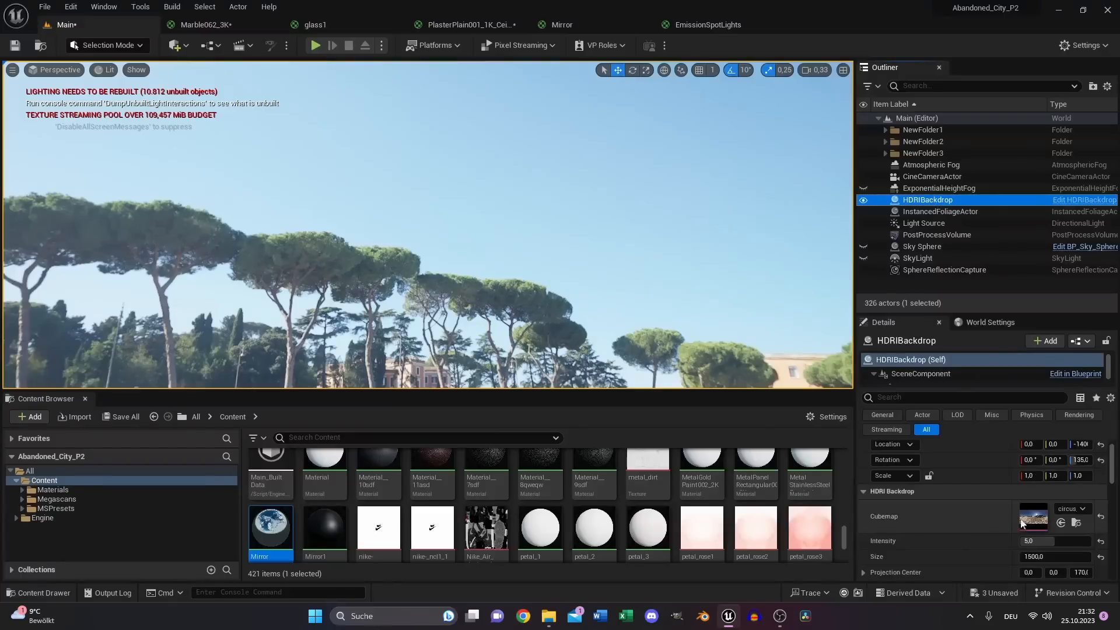
Set the Sky Light source to SLS Specified Cubemap with the circus_maximus_2_4k texture.
left_click(1078, 522)
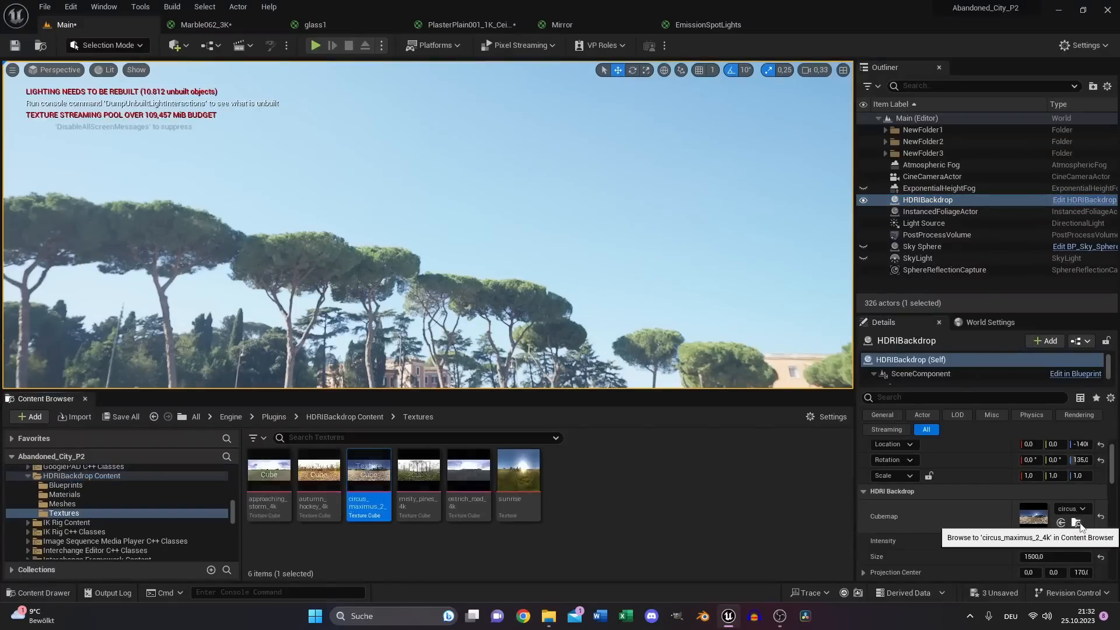
left_click(418, 473)
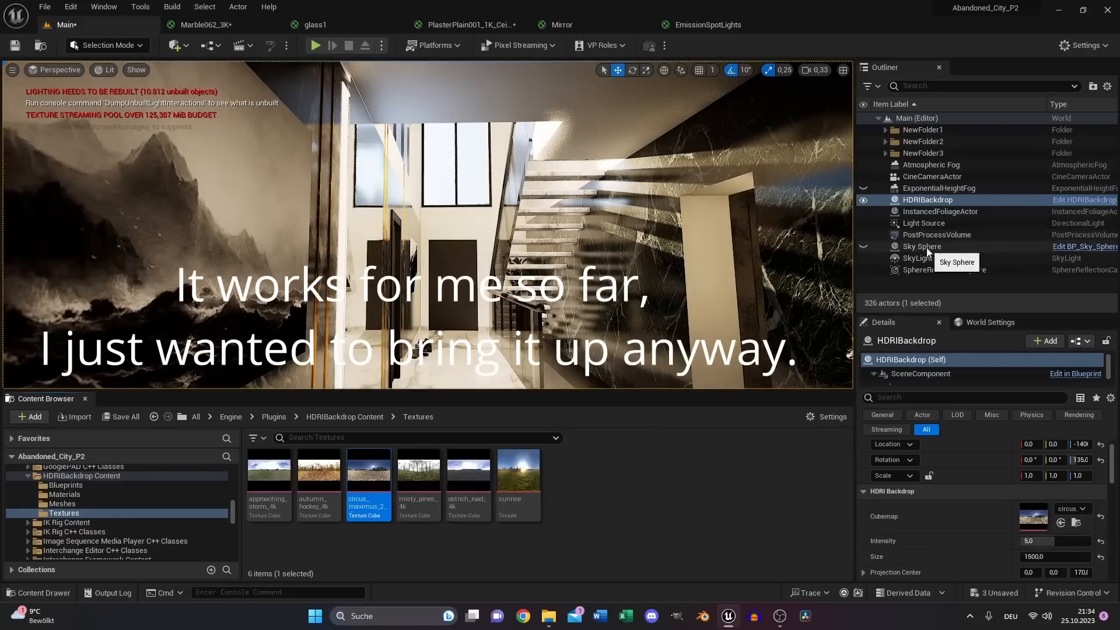
left_click(921, 258)
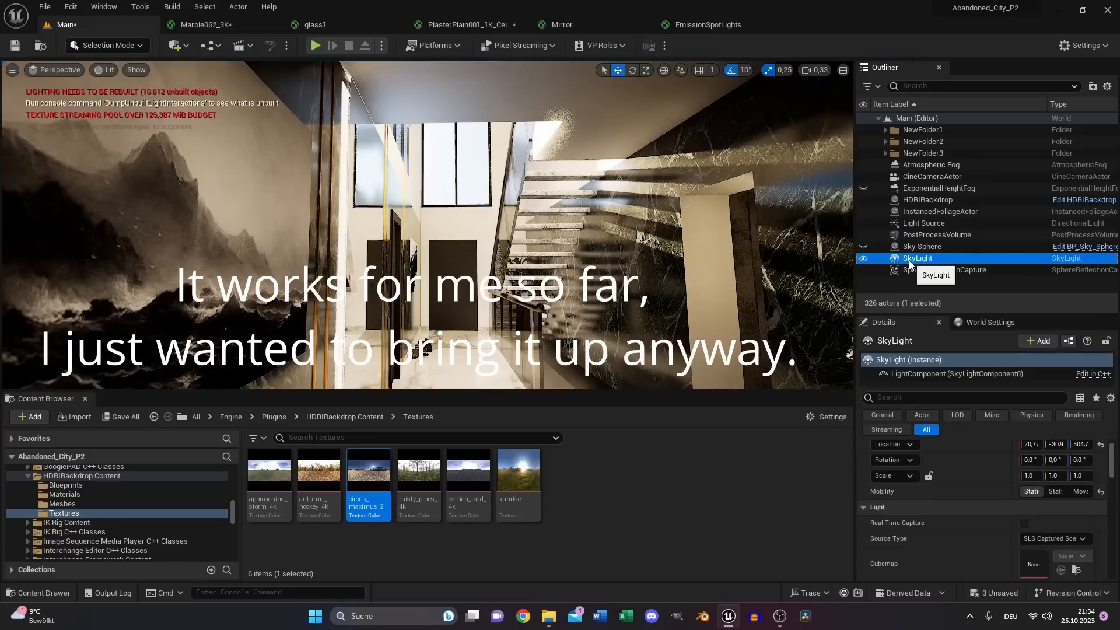
left_click(1053, 538)
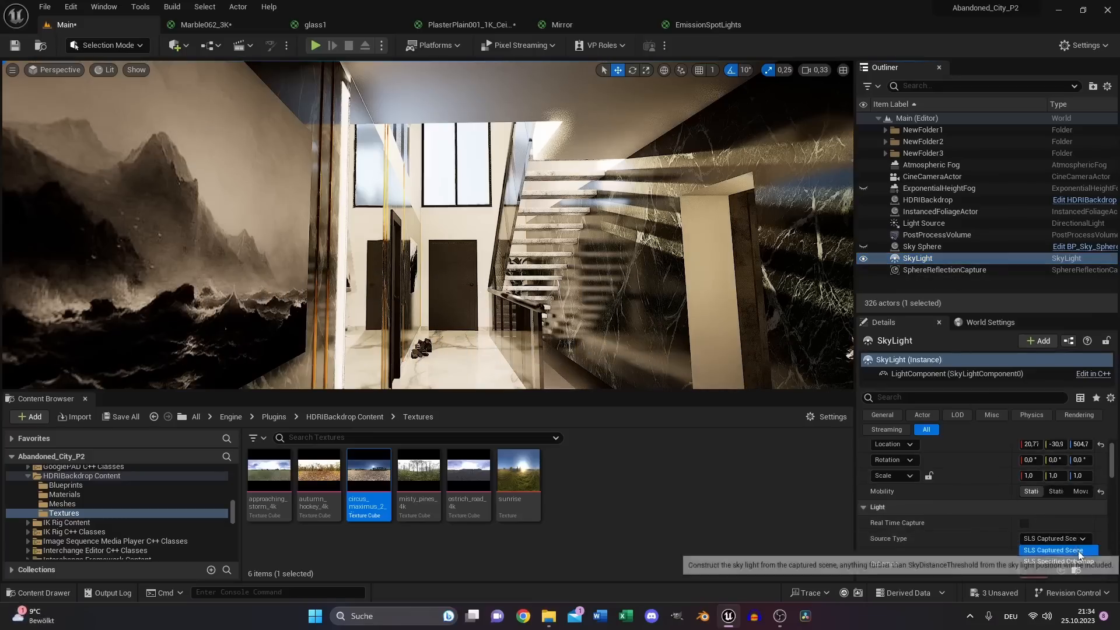
left_click(1051, 550)
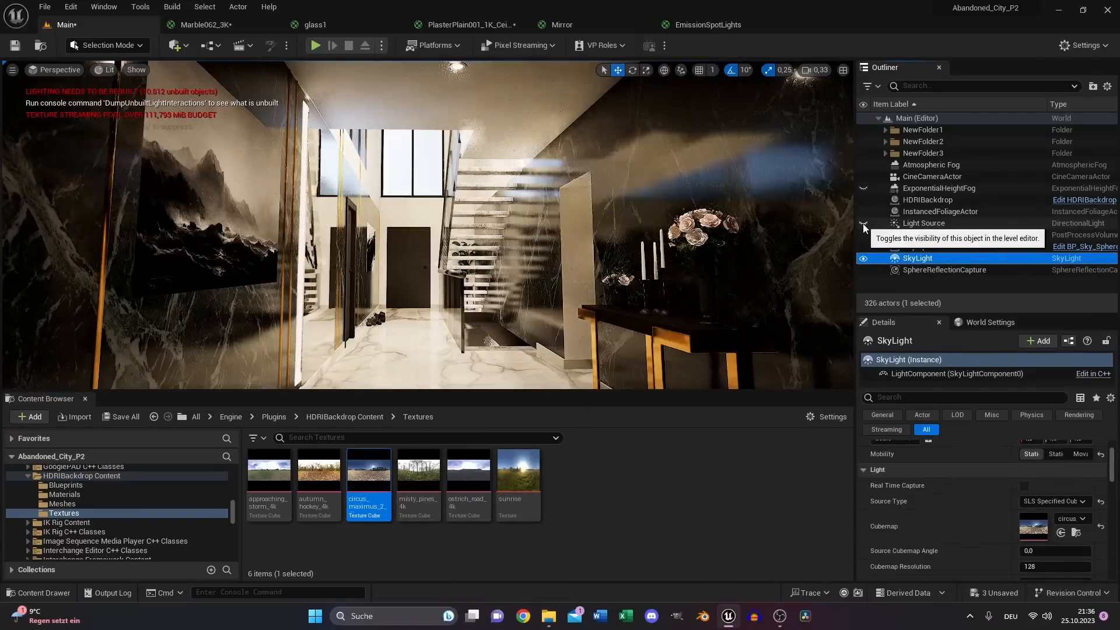
Make the directional Light Source visible again and select it.
left_click(863, 222)
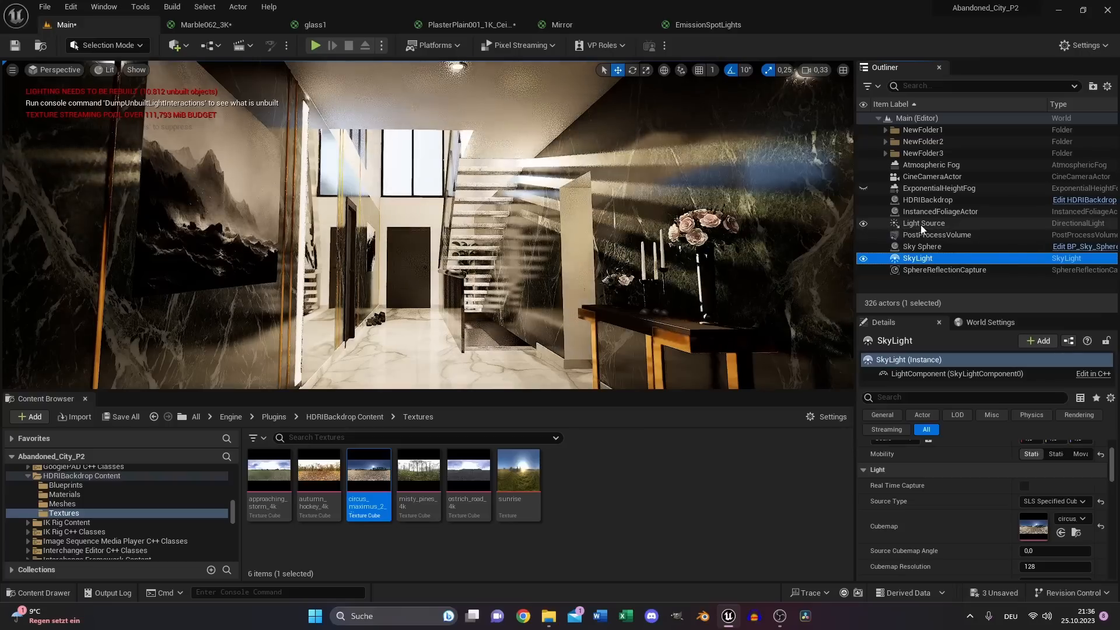
left_click(923, 223)
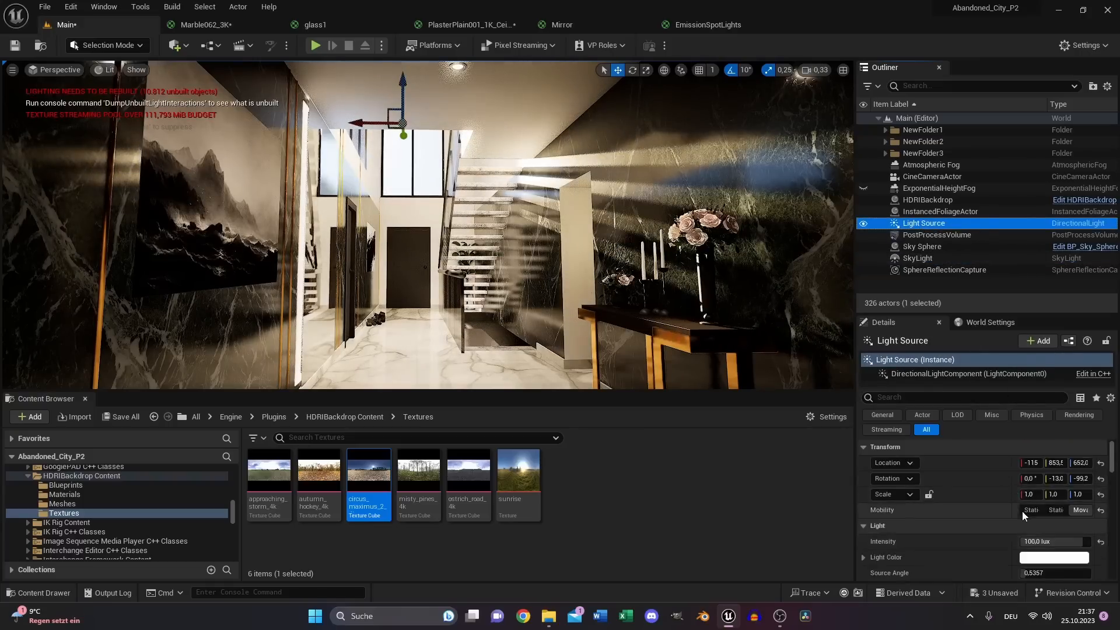
left_click(939, 188)
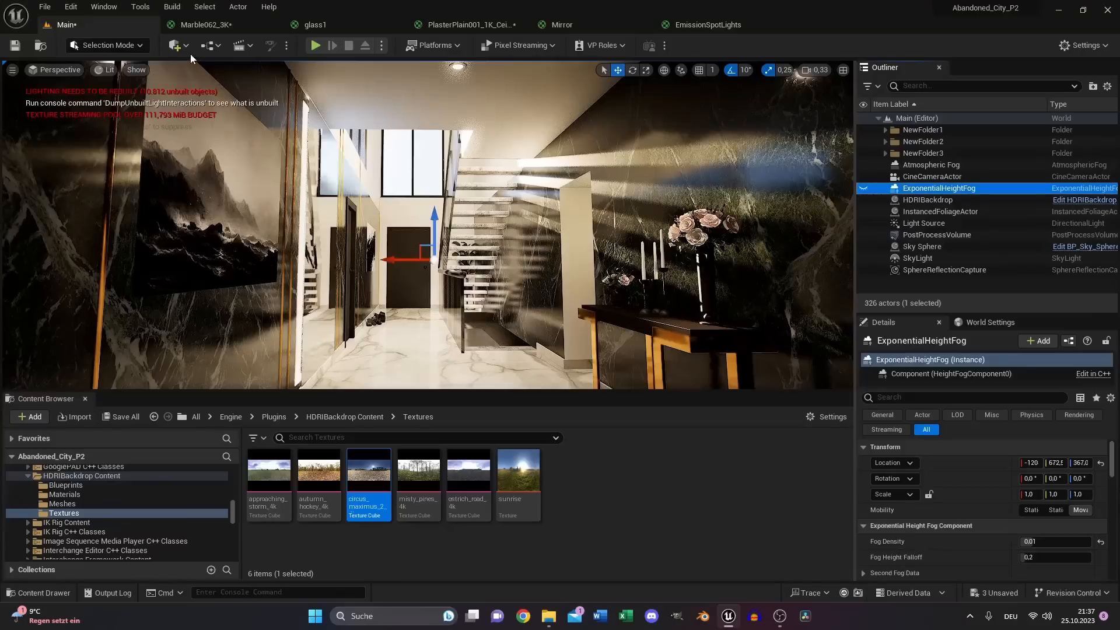
Enable volumetric fog at 0.9 scattering distribution and set the sun's volumetric scattering to 4.0.
left_click(174, 45)
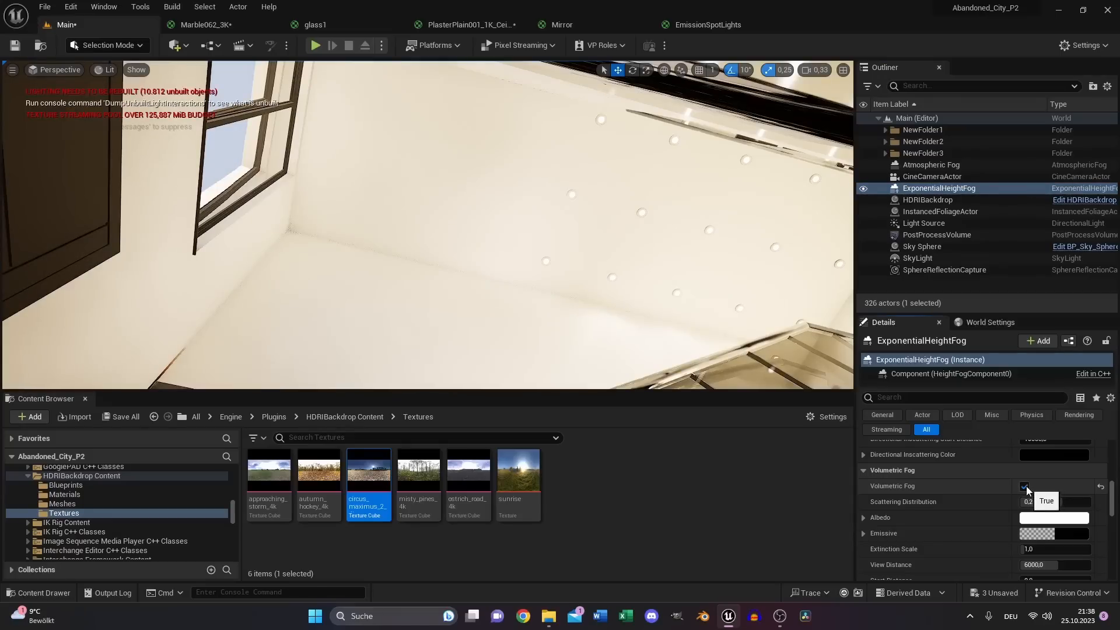
left_click(1055, 502)
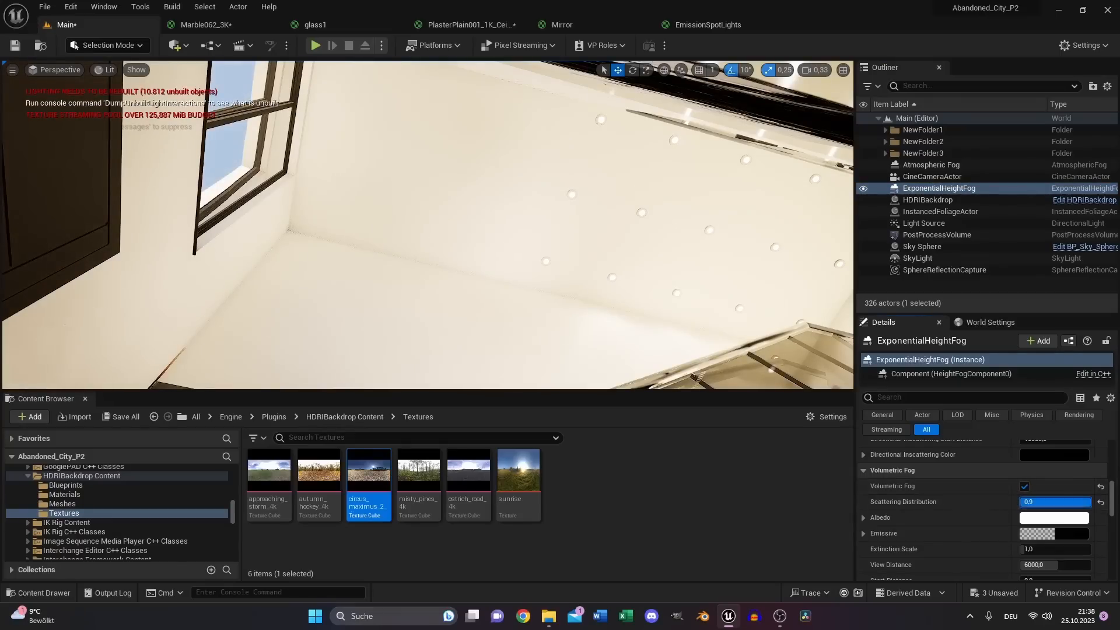
left_click(1056, 502)
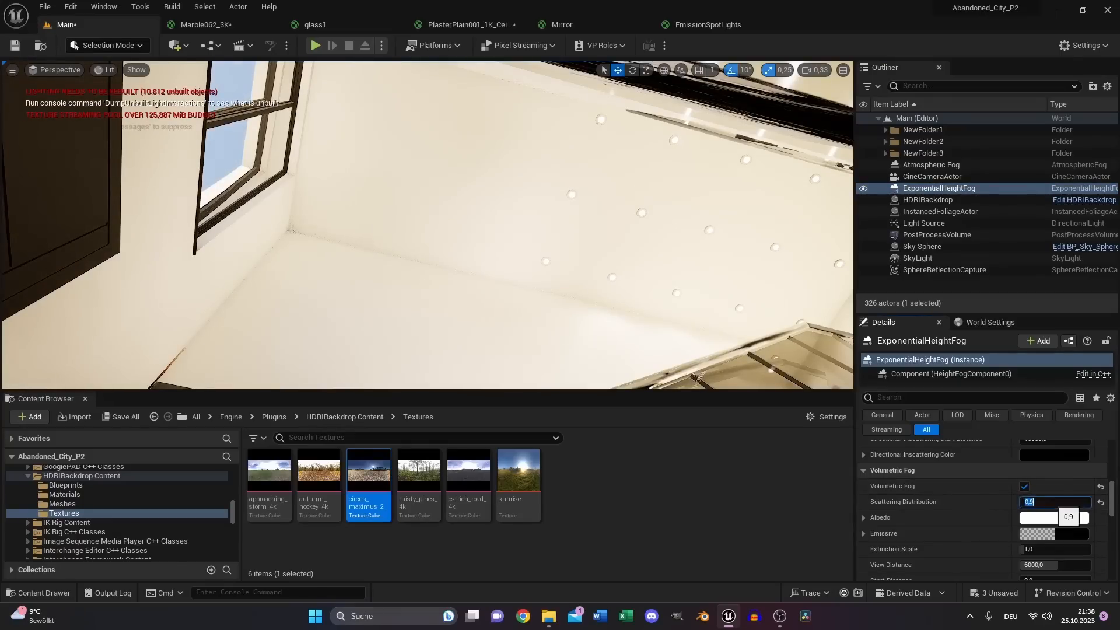
left_click(923, 223)
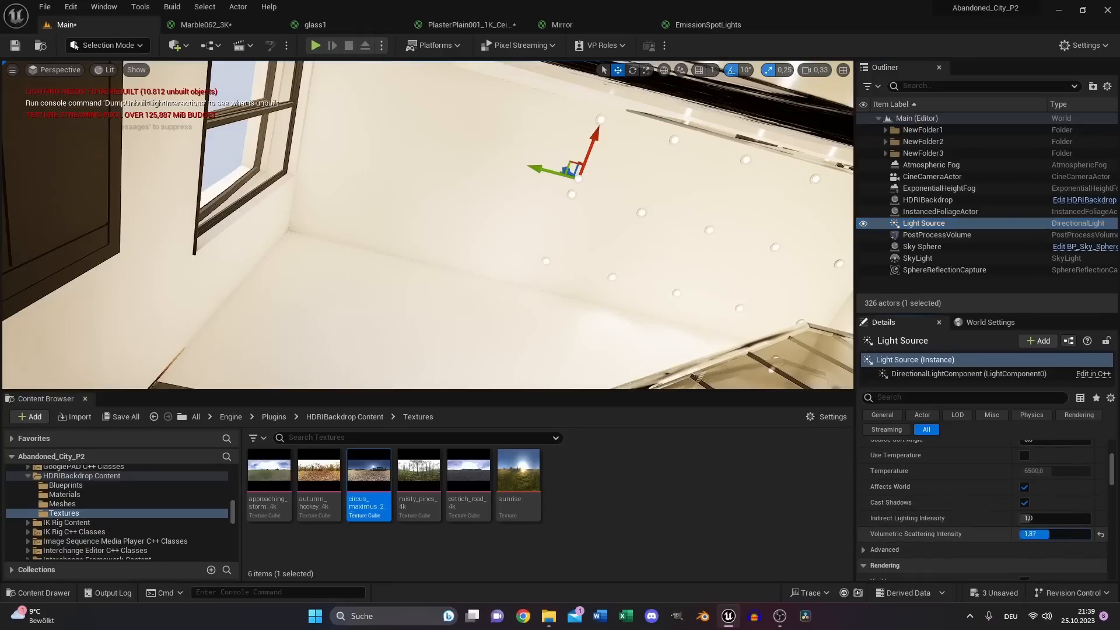
type("4.0")
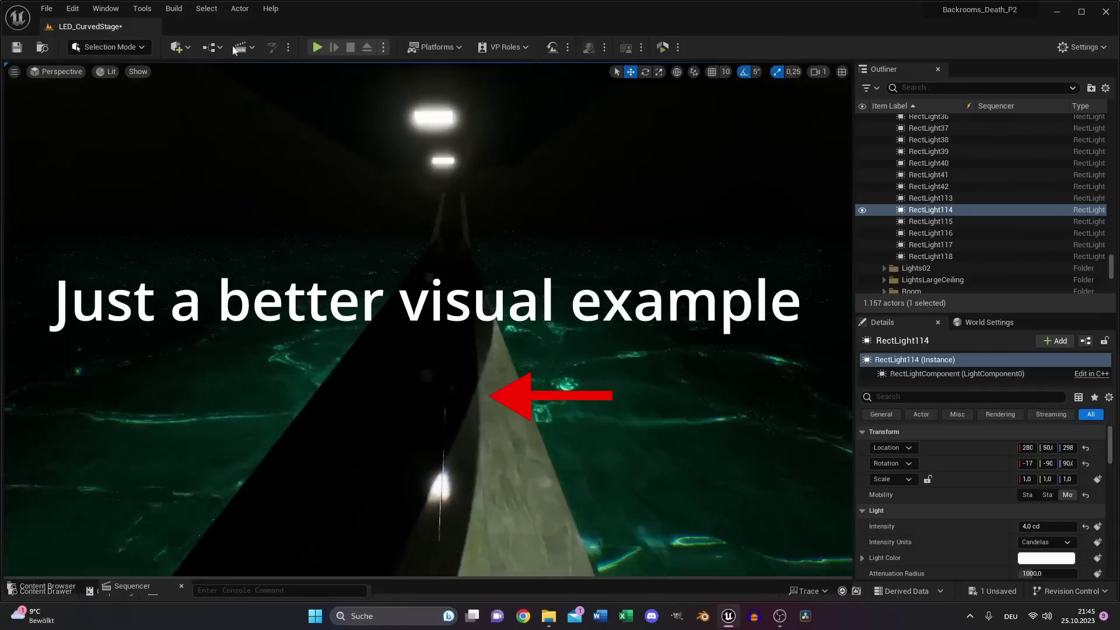
Choose Build Lighting Only from the Build menu to rebuild all levels' lighting.
left_click(174, 7)
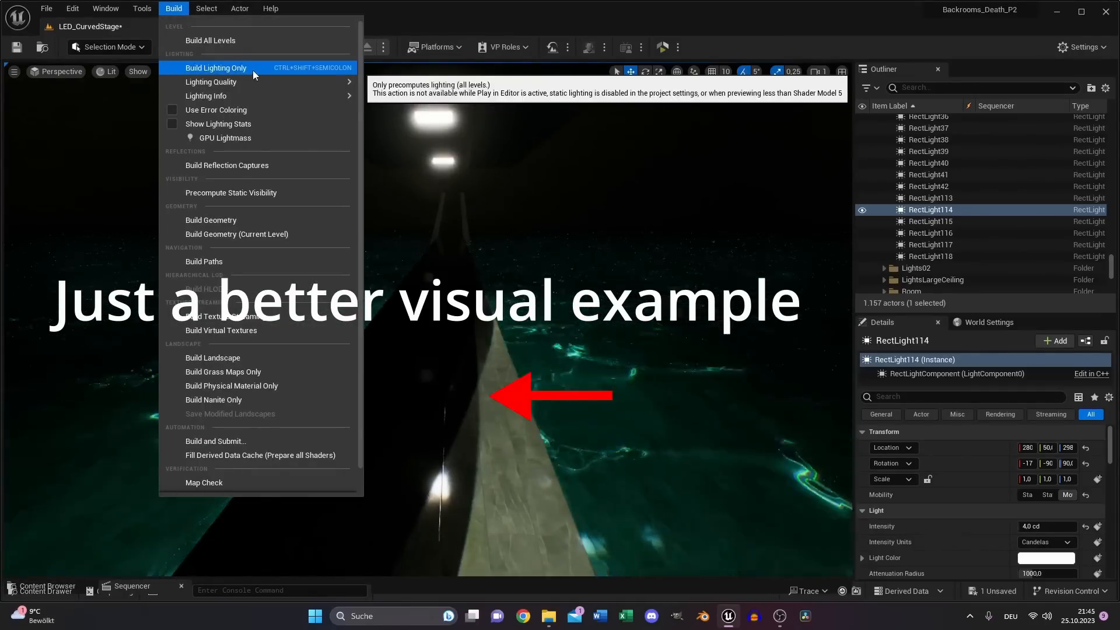
left_click(216, 67)
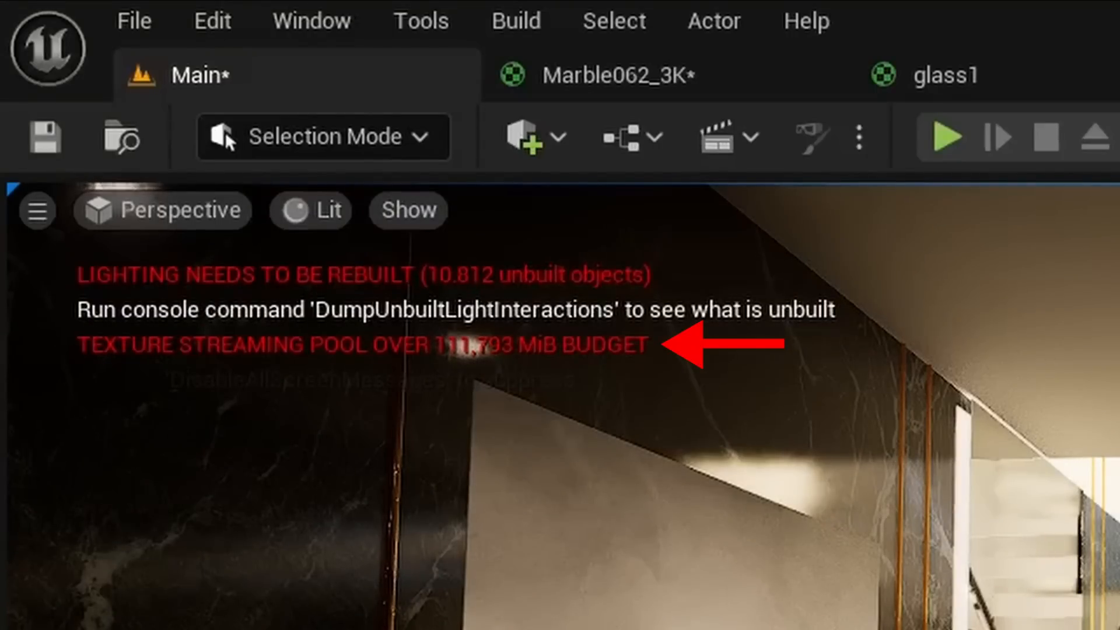
Run r.Streaming.PoolSize 3000 in the console command line.
type("r.streaming")
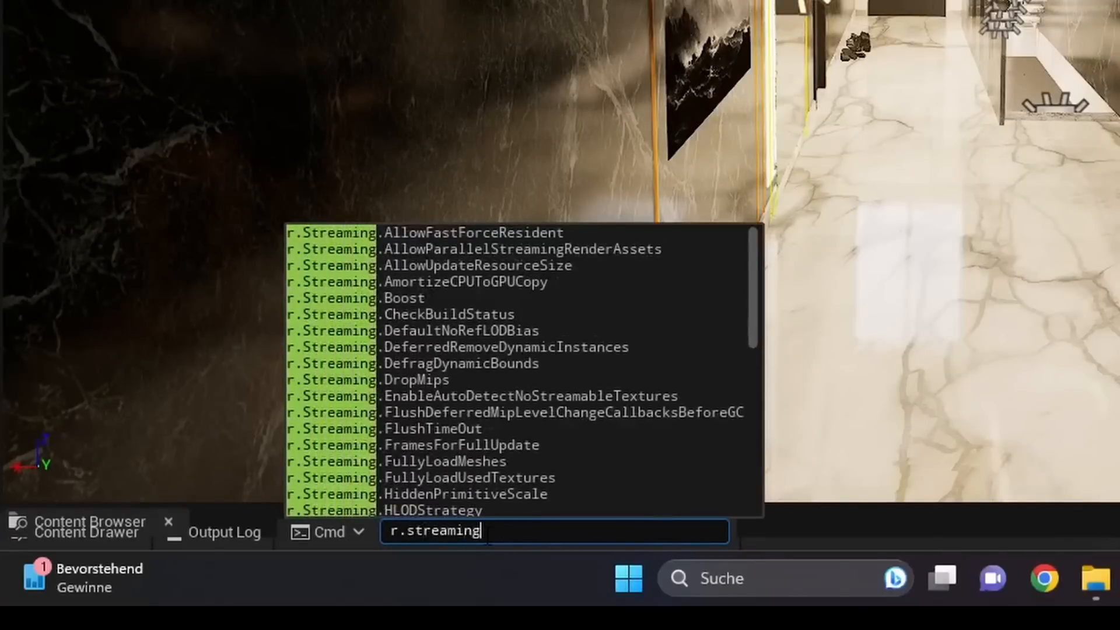
type(".poolsize")
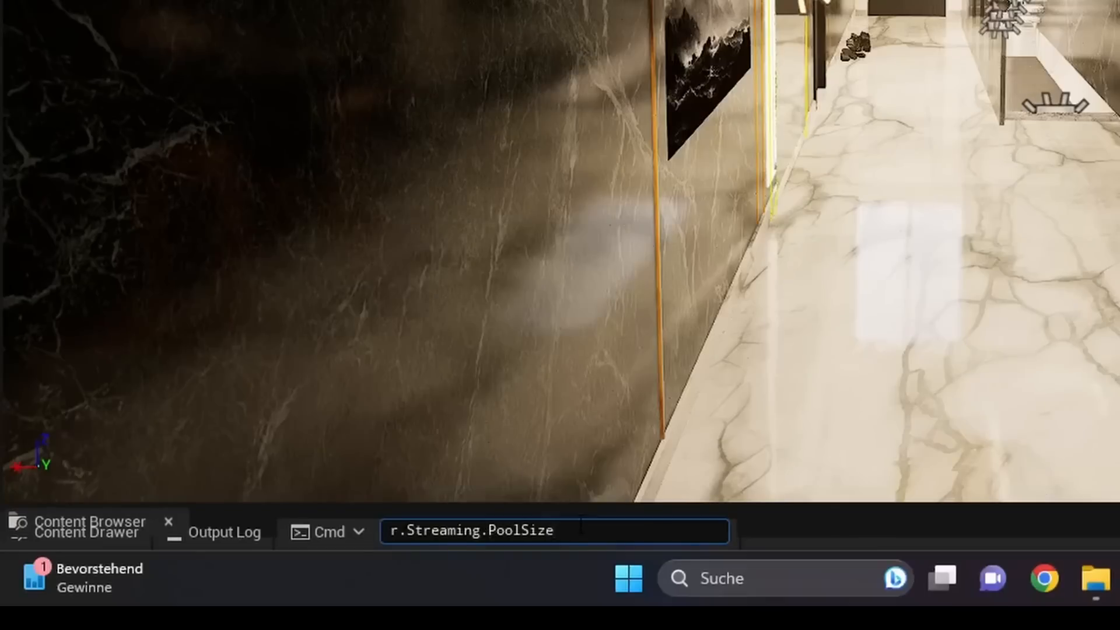
type("3000")
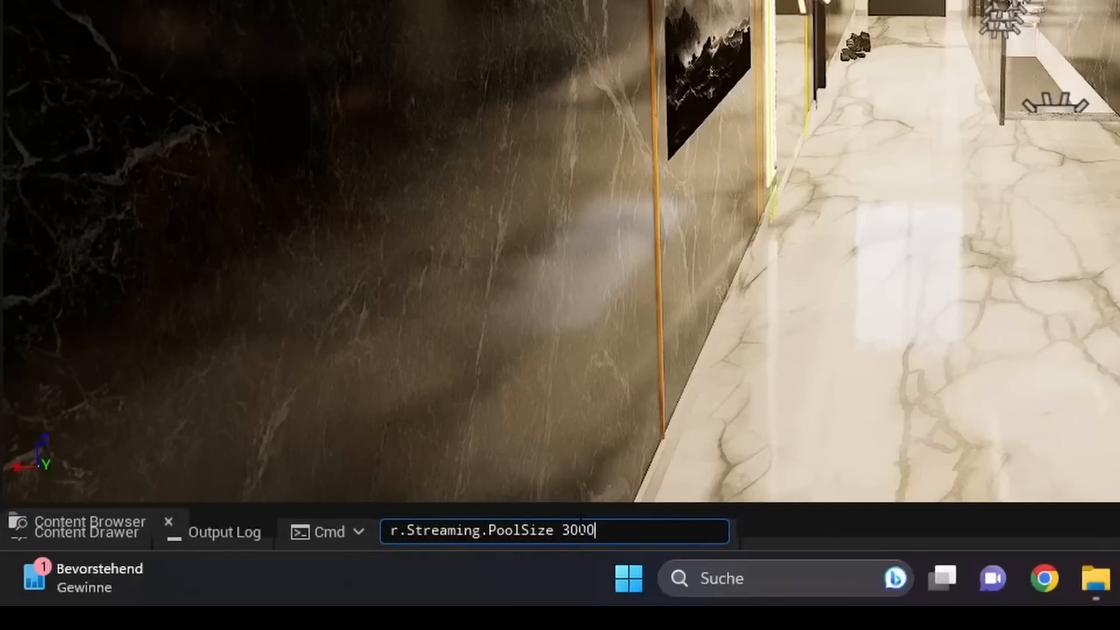
key("Return")
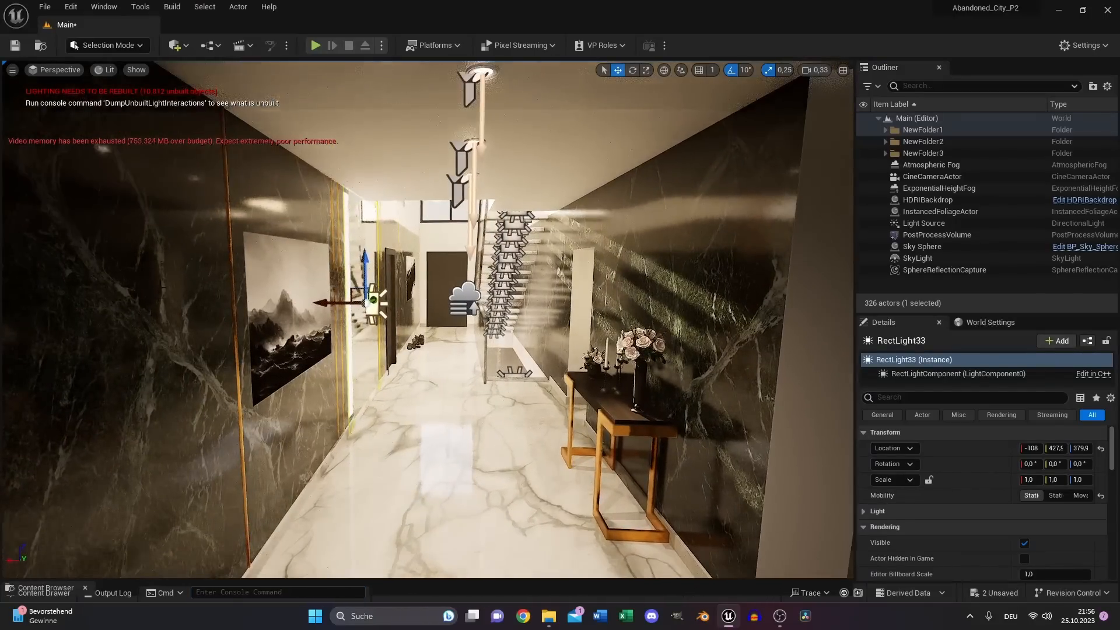
type("r.Streaming.PoolSize 3")
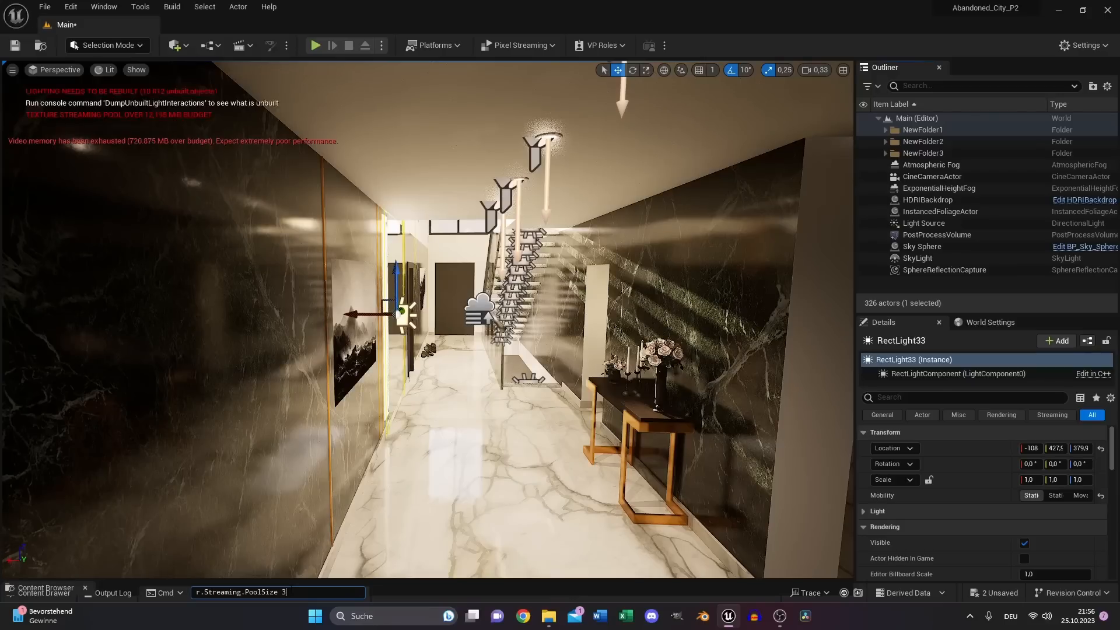
type("000")
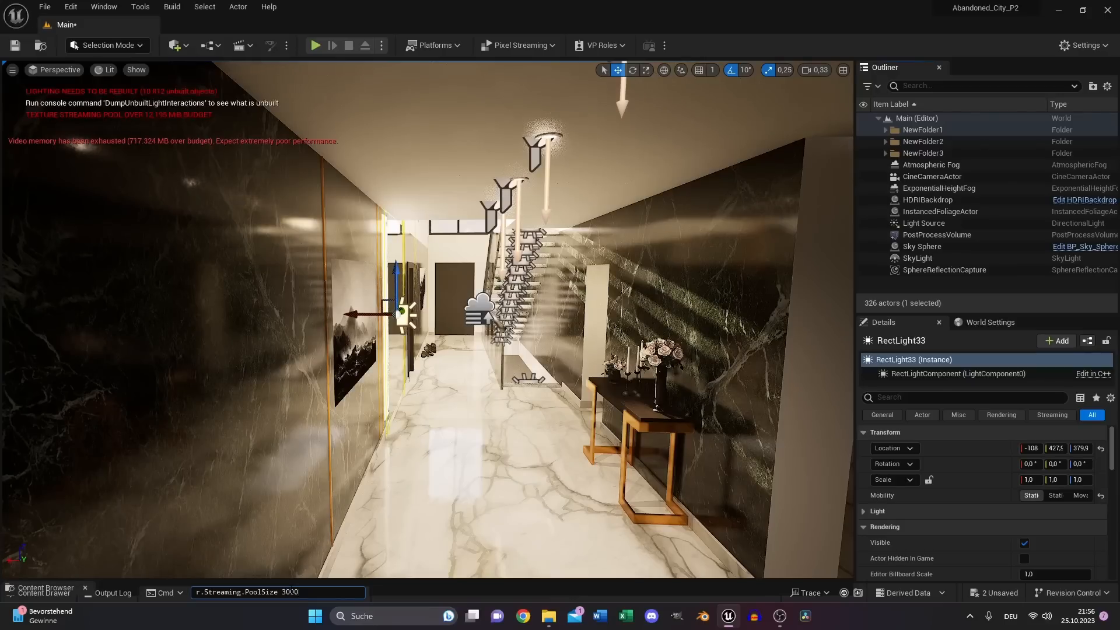
left_click(936, 216)
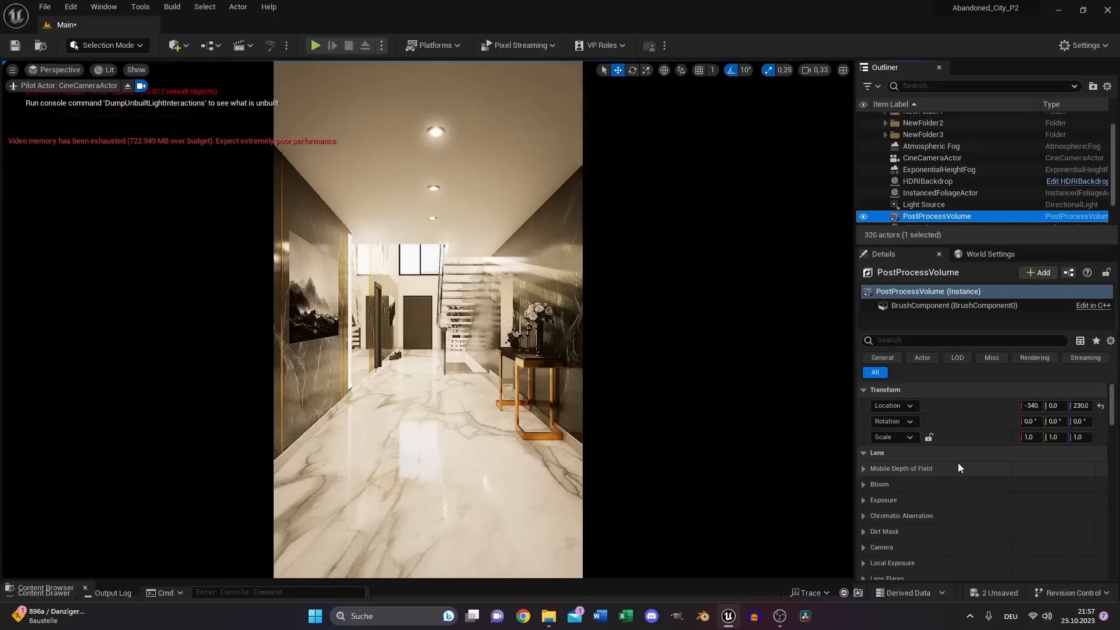
mouse_move(870, 491)
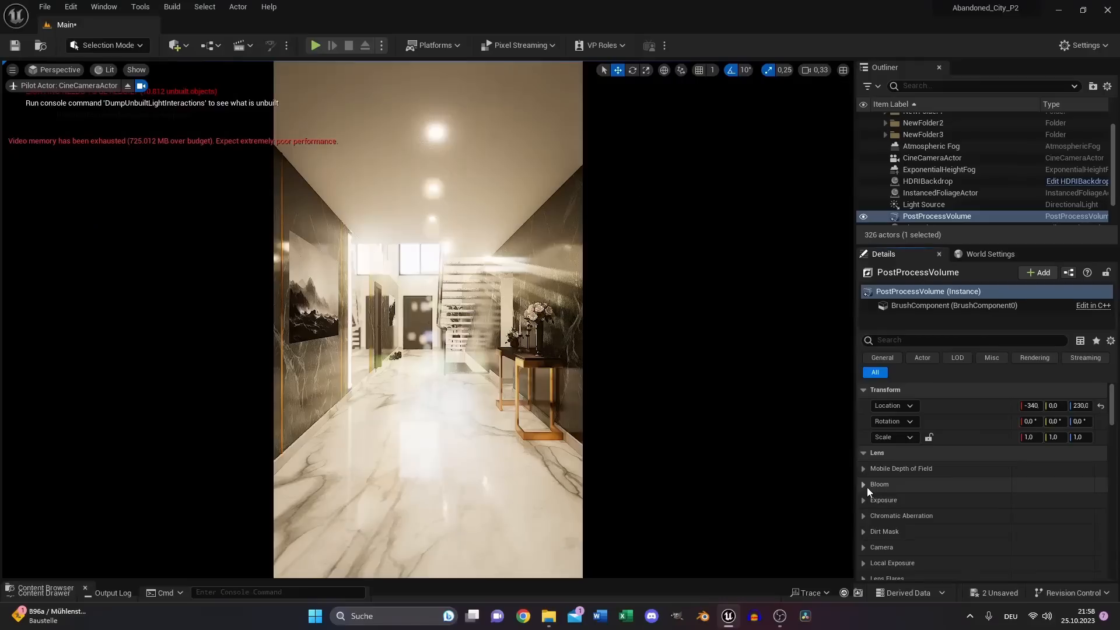
Untick the post-process volume's Max EV100 exposure override.
left_click(884, 500)
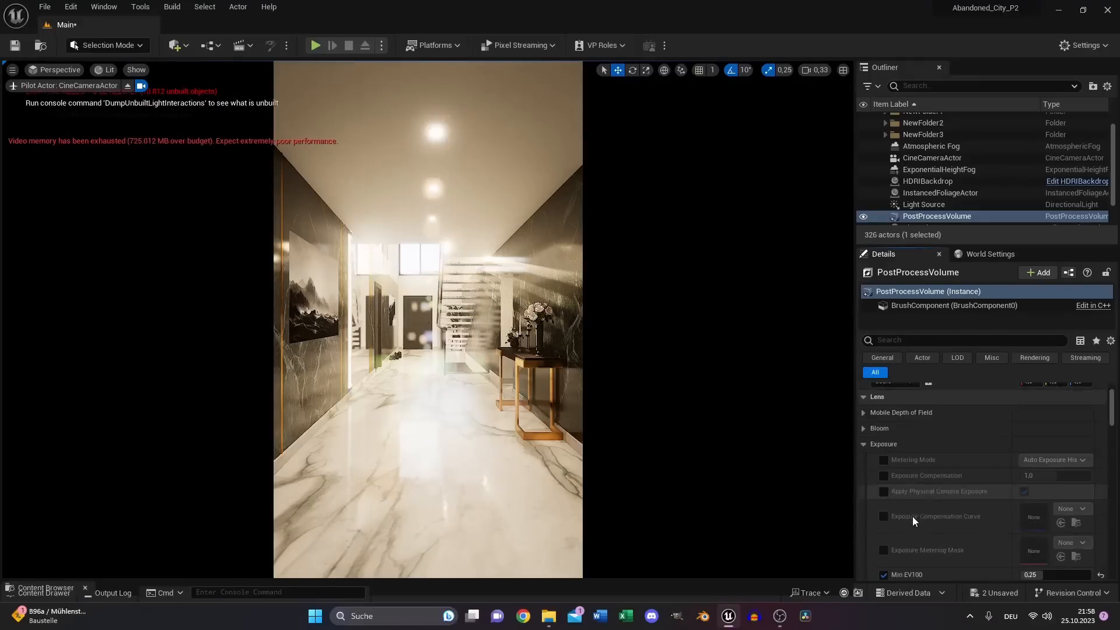
scroll("down", 3)
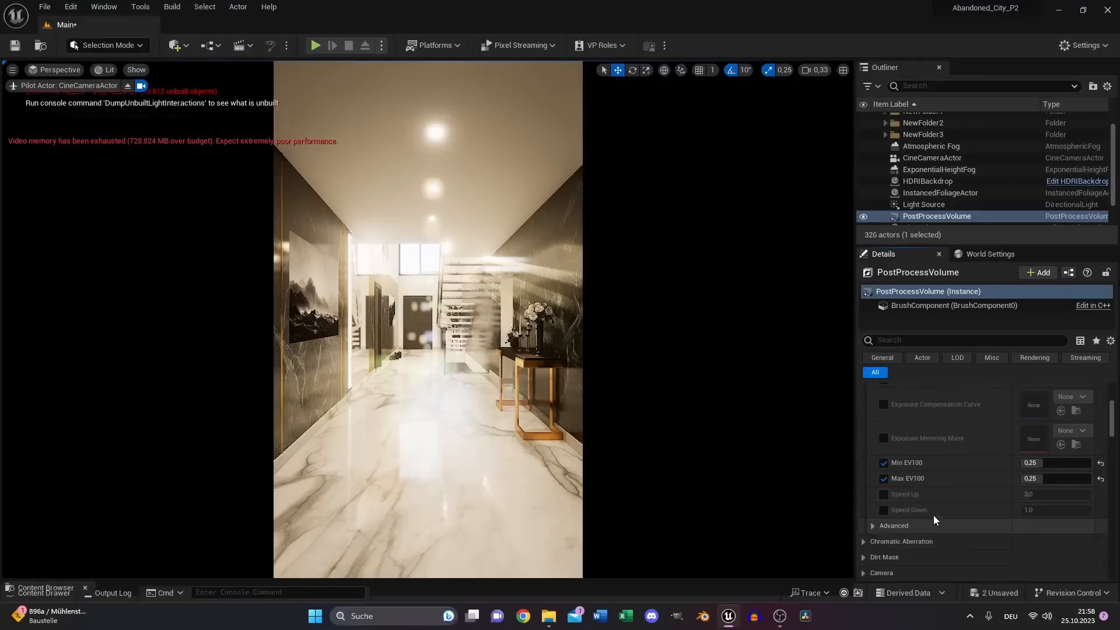
mouse_move(1019, 462)
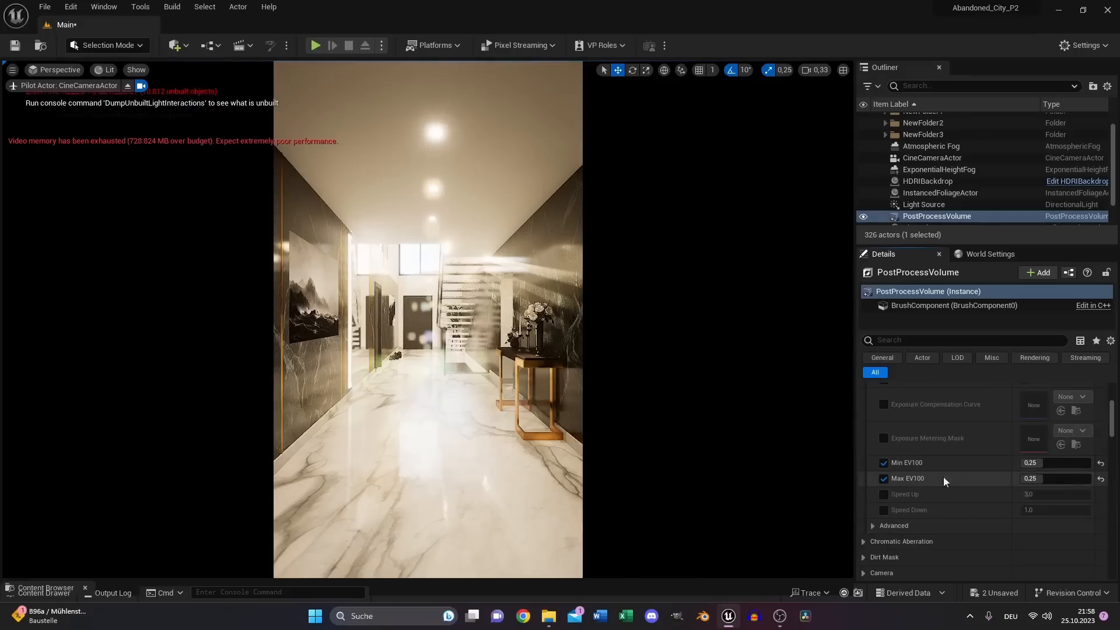
left_click(883, 478)
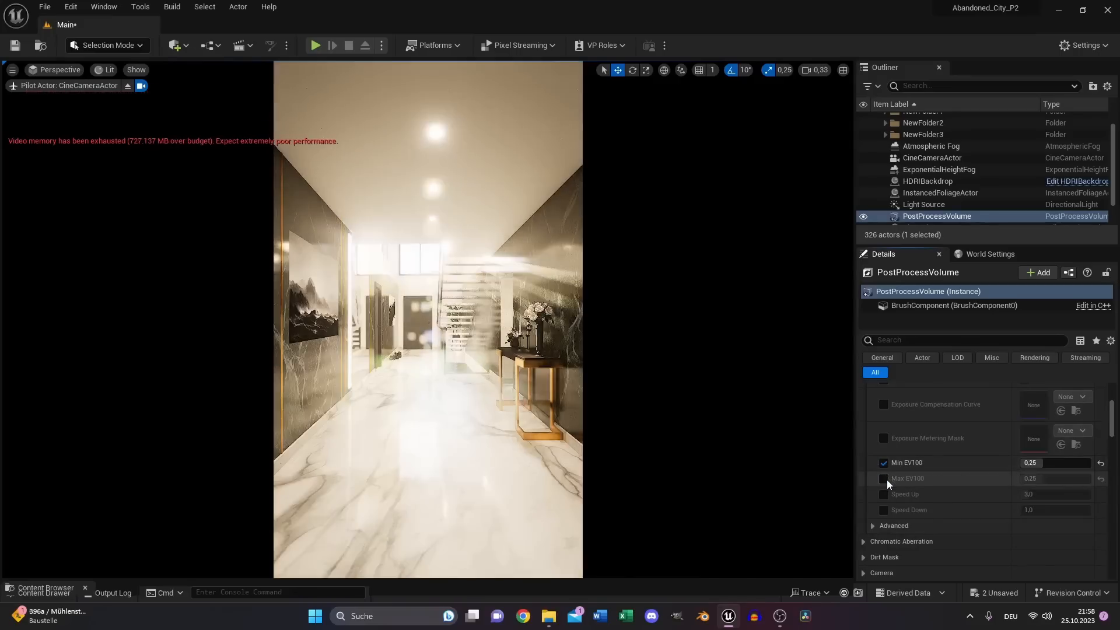
scroll("up", 3)
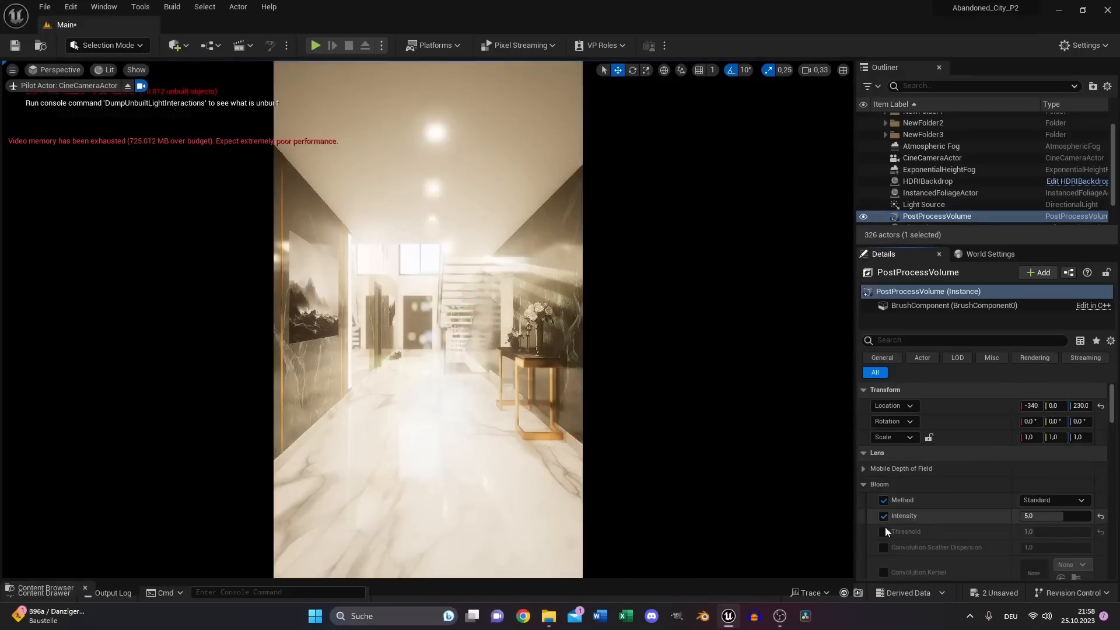
Enable the bloom threshold override and set bloom intensity to 0,256.
left_click(883, 531)
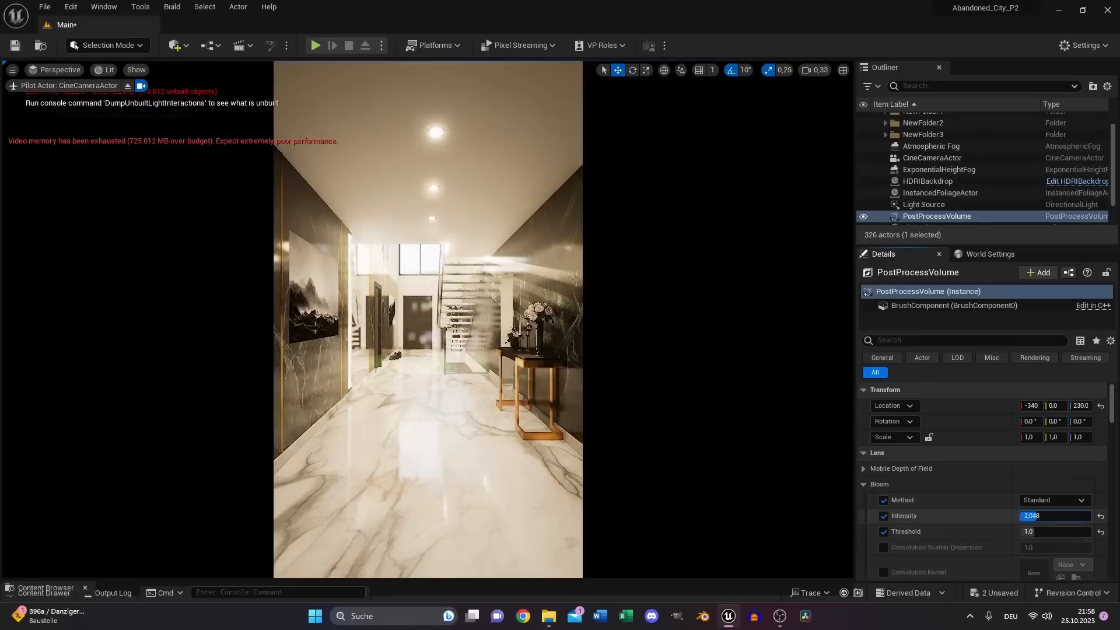
type("0,256")
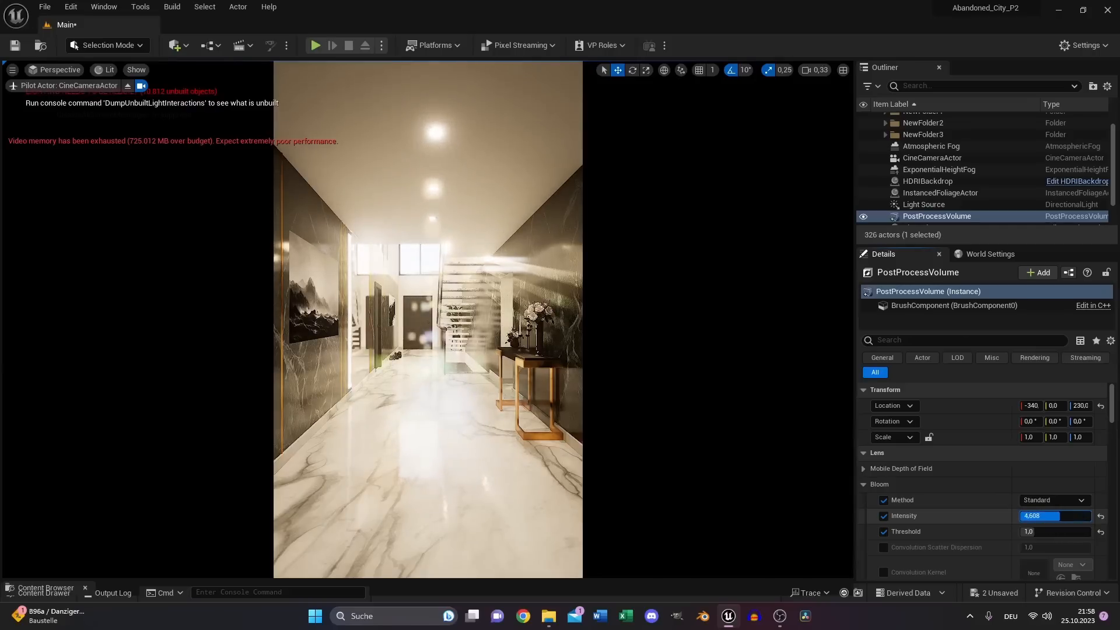
left_click(863, 484)
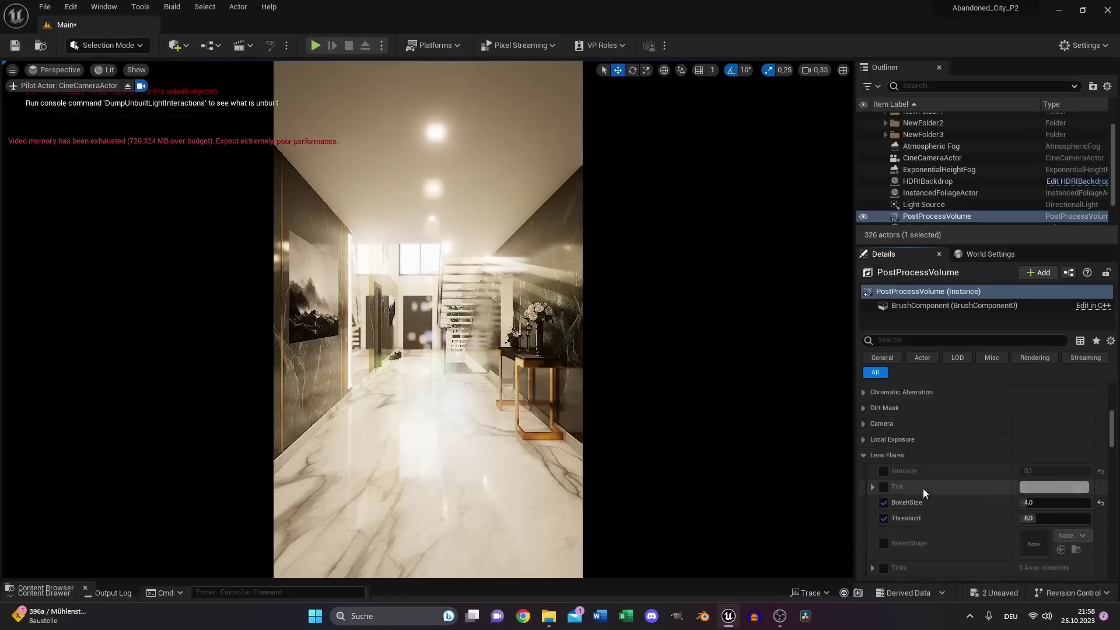
left_click(883, 471)
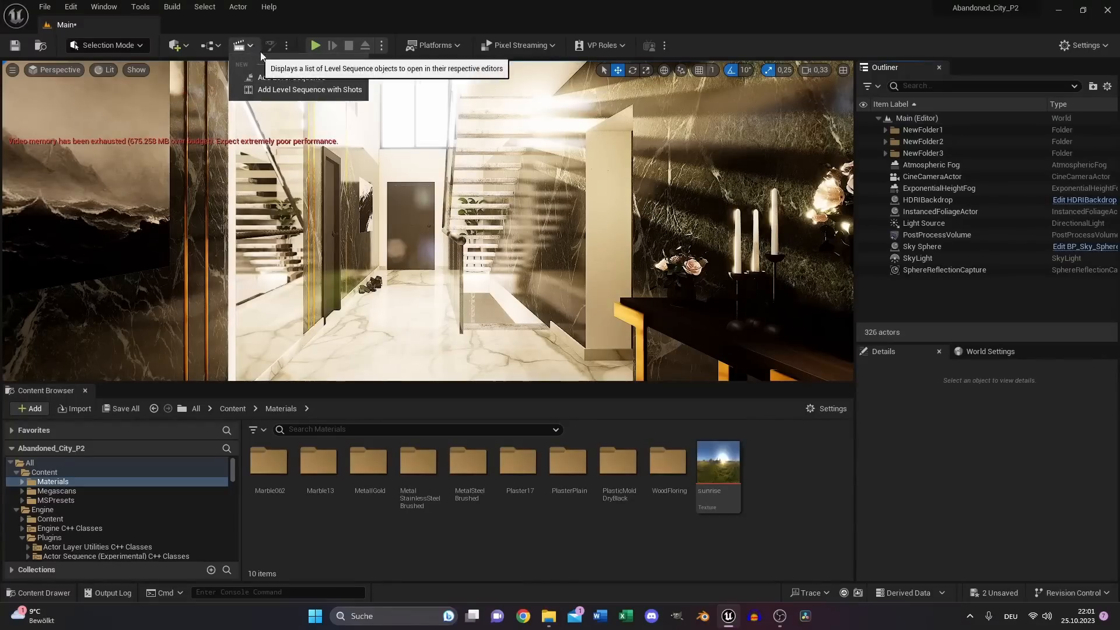
Add and save NewLevelSequence with a cine camera track ending at frame 30.
left_click(303, 78)
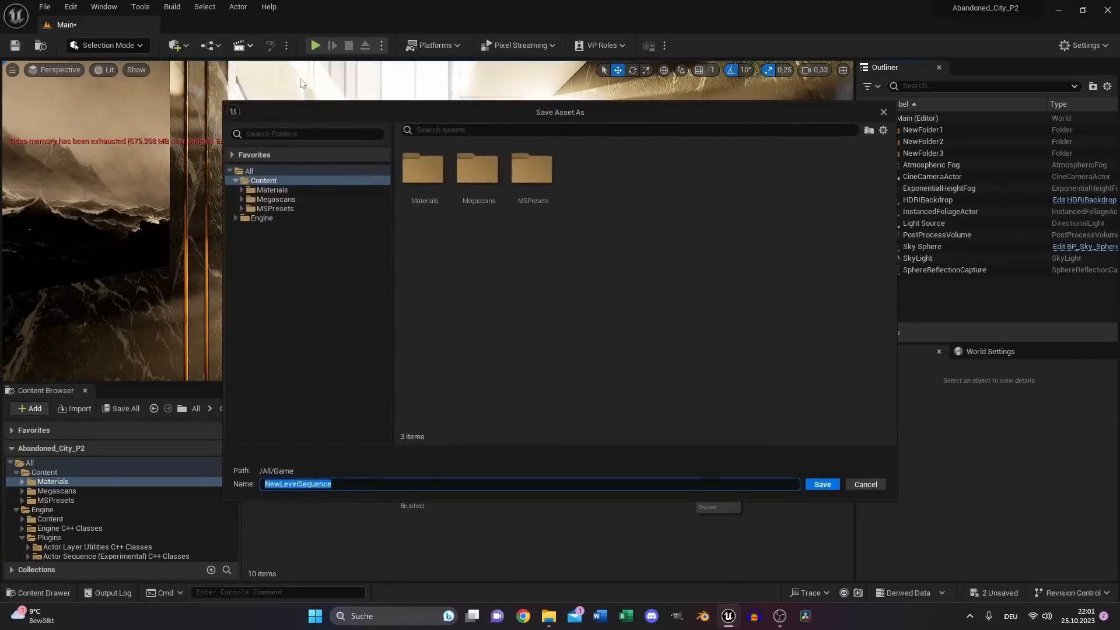
left_click(822, 483)
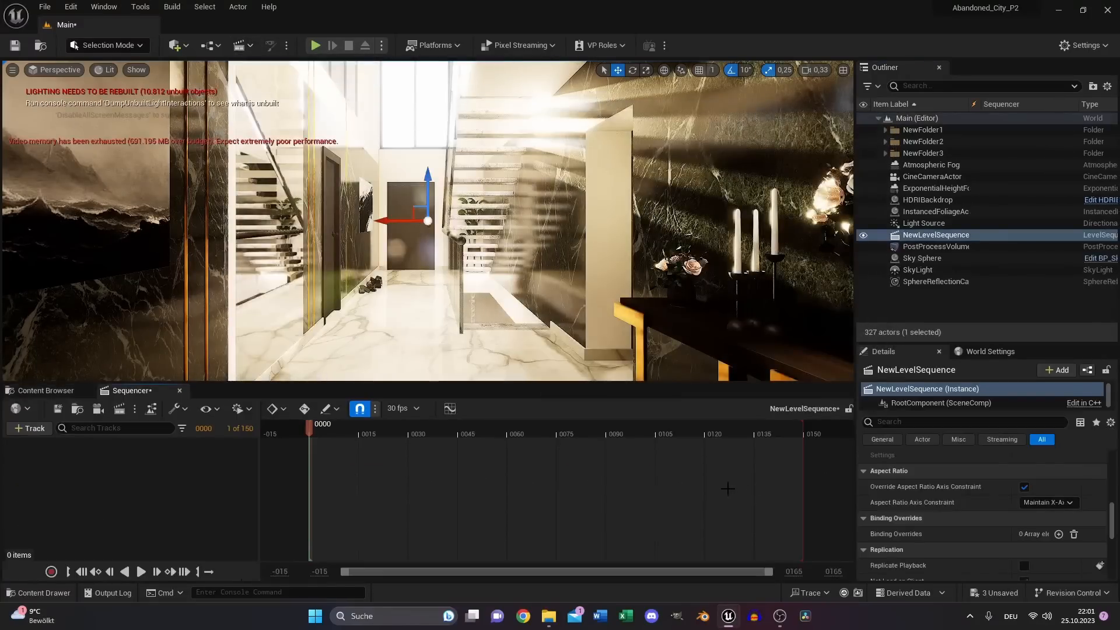
left_click(933, 176)
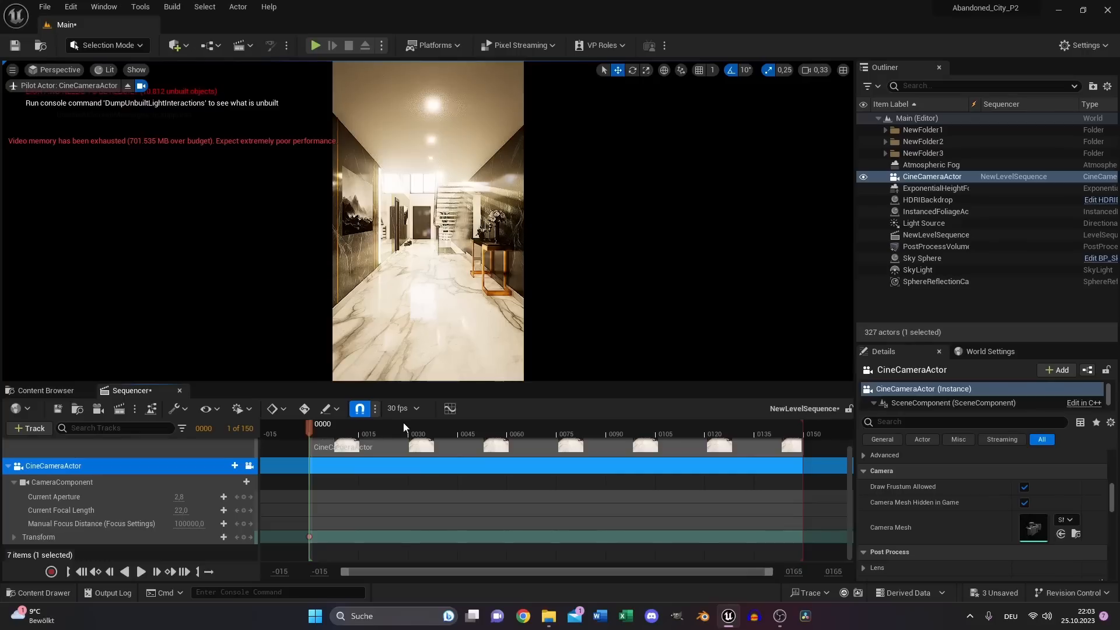
left_click(408, 424)
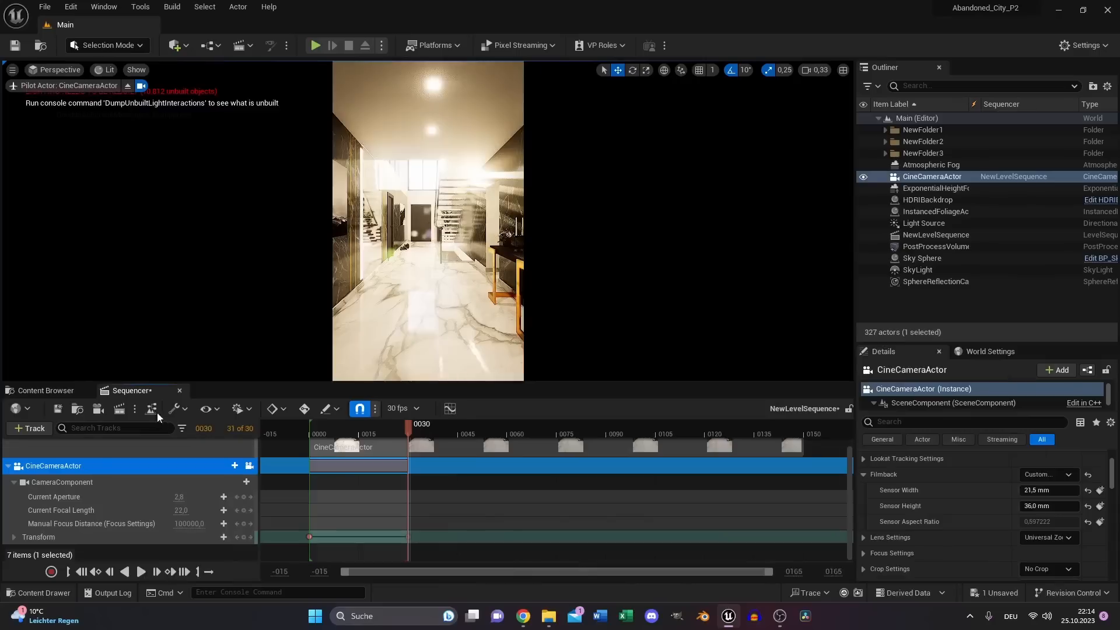
Queue NewLevelSequence with Still_Draft settings and render a 1280×2160 JPG sequence locally.
left_click(116, 408)
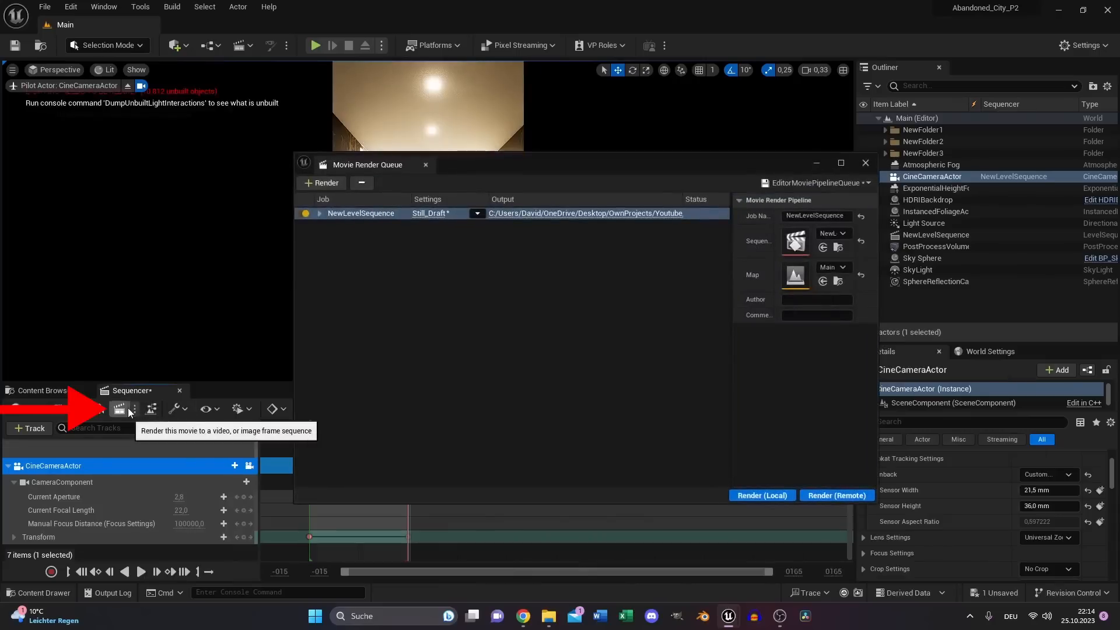
mouse_move(718, 304)
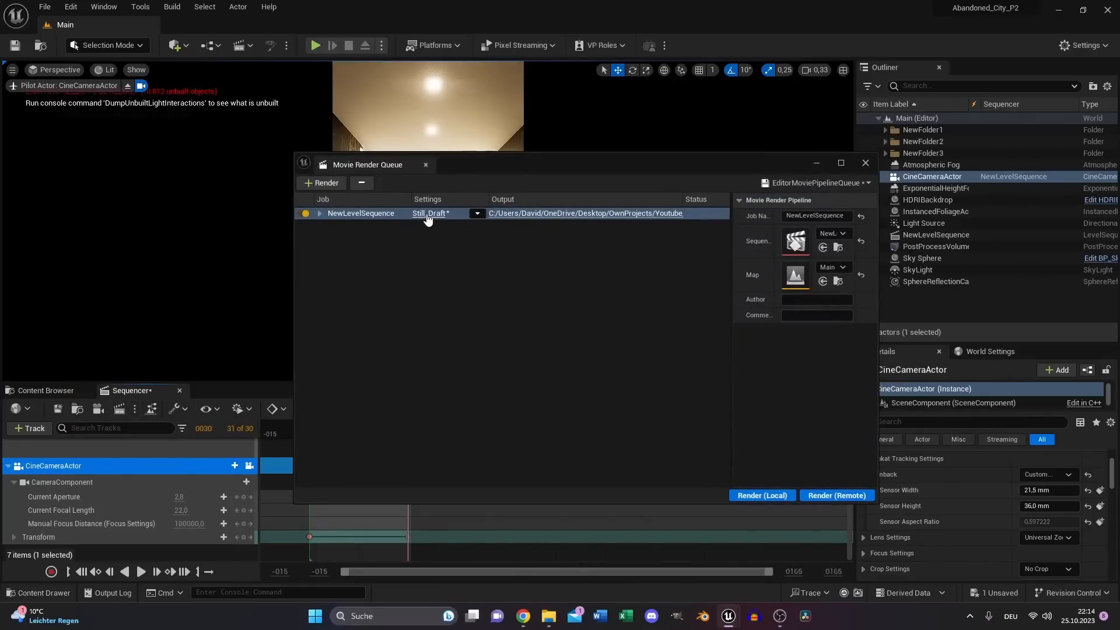
left_click(431, 213)
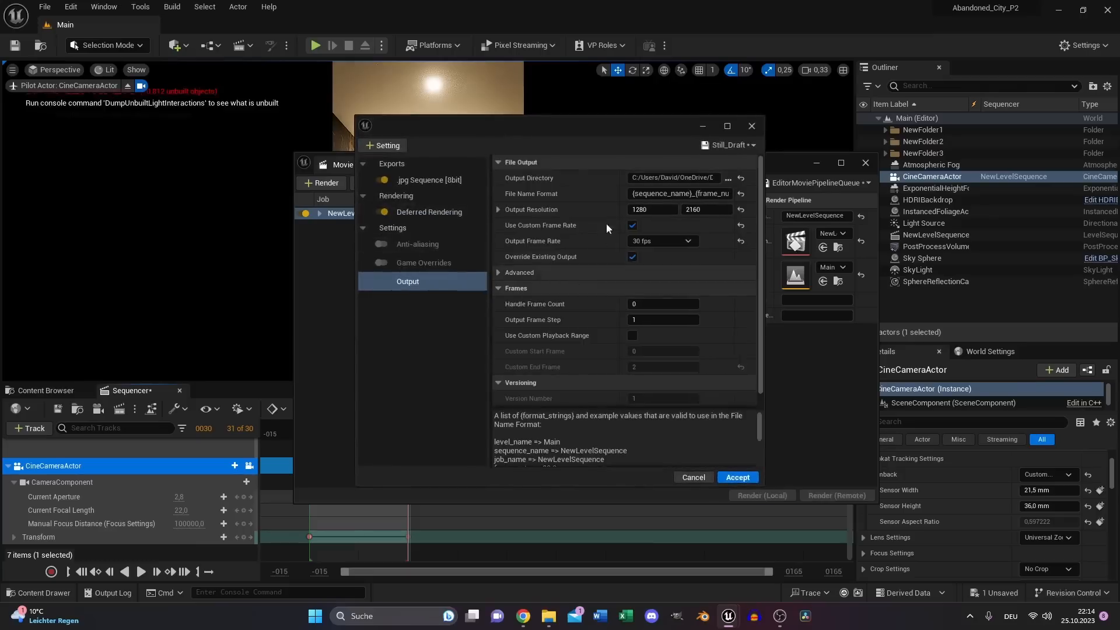
mouse_move(738, 477)
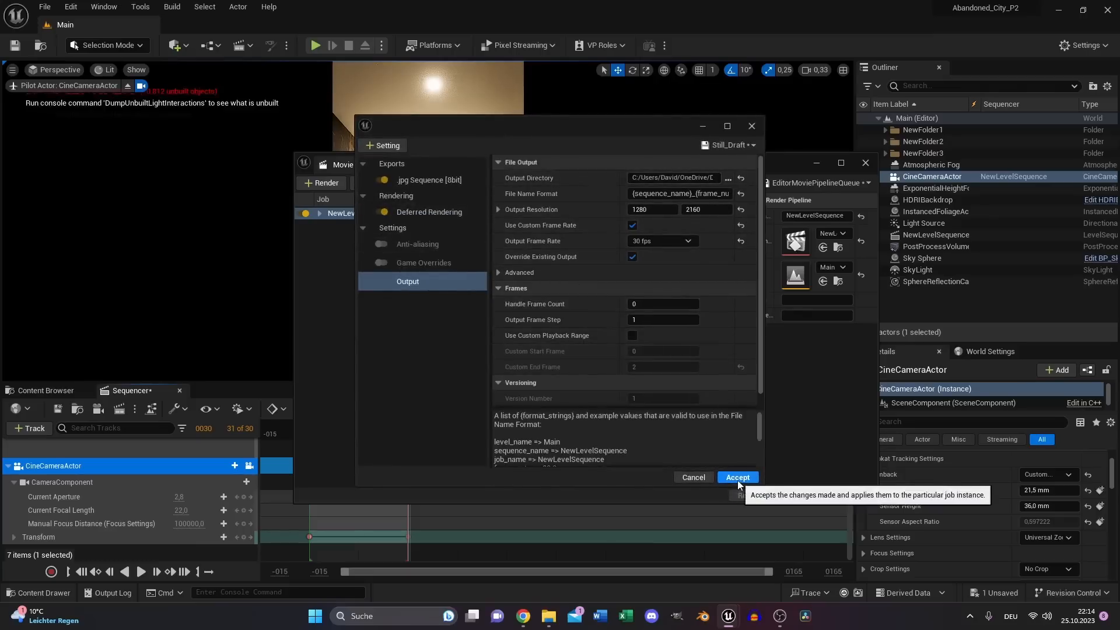
left_click(736, 477)
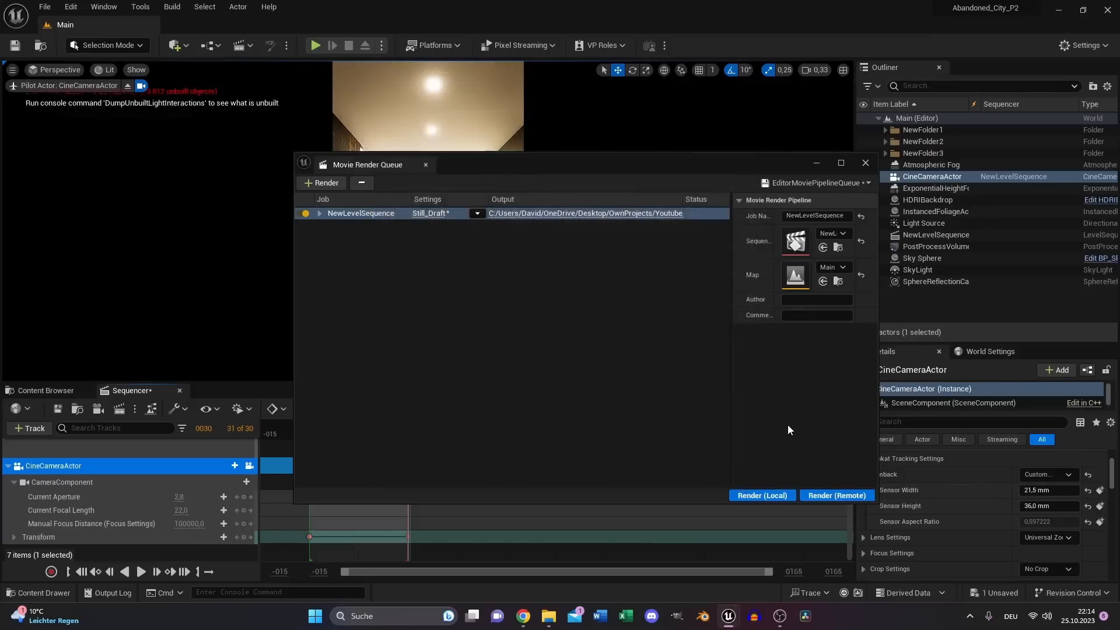
mouse_move(761, 495)
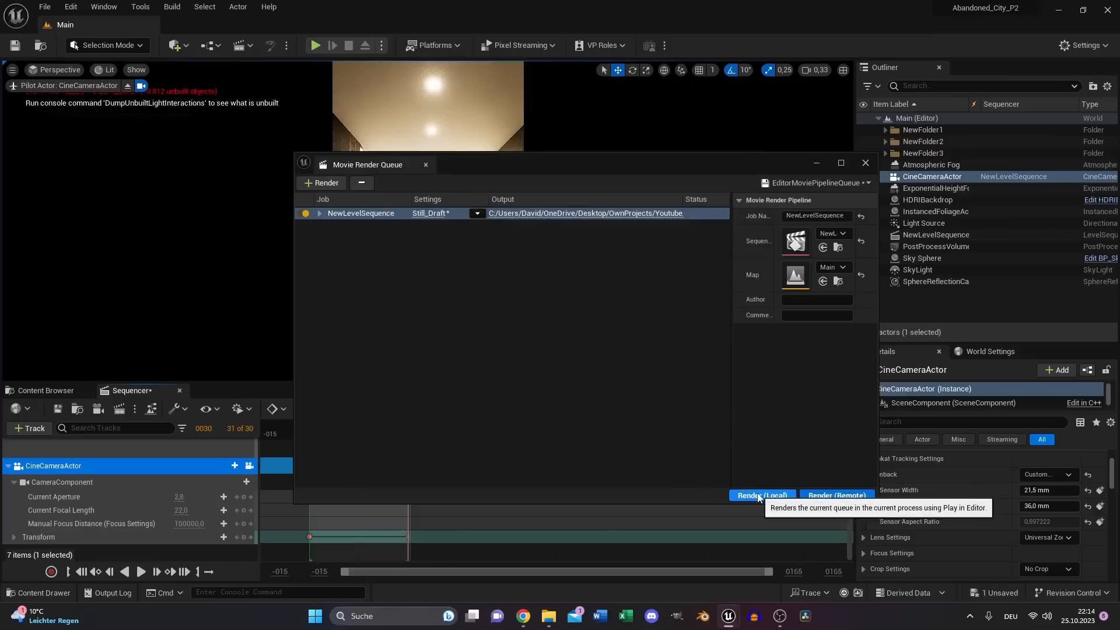
left_click(761, 496)
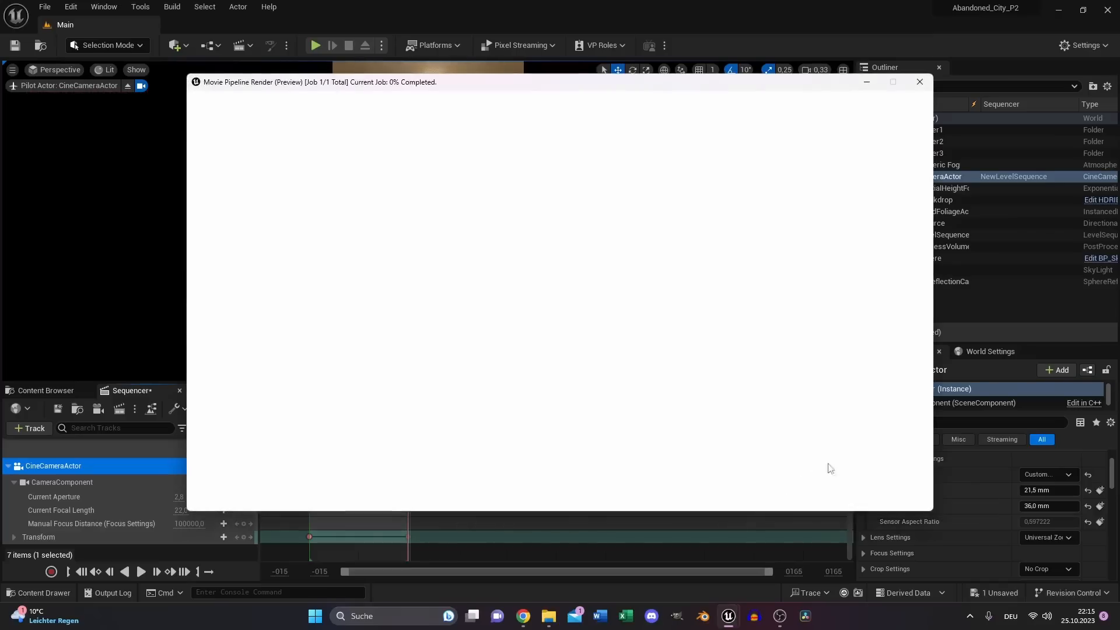